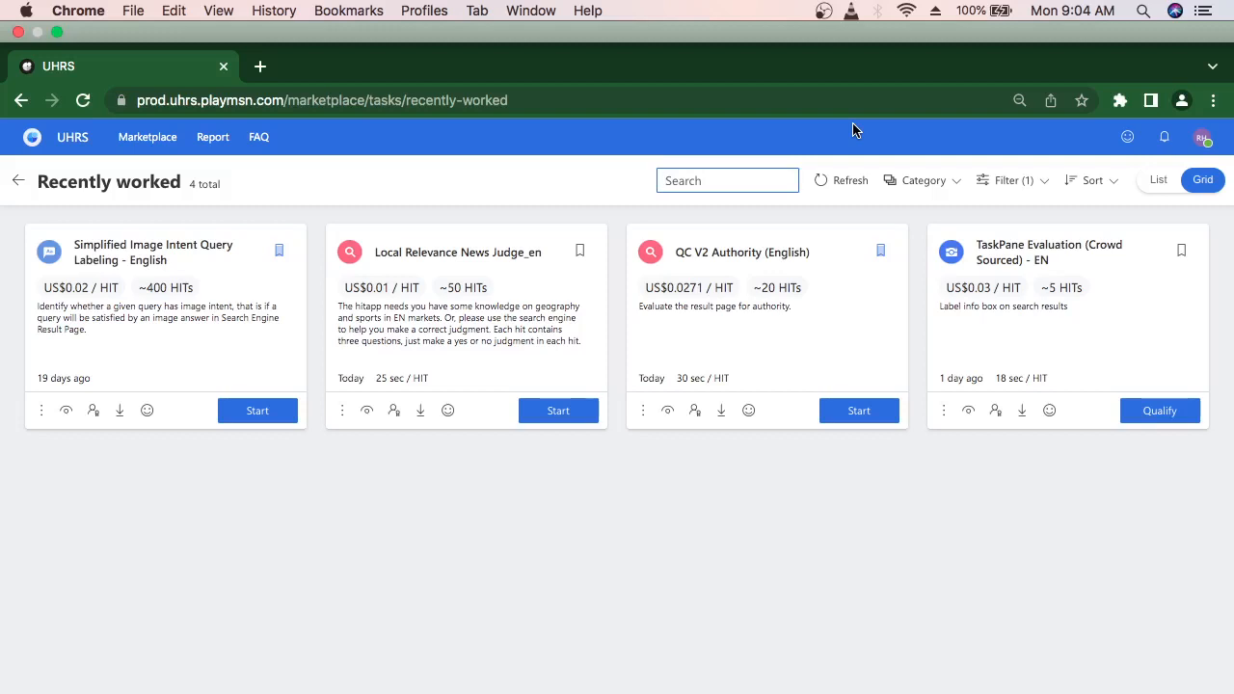
pyautogui.moveTo(798, 262)
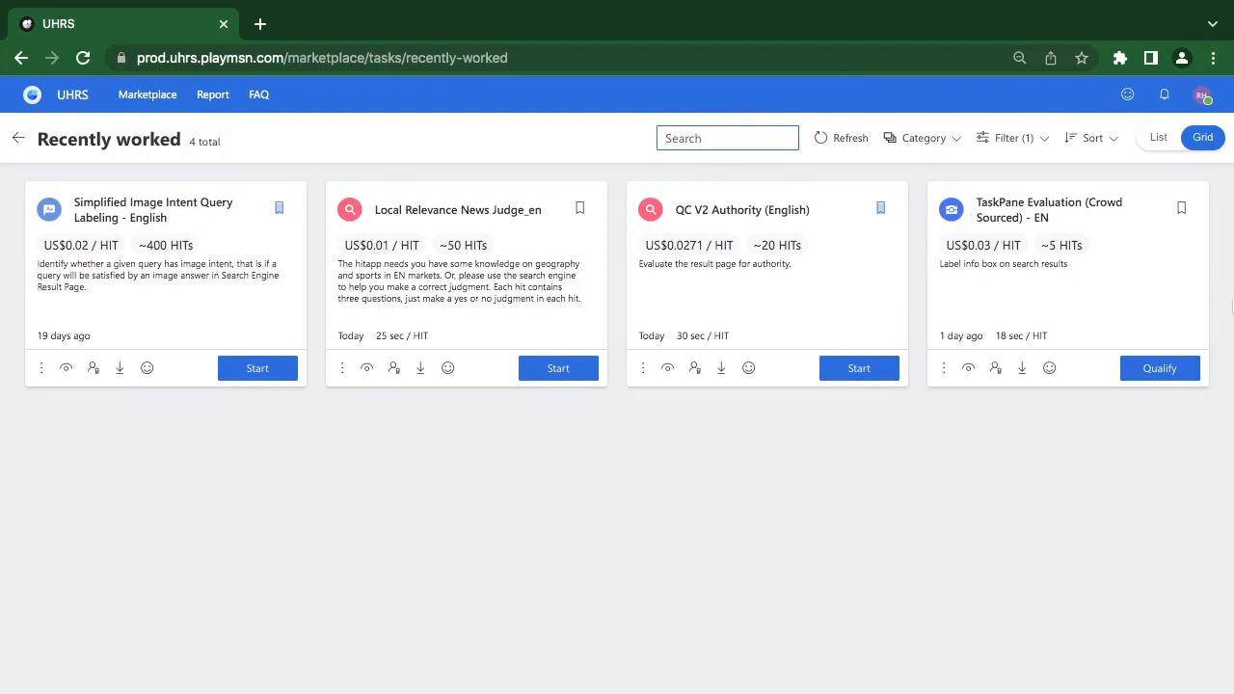
# Step: Start and confirm the TaskPane Evaluation (Crowd Sourced) - EN qualification test
pyautogui.click(1159, 367)
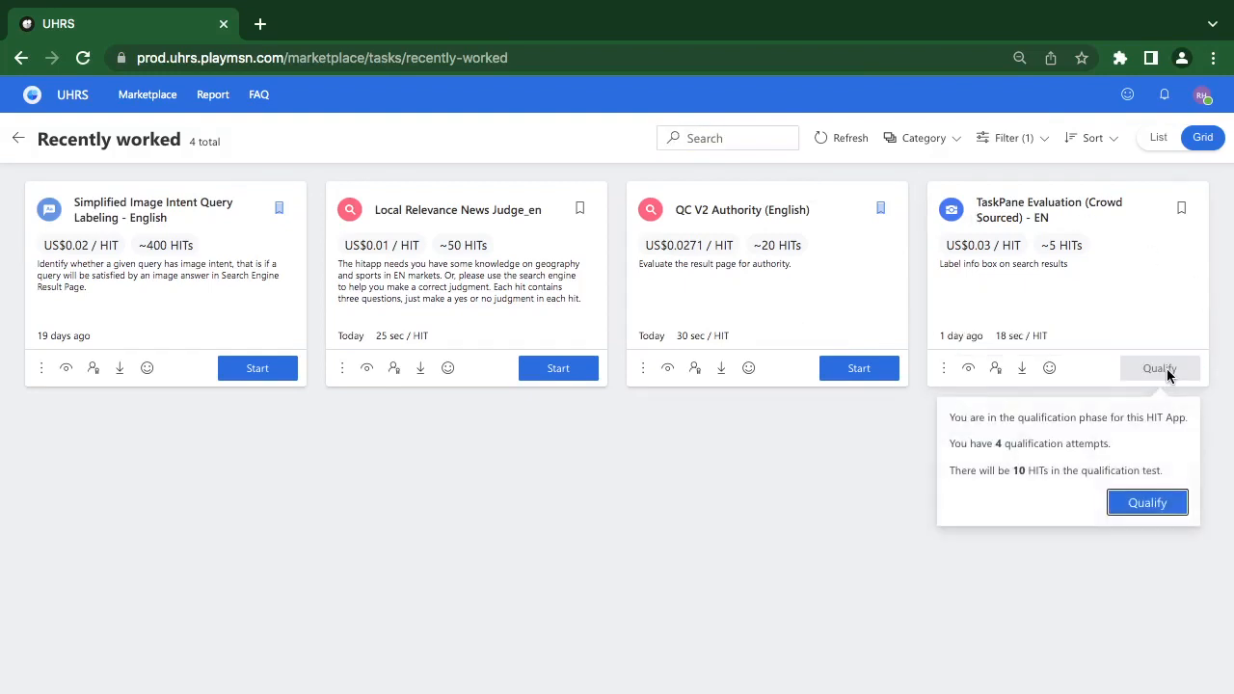
pyautogui.click(1146, 502)
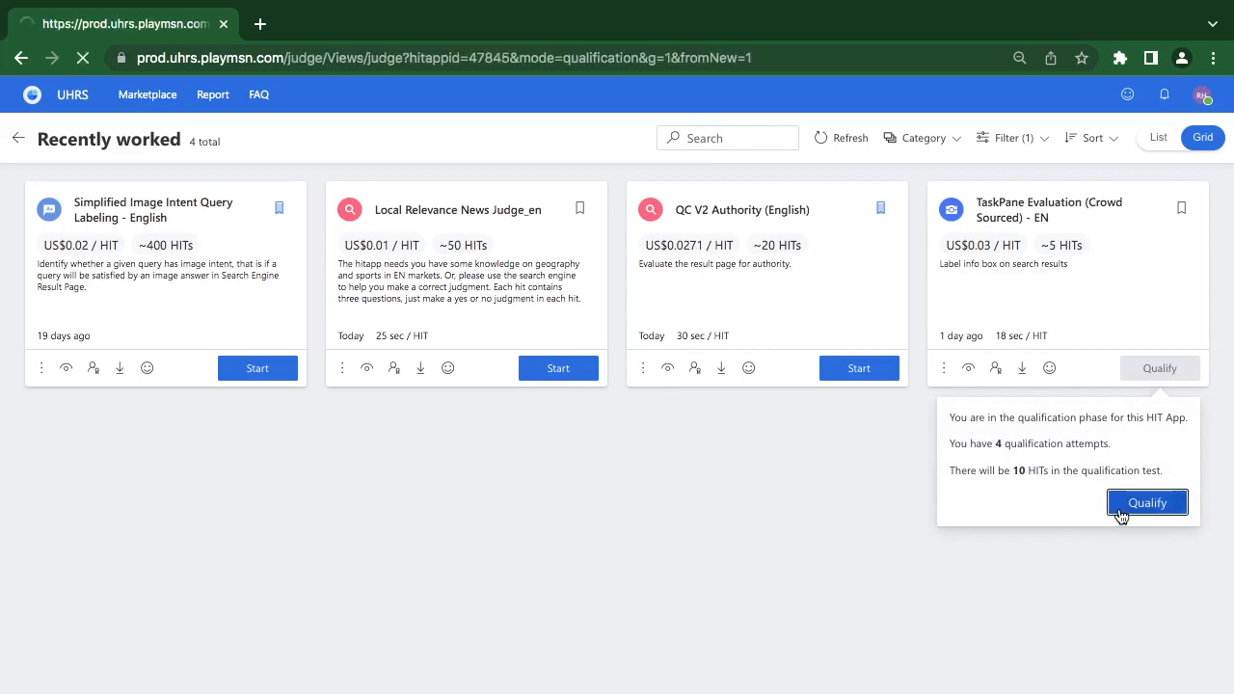
# Step: Load the grocery store cashier HIT with its Bing results and Cashier info card
pyautogui.click(1146, 502)
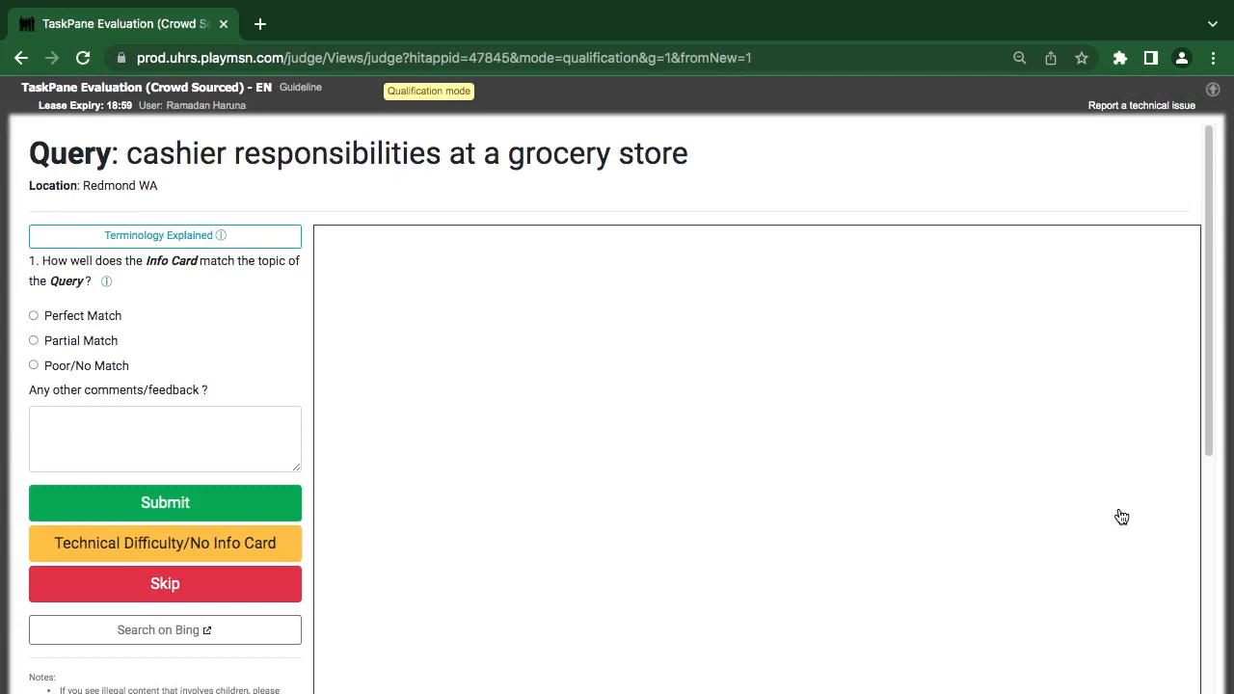
pyautogui.moveTo(282, 616)
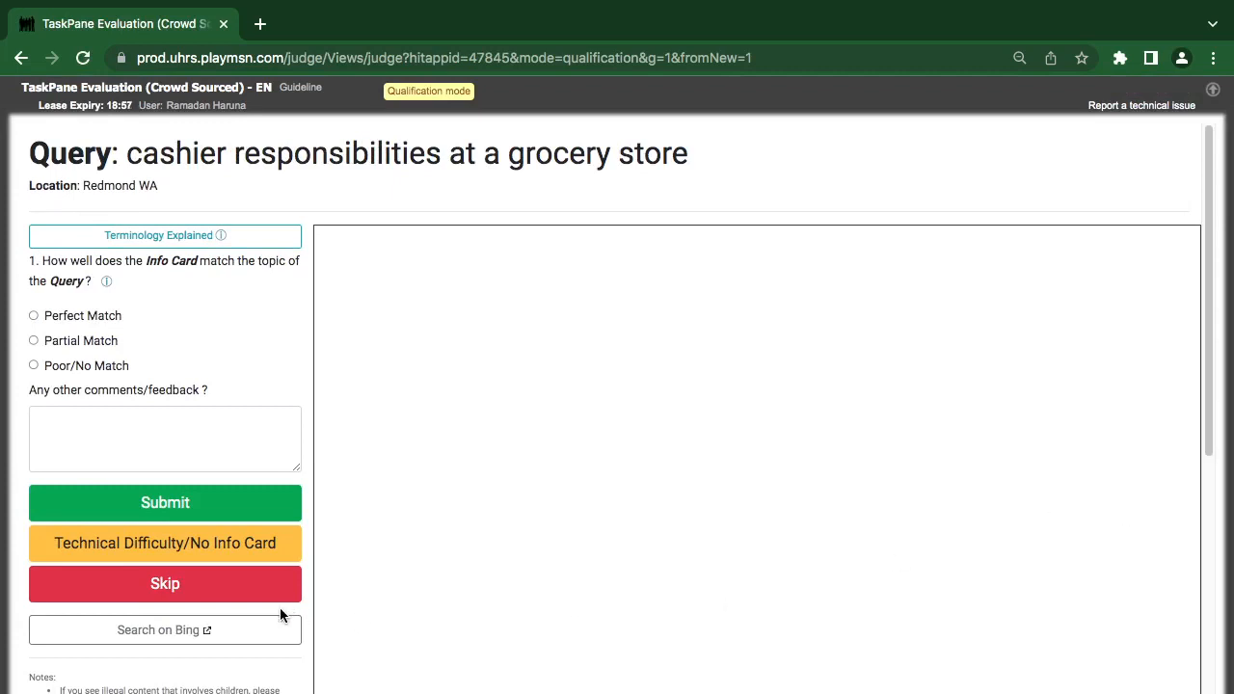
pyautogui.click(164, 629)
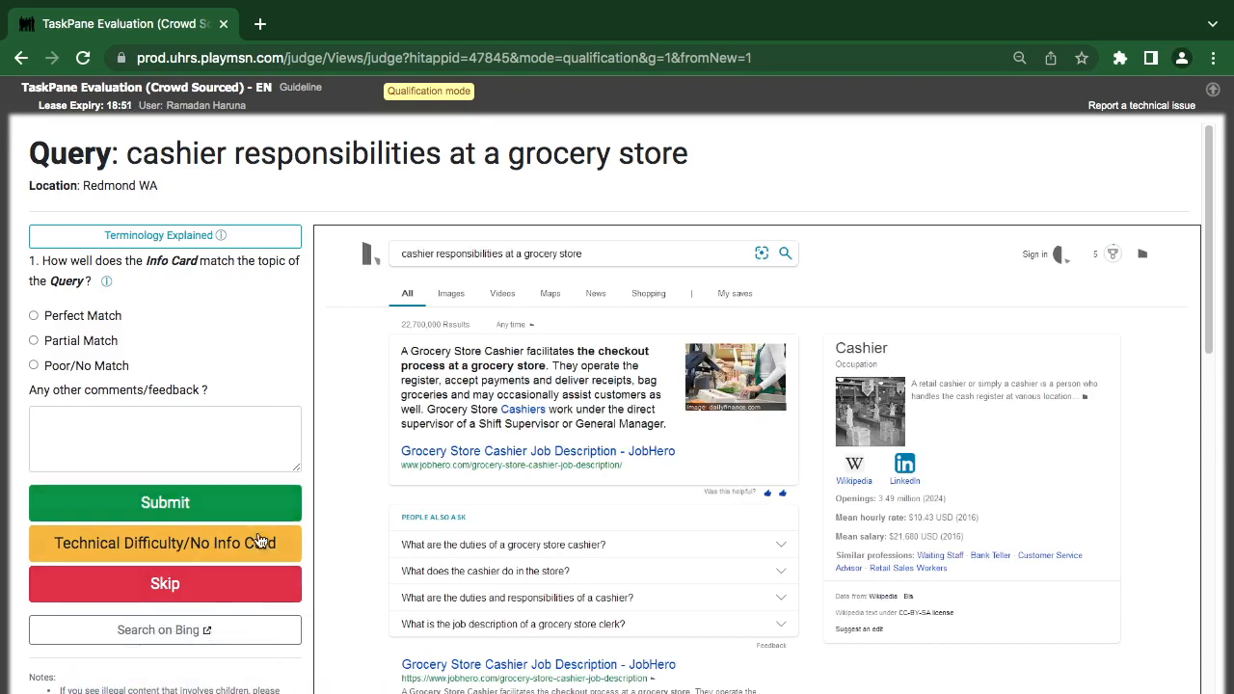
pyautogui.moveTo(323, 600)
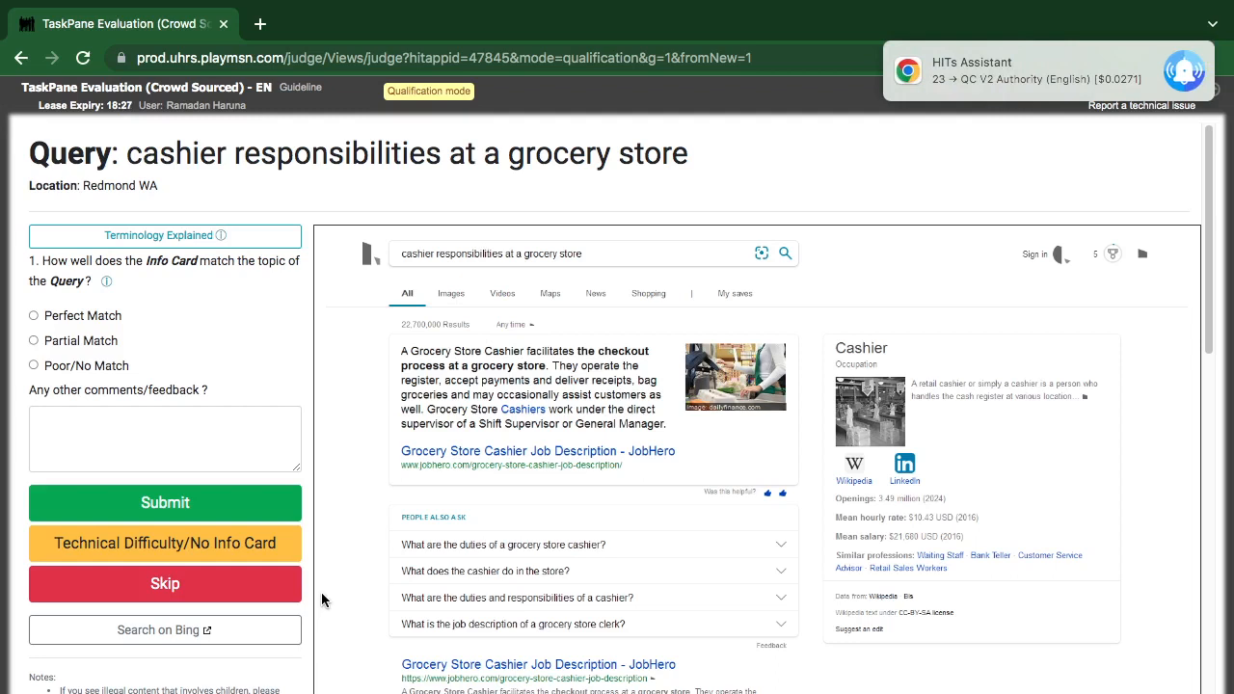
pyautogui.moveTo(647, 405)
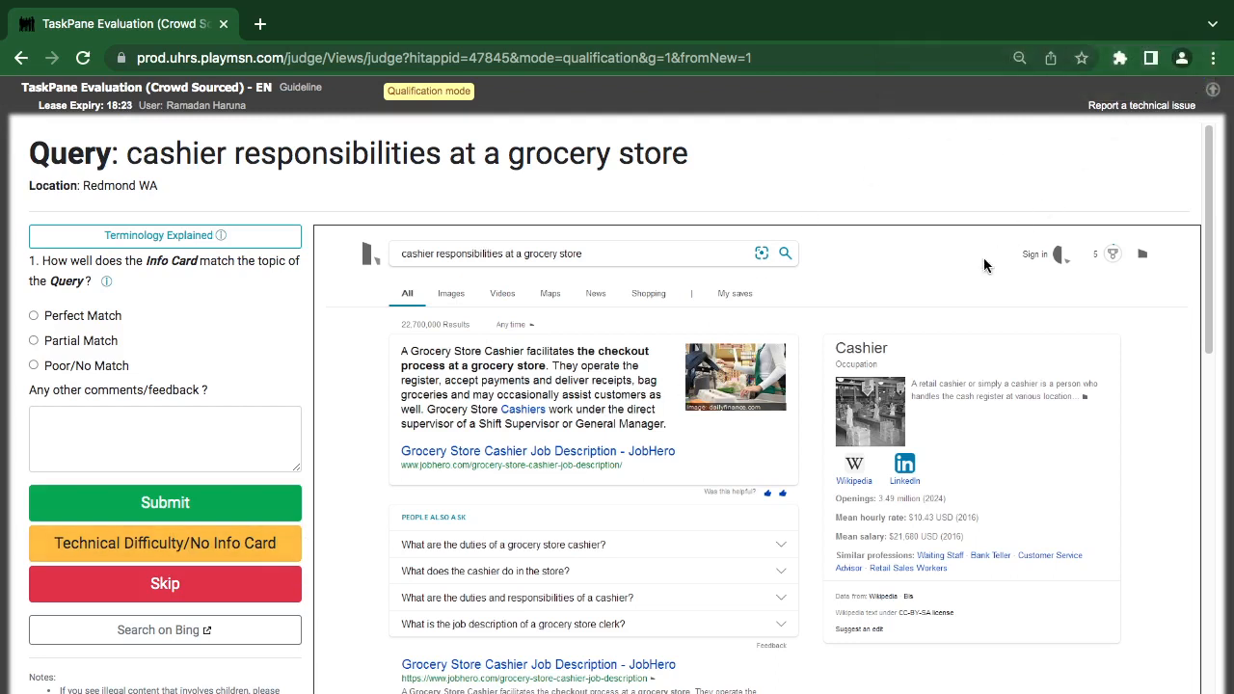
pyautogui.moveTo(873, 322)
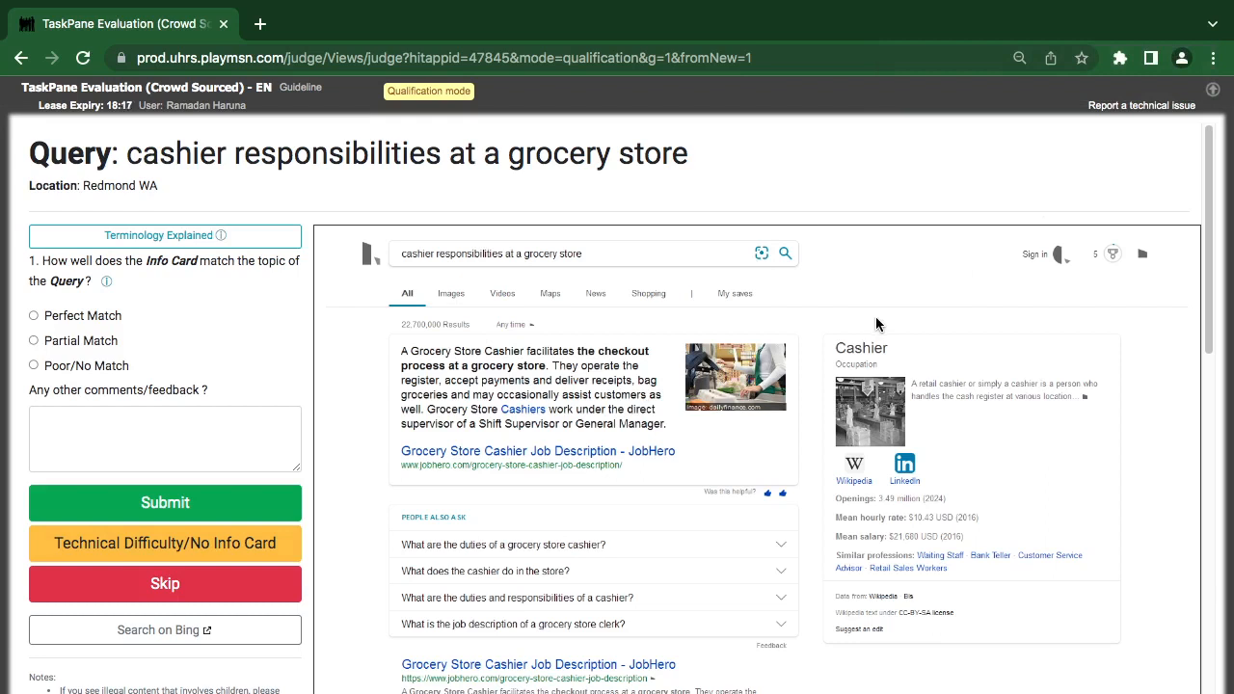
pyautogui.moveTo(429, 635)
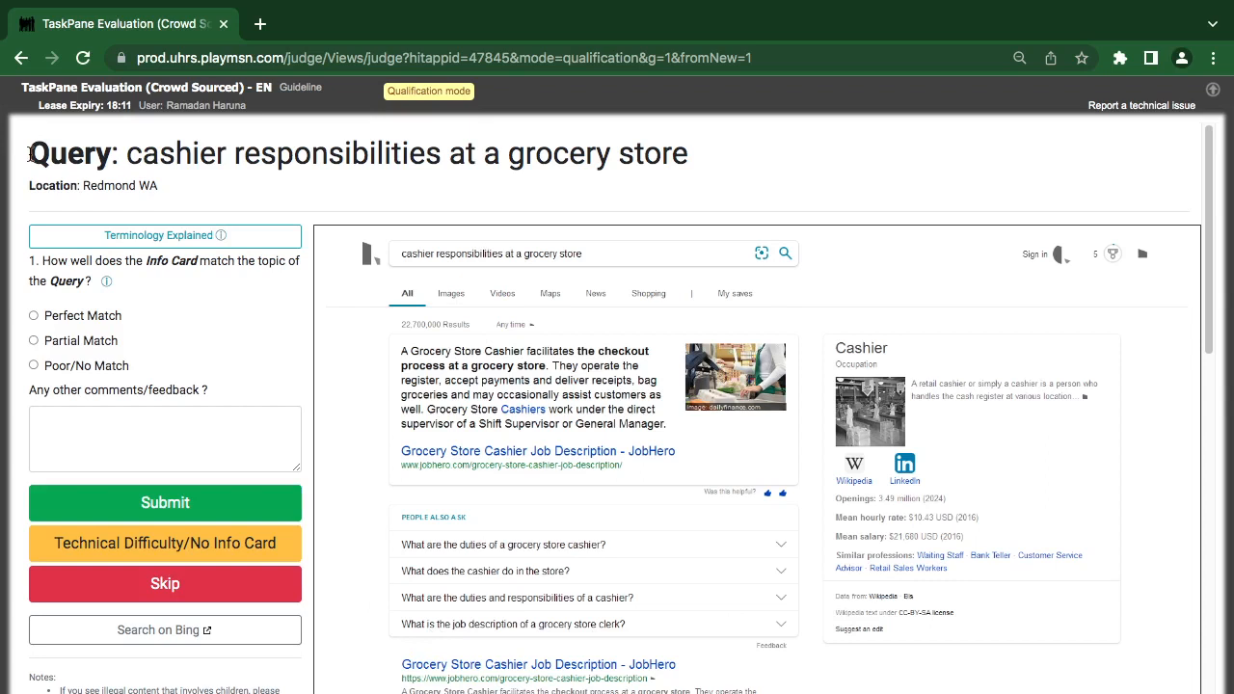
pyautogui.moveTo(923, 372)
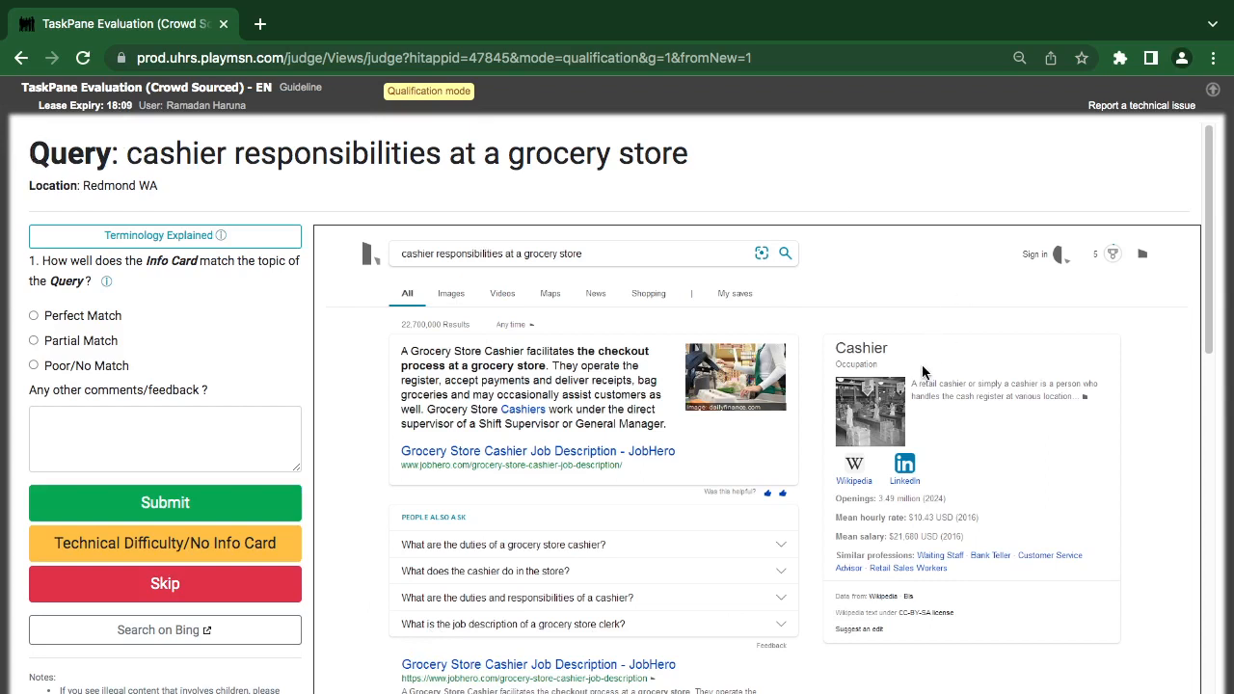
pyautogui.moveTo(366, 441)
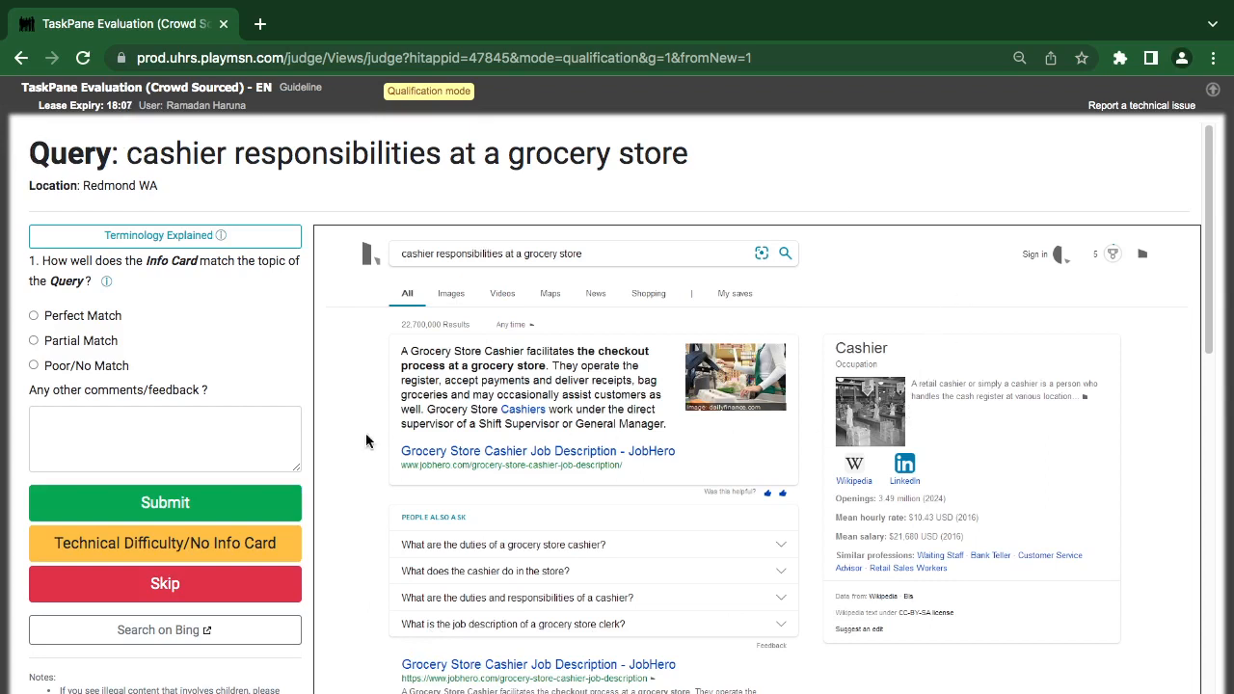
pyautogui.moveTo(345, 381)
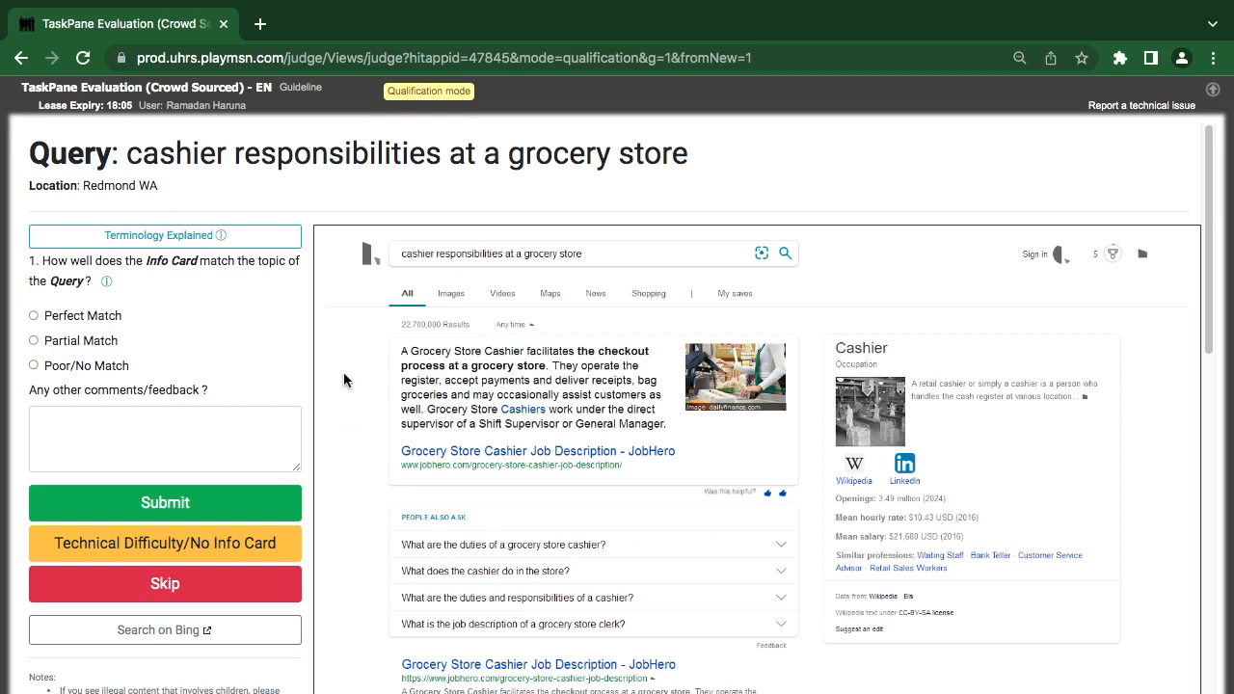
pyautogui.moveTo(4, 559)
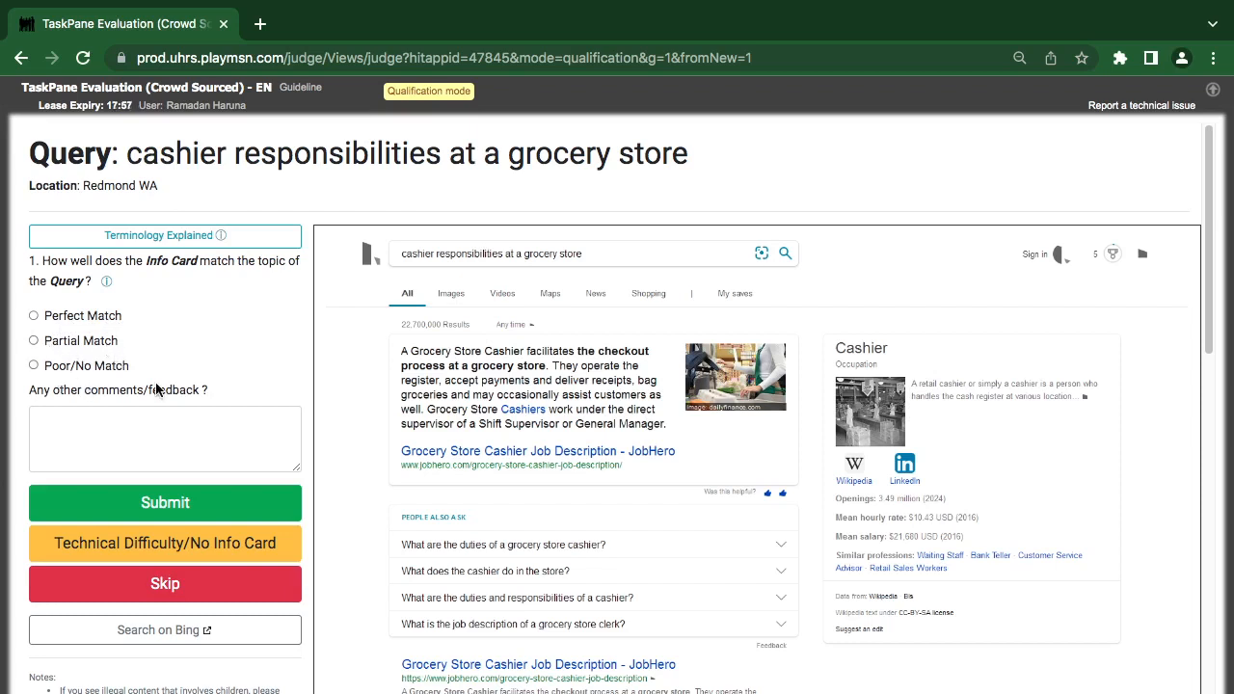
pyautogui.moveTo(390, 181)
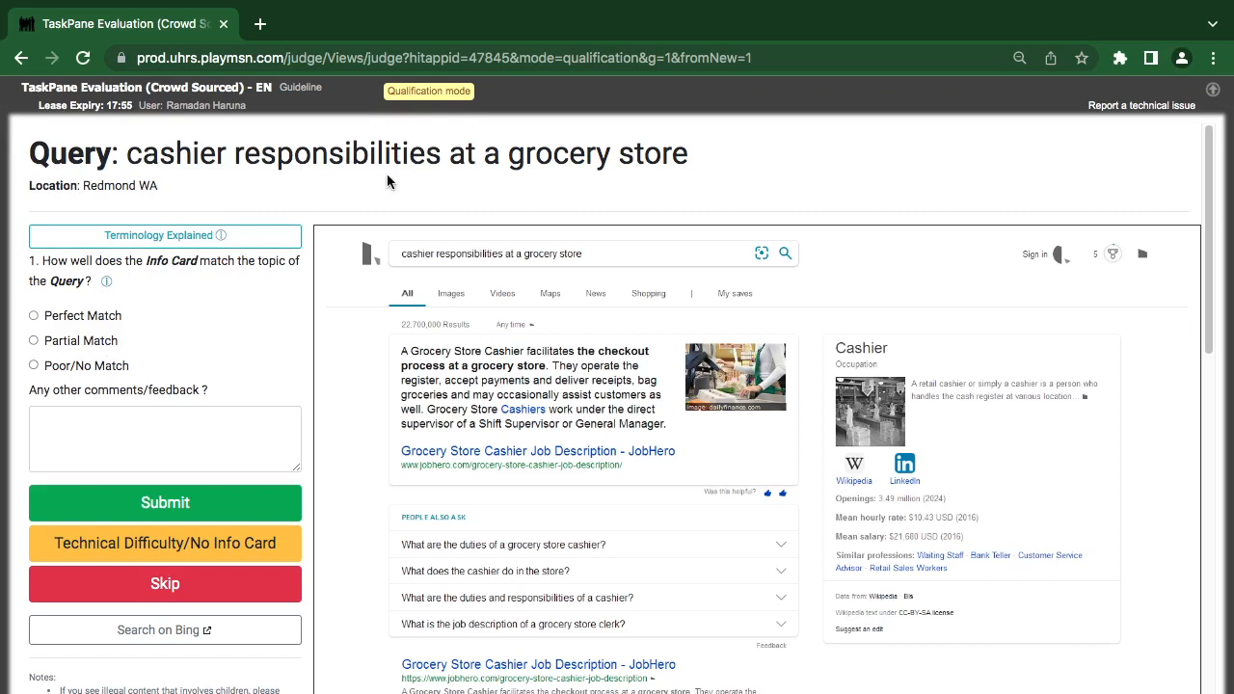
pyautogui.moveTo(919, 467)
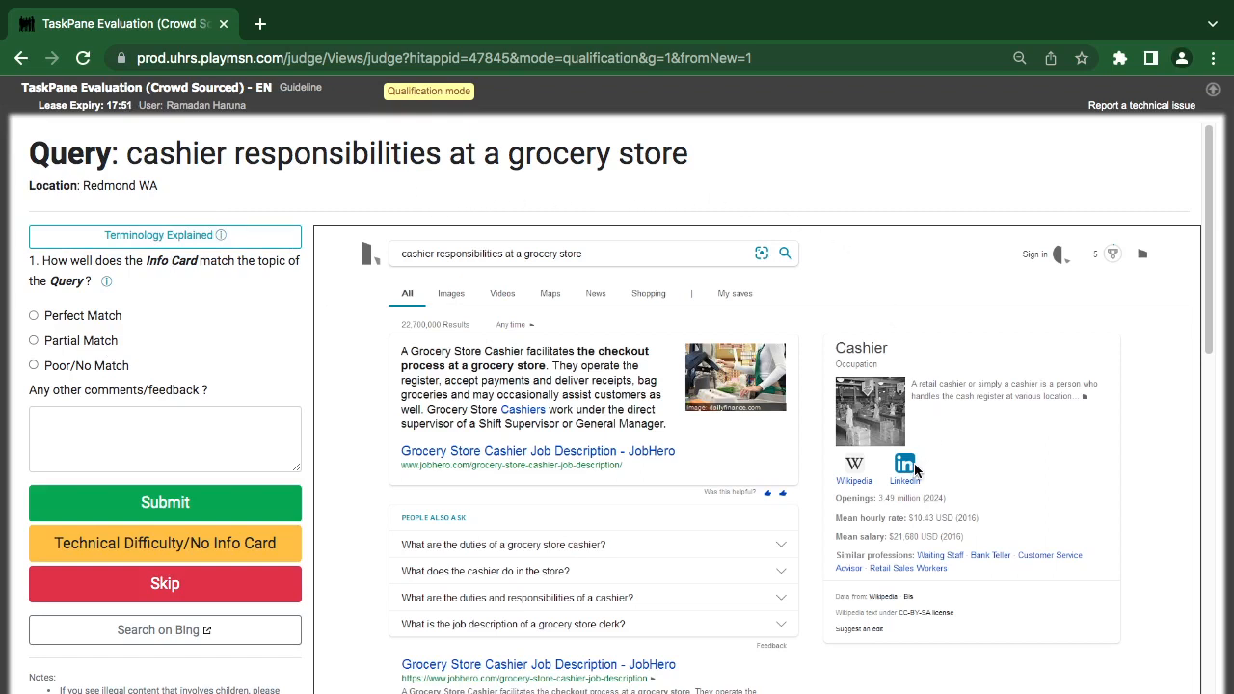
pyautogui.moveTo(613, 453)
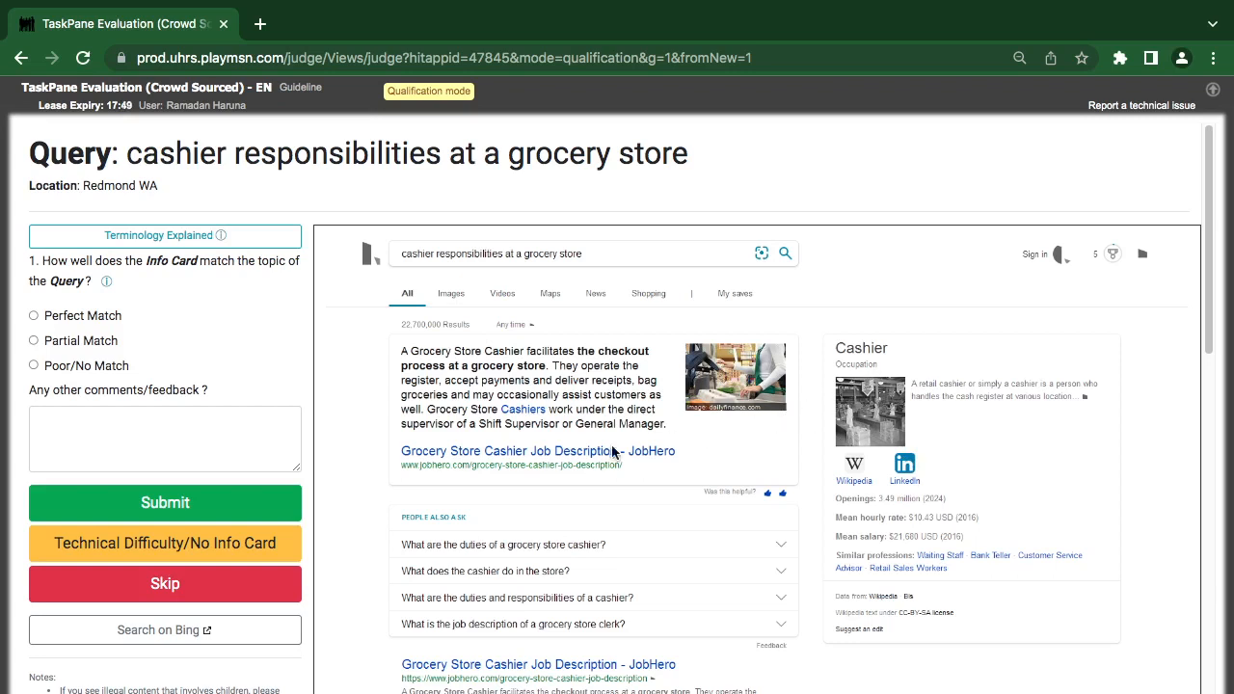
pyautogui.moveTo(455, 496)
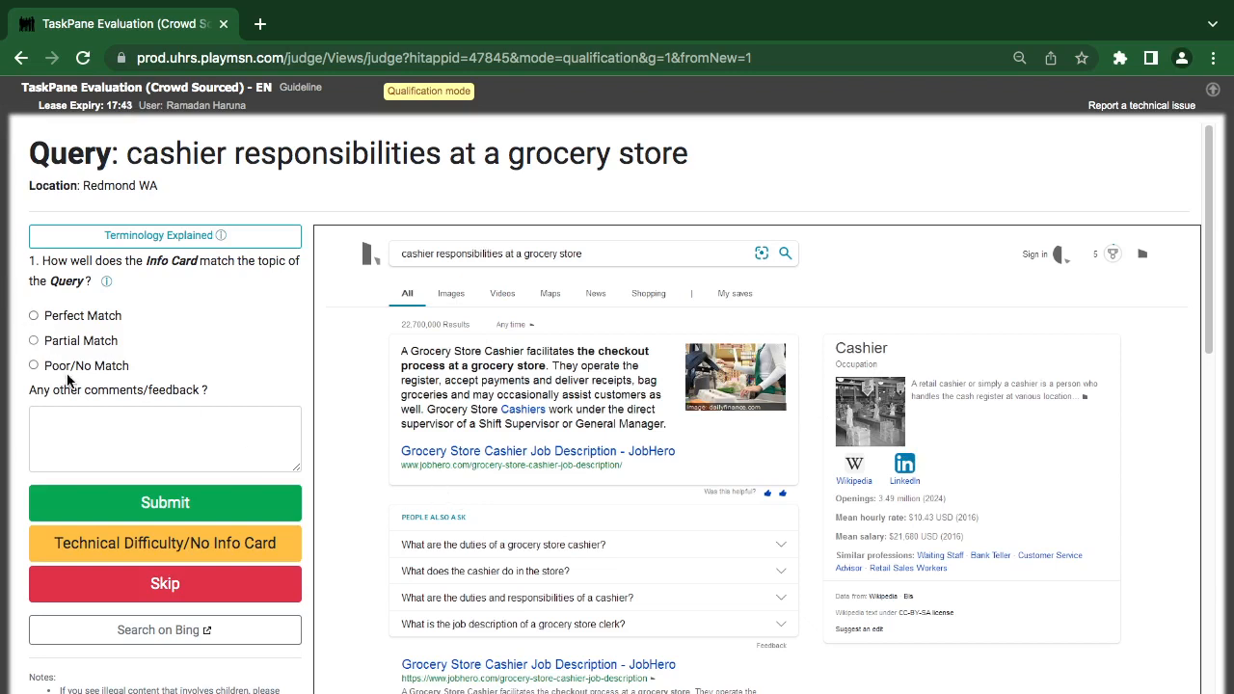
# Step: Rate the cashier info card Partial Match, submit, and dismiss the 'You're correct!' popup
pyautogui.click(34, 340)
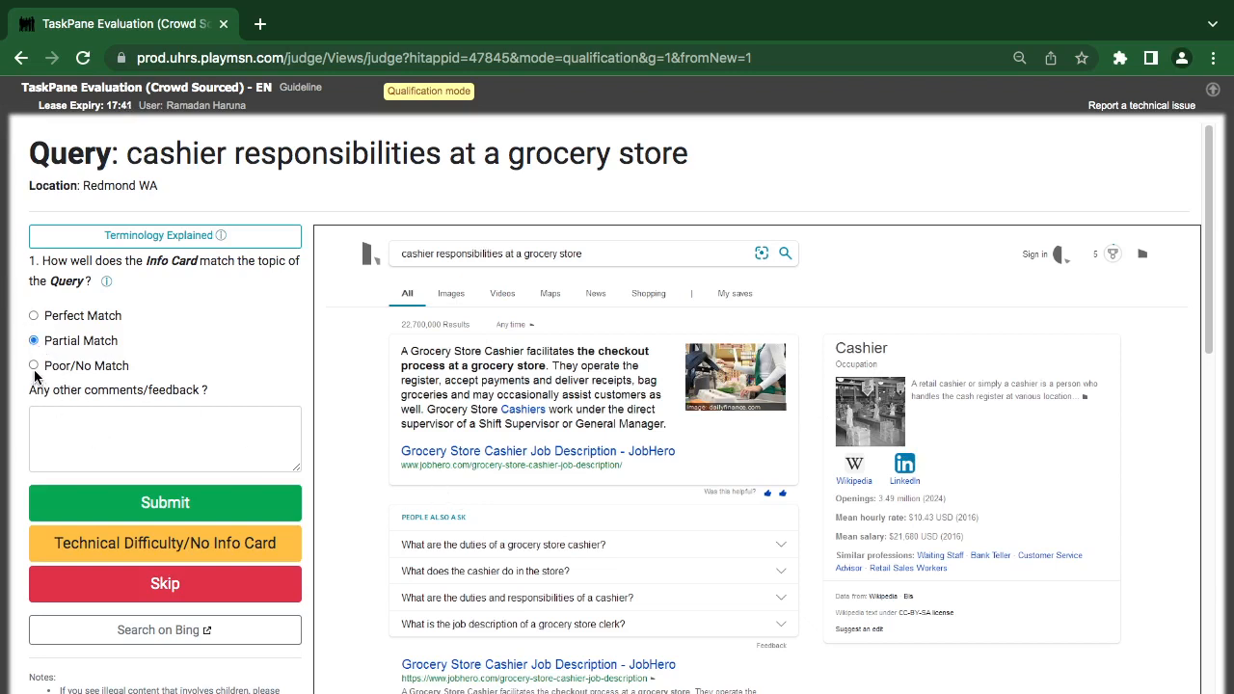
pyautogui.click(165, 503)
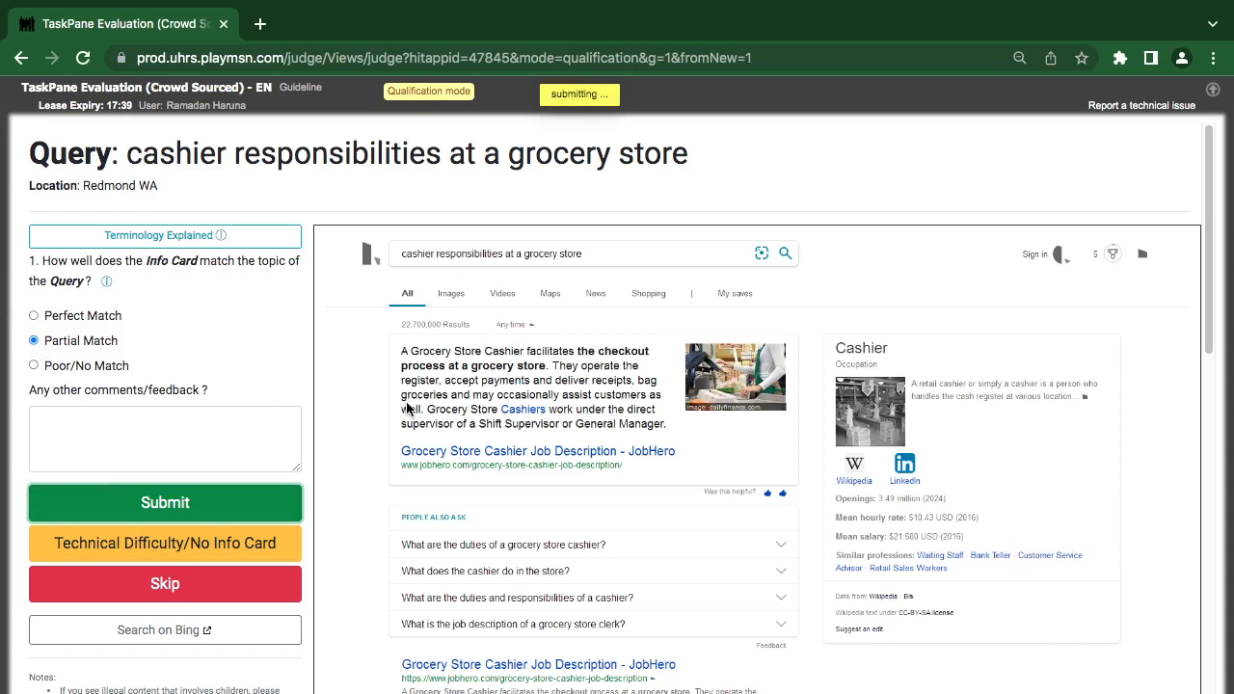
pyautogui.click(165, 503)
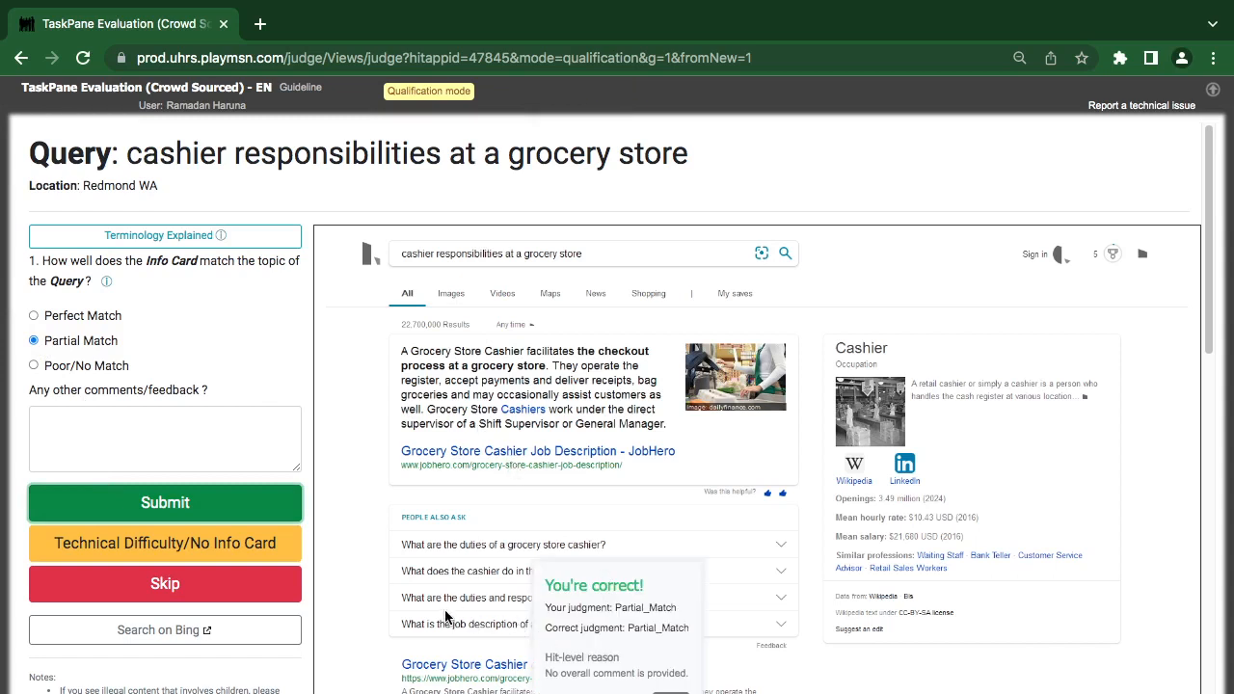
pyautogui.moveTo(906, 444)
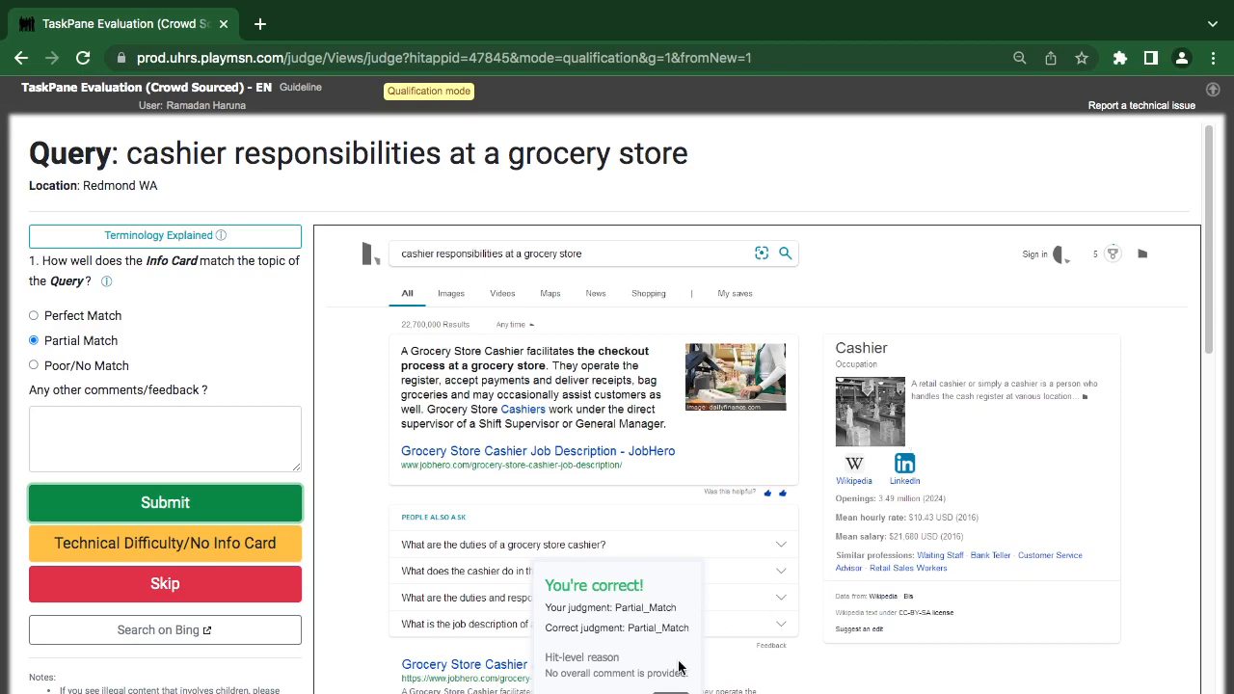
pyautogui.click(165, 502)
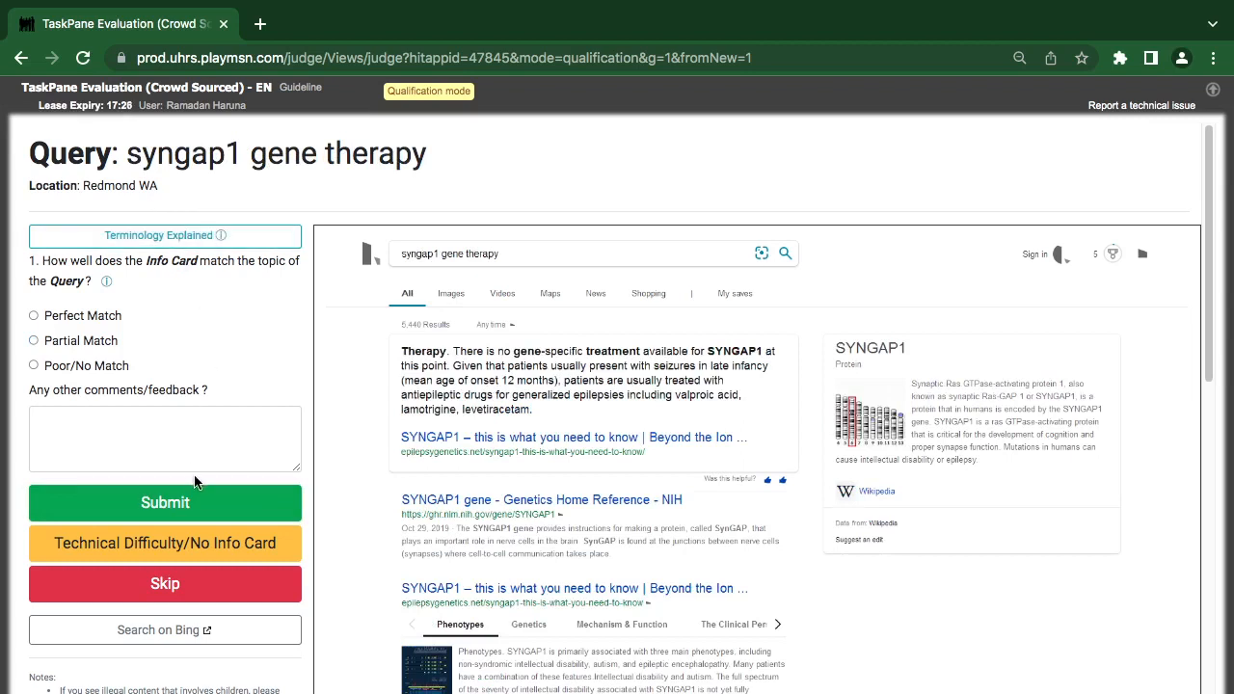
pyautogui.moveTo(778, 398)
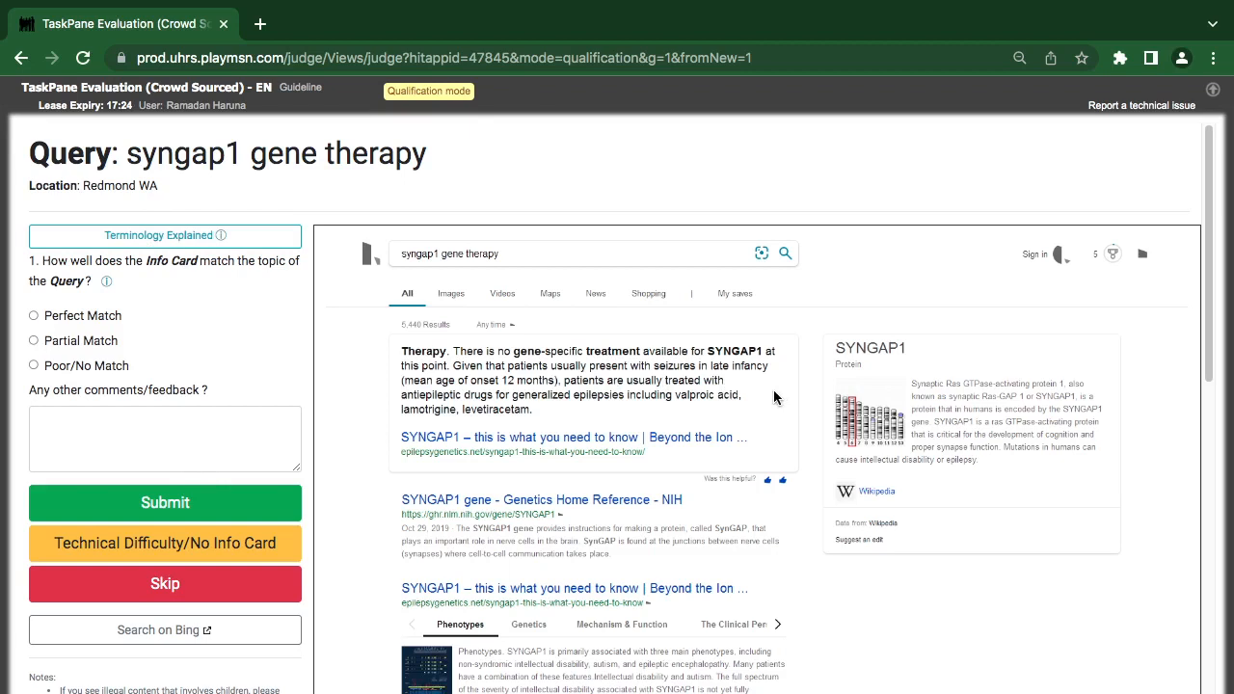
pyautogui.moveTo(732, 393)
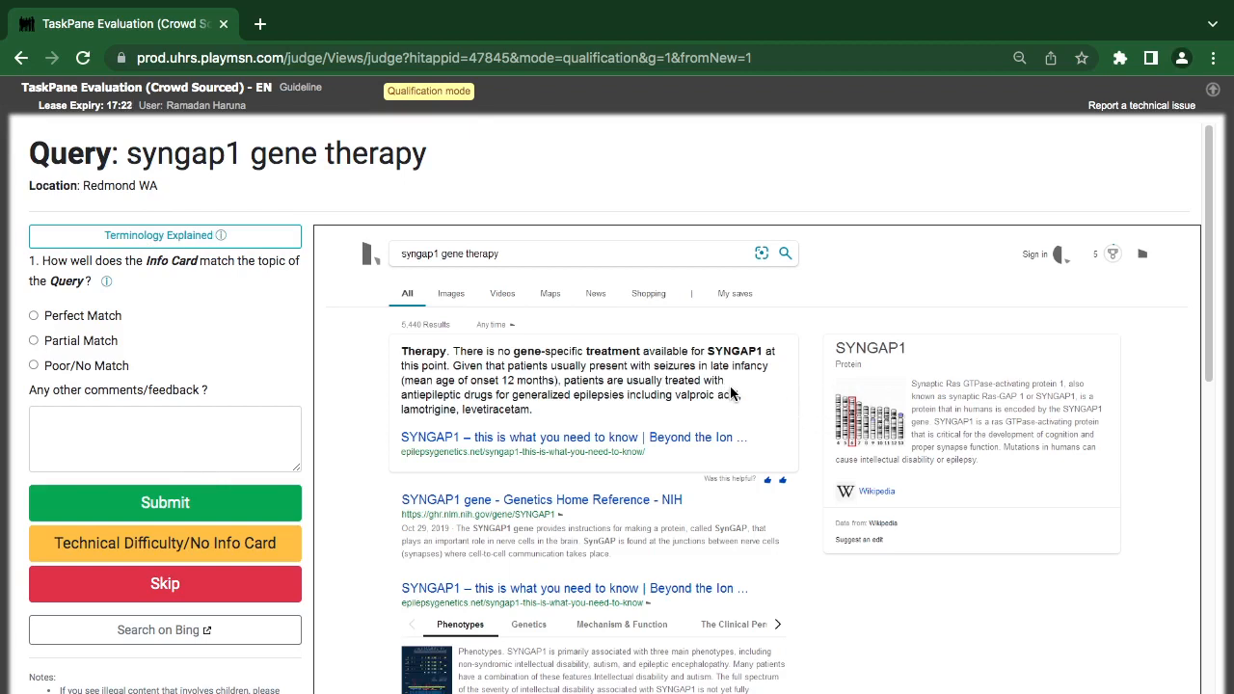
pyautogui.moveTo(437, 374)
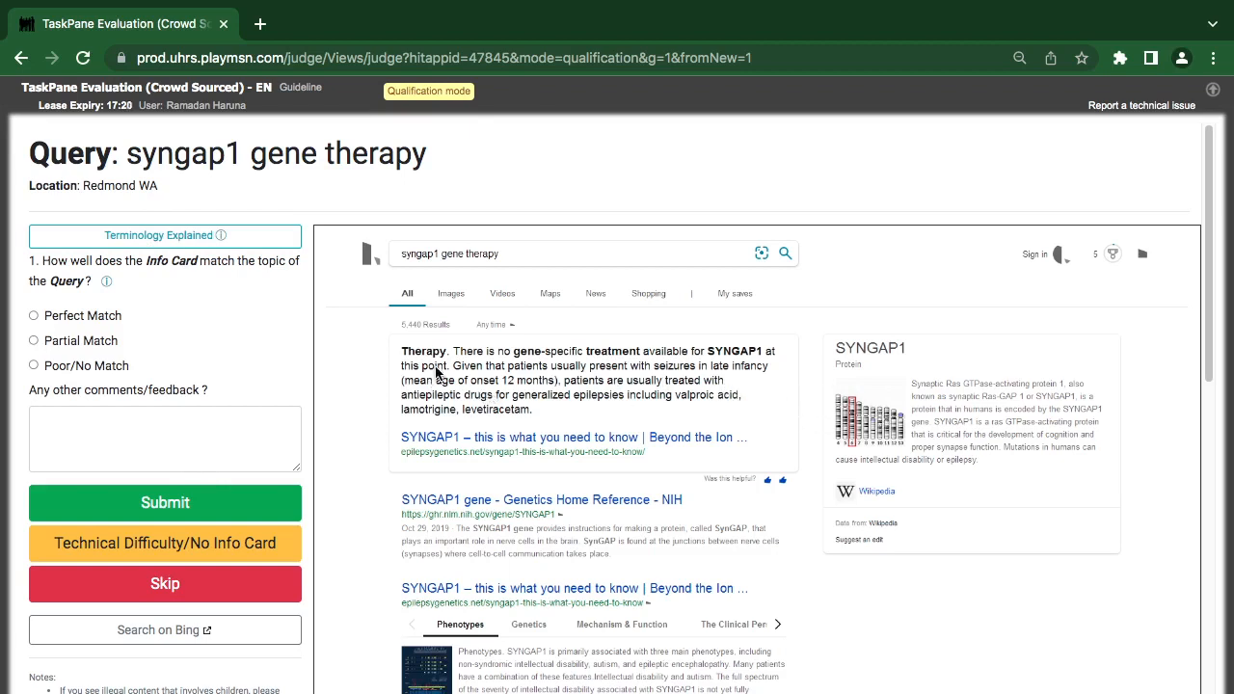
pyautogui.moveTo(524, 371)
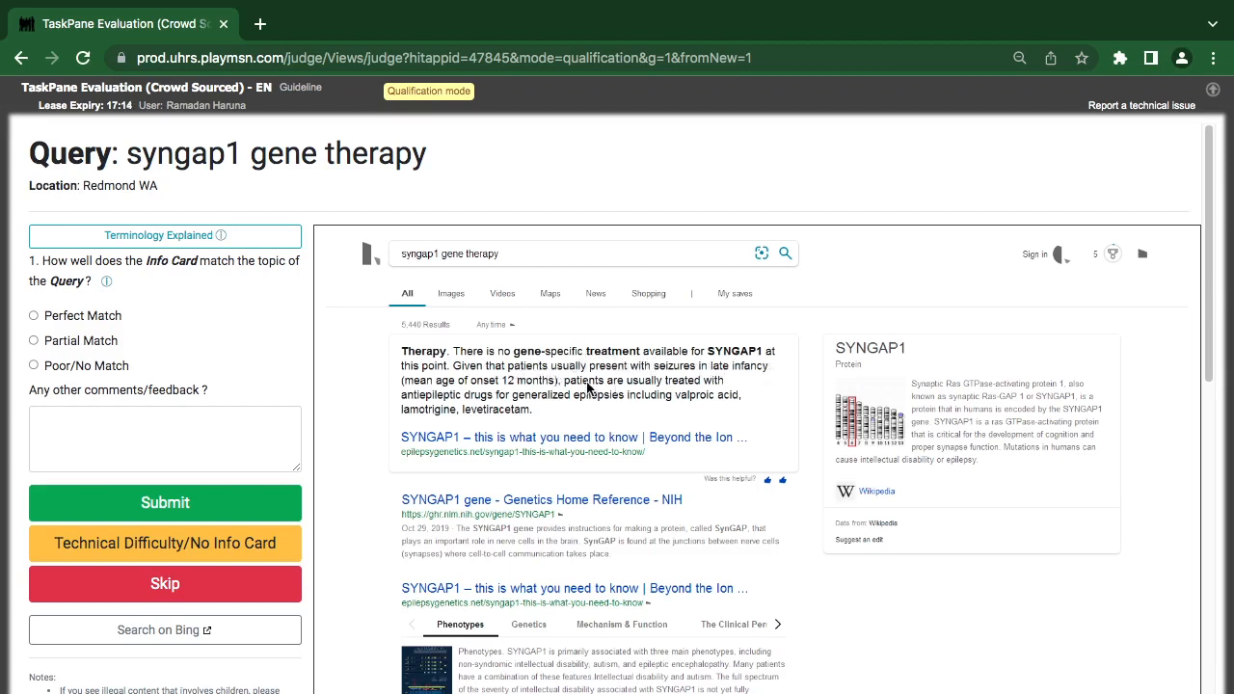
pyautogui.moveTo(961, 416)
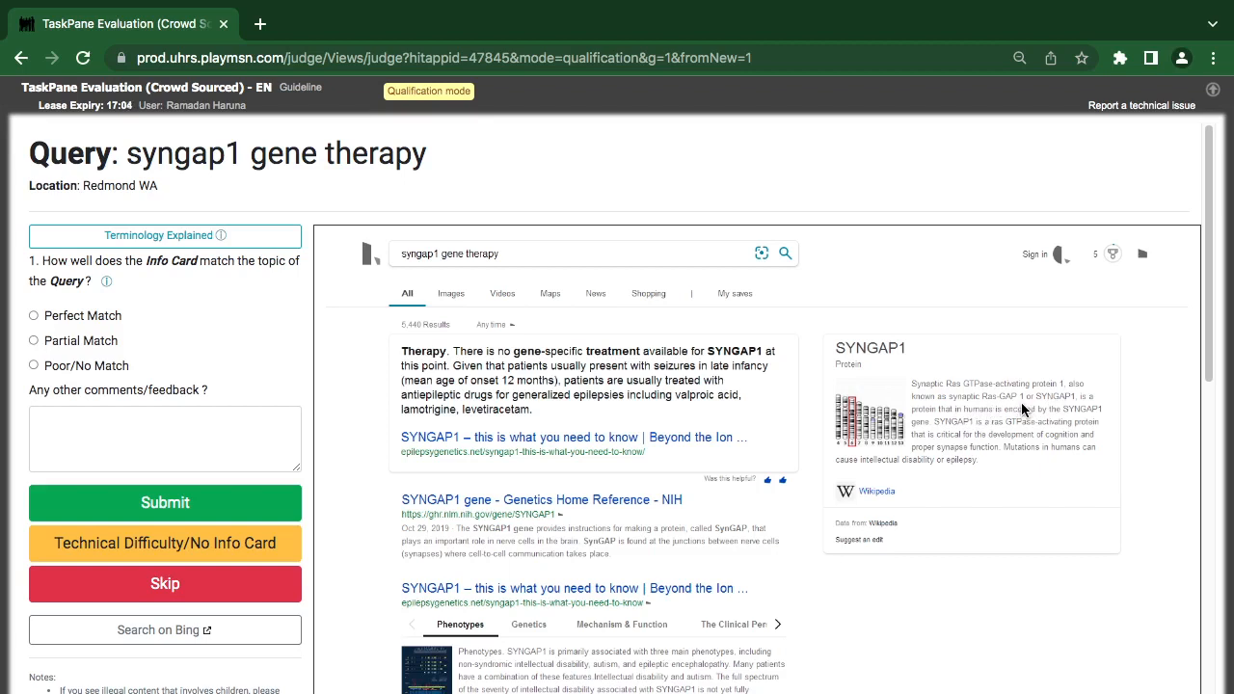
pyautogui.moveTo(1008, 424)
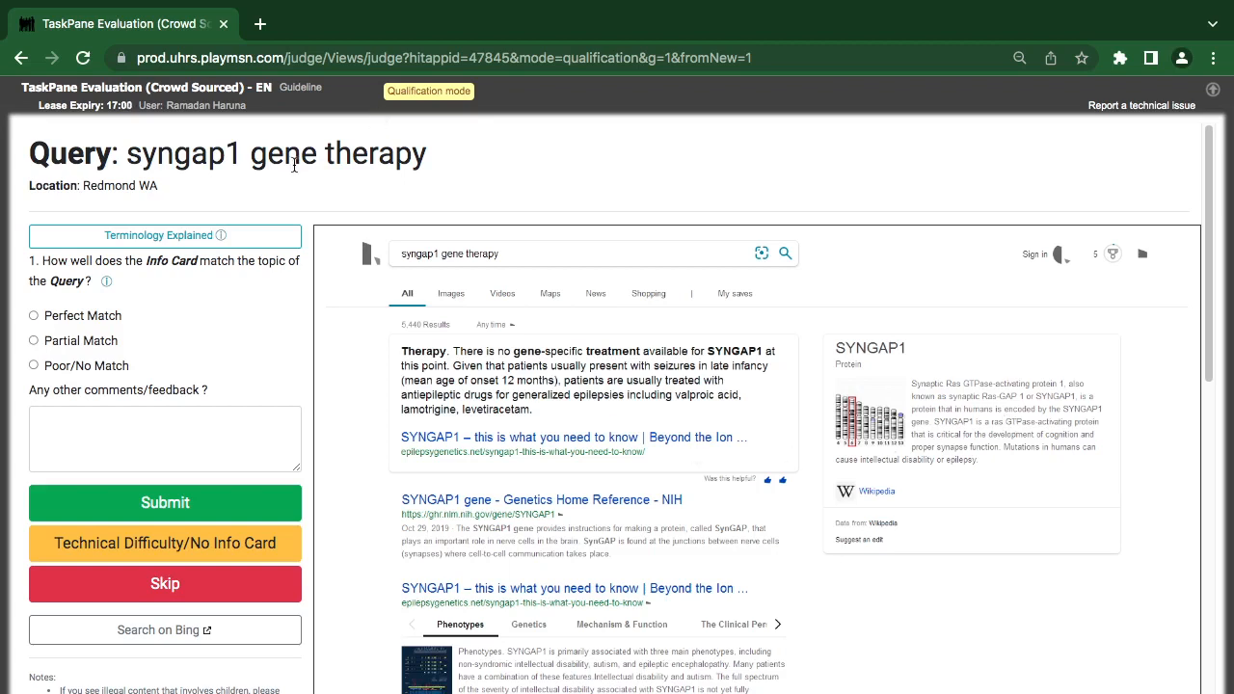
pyautogui.moveTo(350, 243)
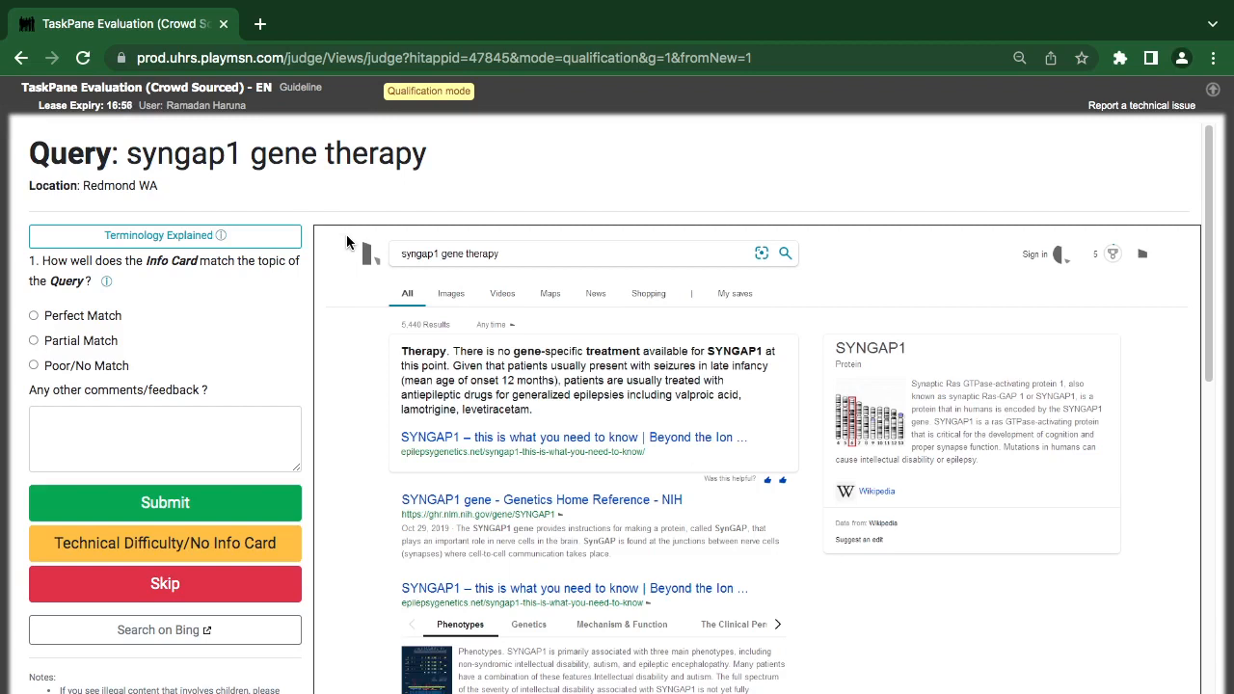
pyautogui.moveTo(622, 474)
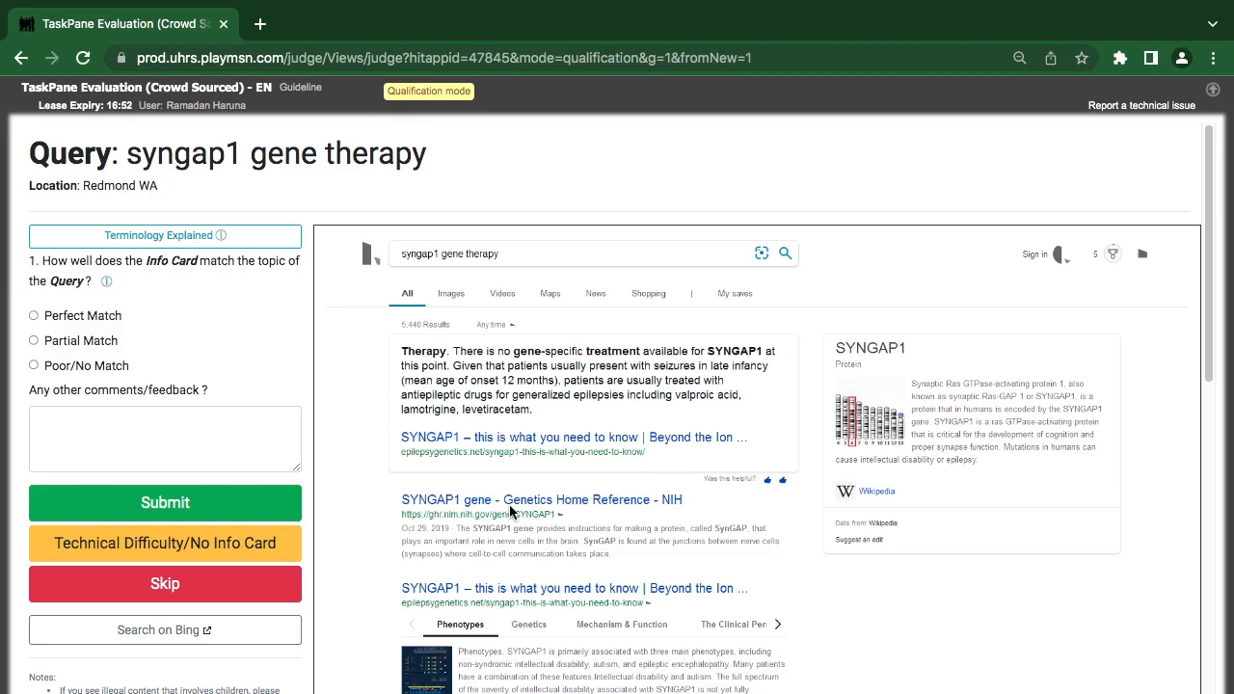
pyautogui.moveTo(806, 514)
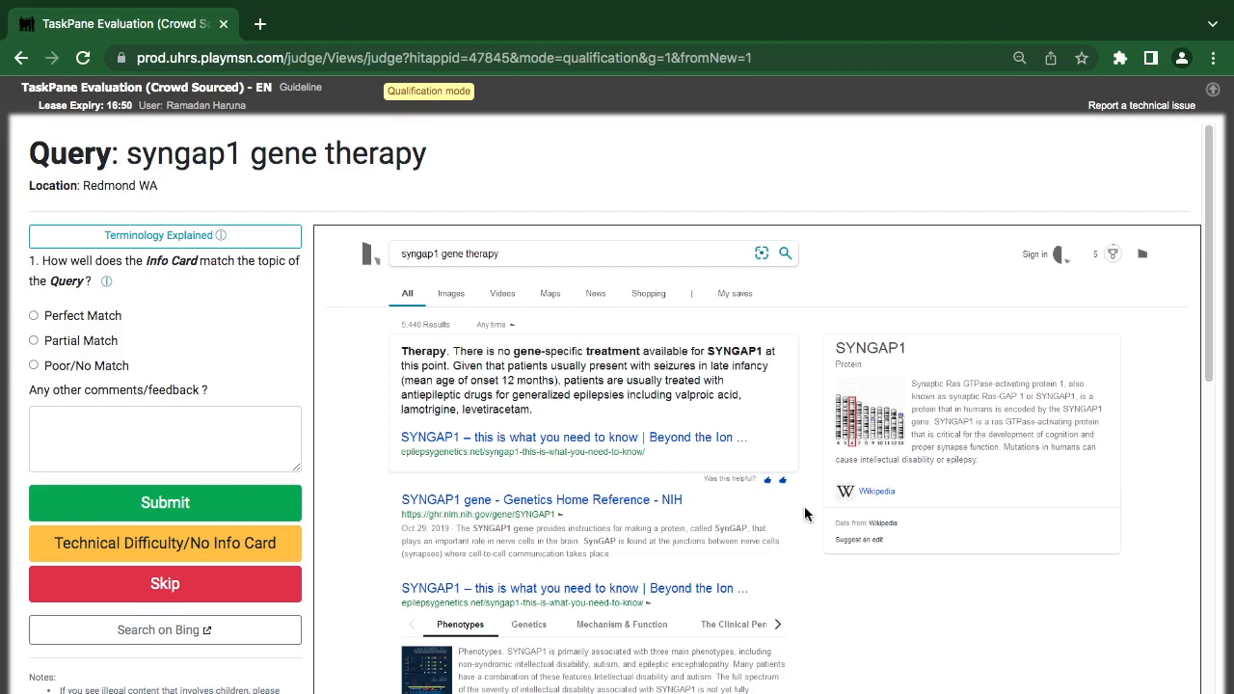
pyautogui.moveTo(945, 467)
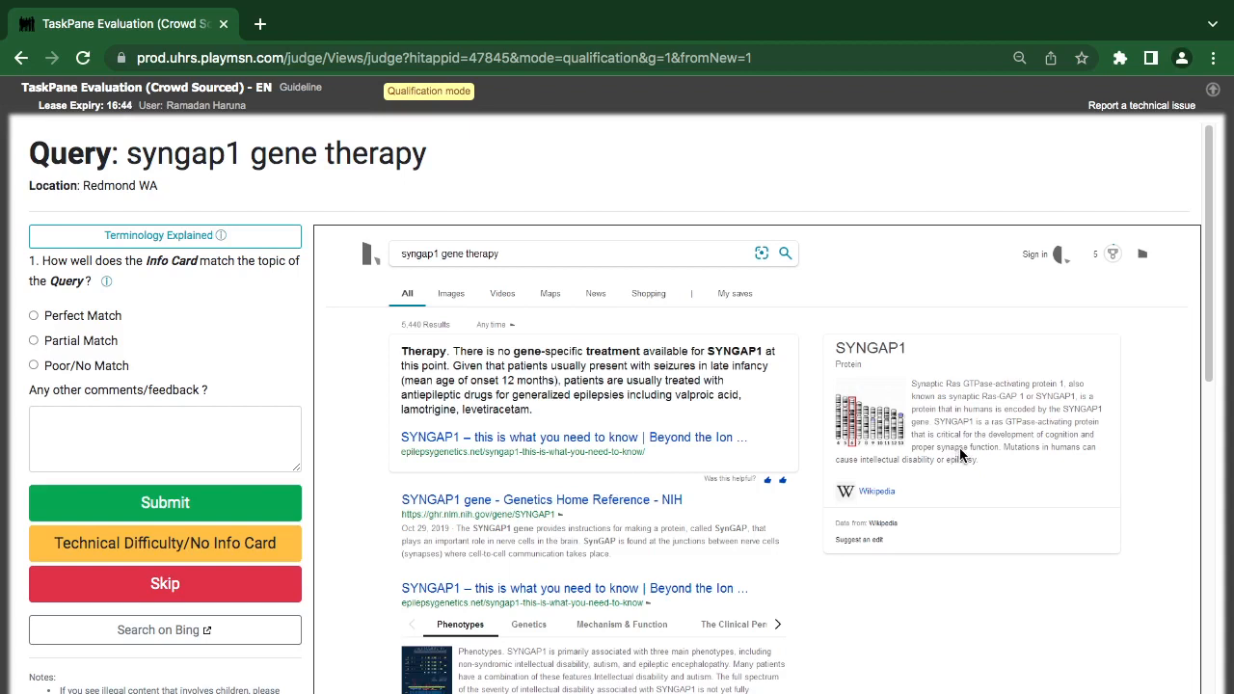
pyautogui.moveTo(689, 501)
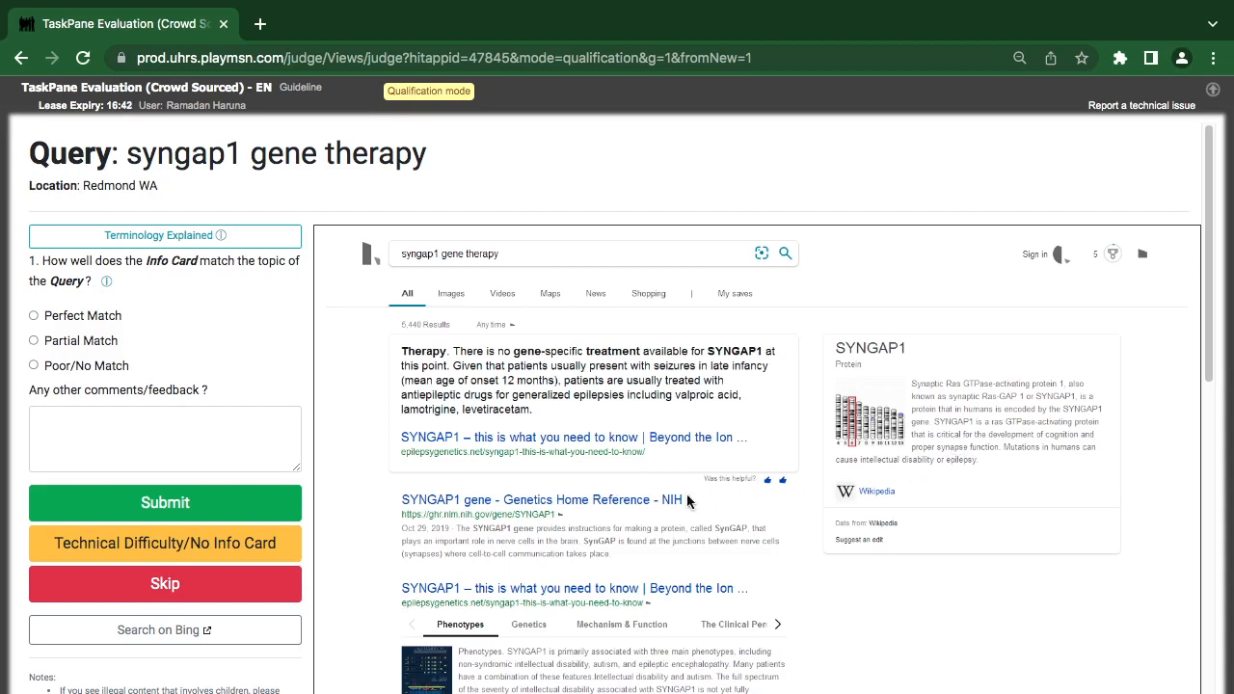
pyautogui.moveTo(974, 399)
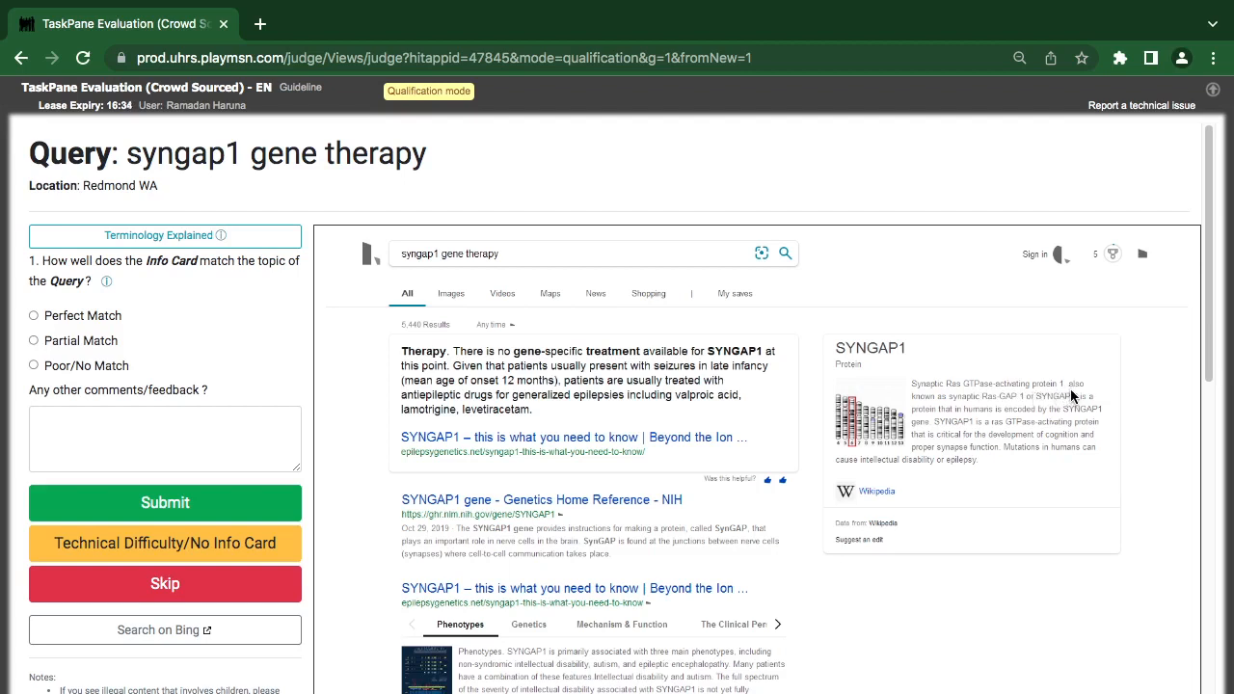
pyautogui.moveTo(962, 410)
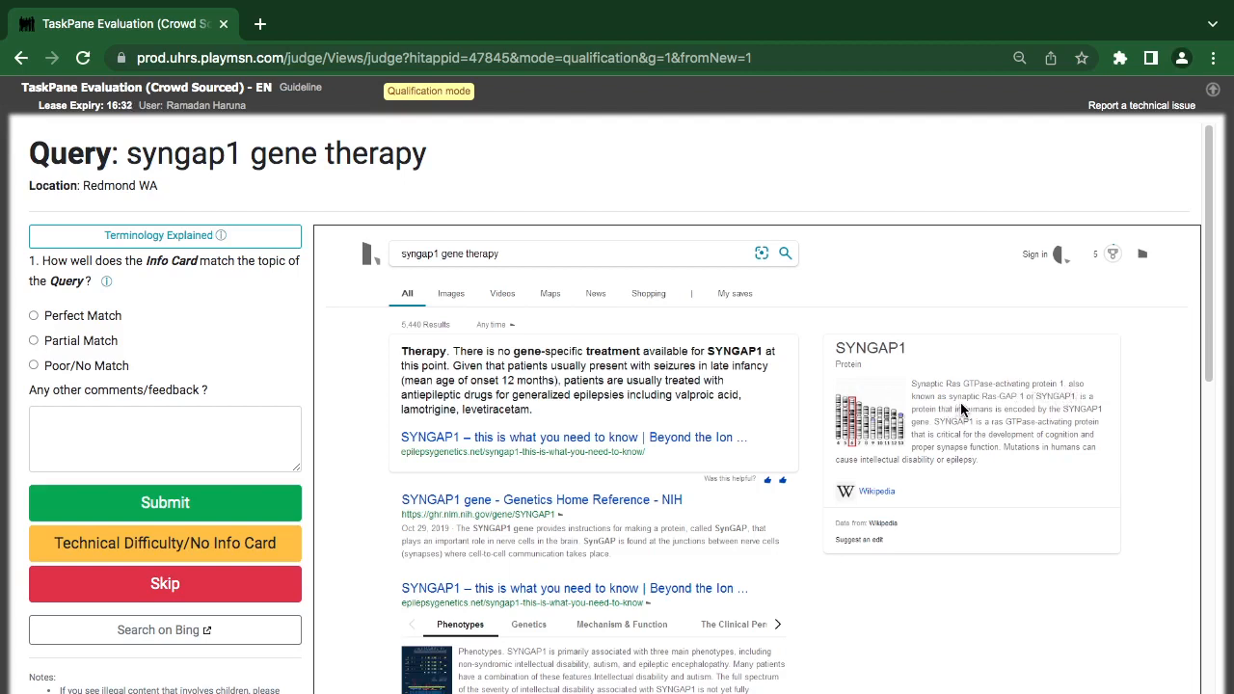
pyautogui.moveTo(995, 412)
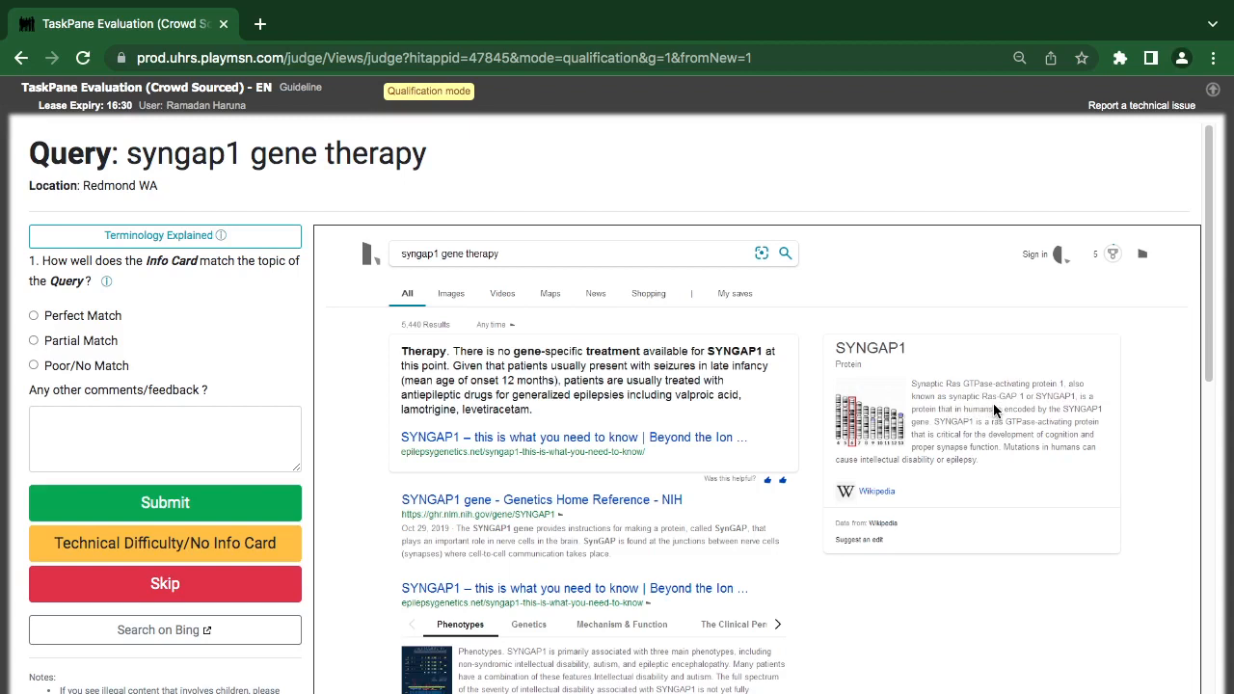
pyautogui.moveTo(1003, 410)
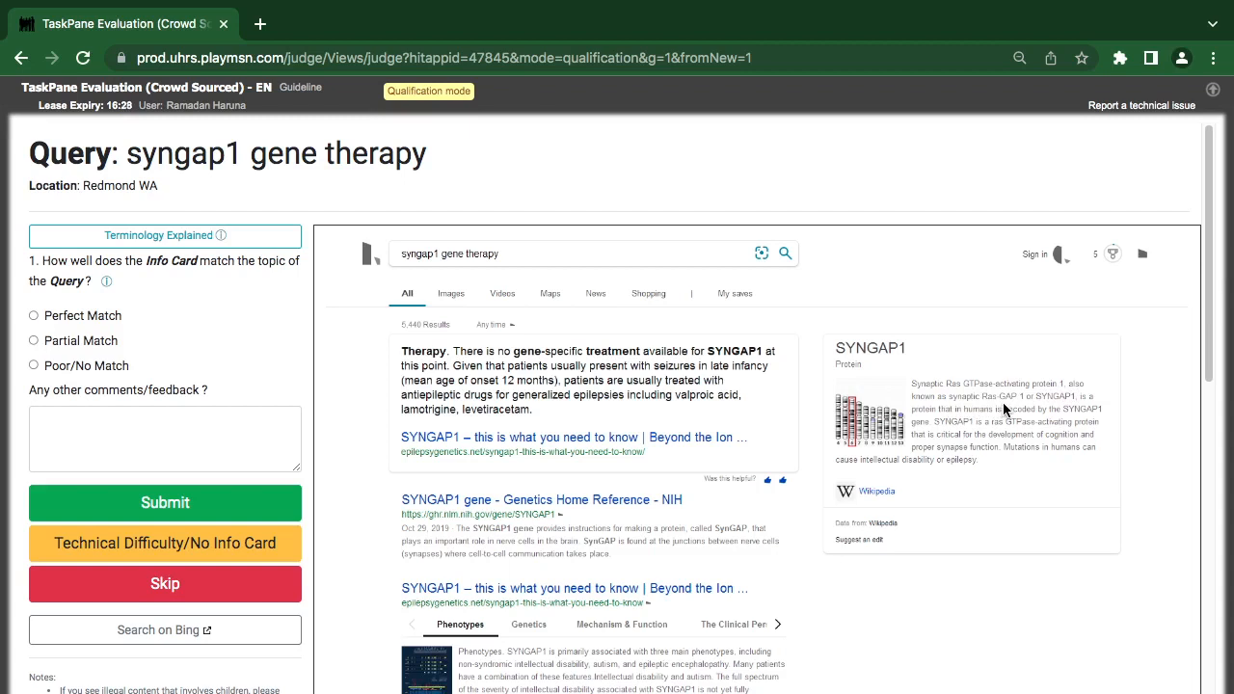
pyautogui.moveTo(1097, 409)
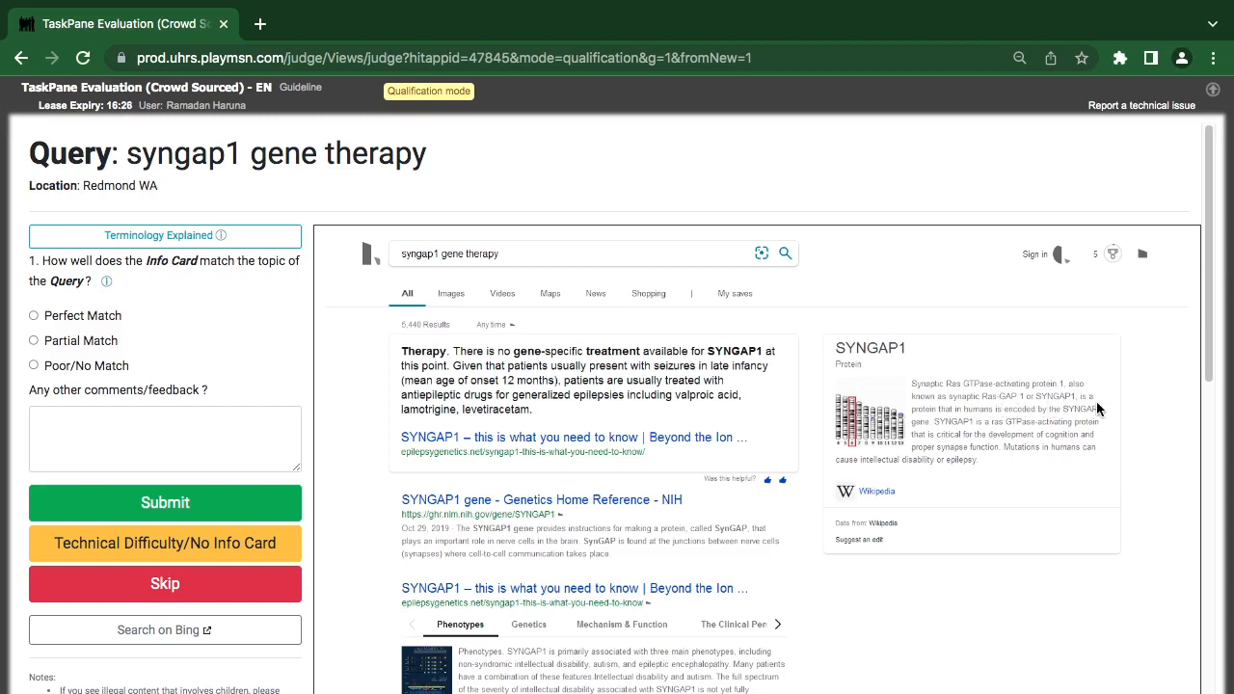
pyautogui.moveTo(972, 425)
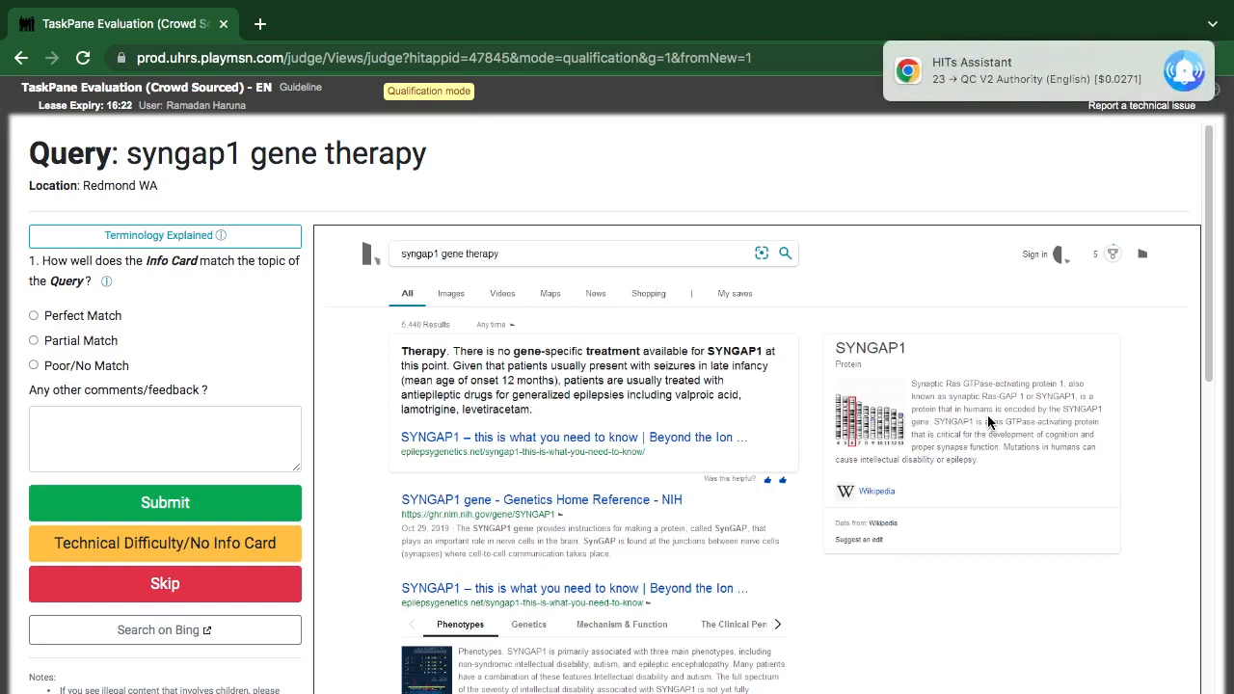
pyautogui.moveTo(1046, 421)
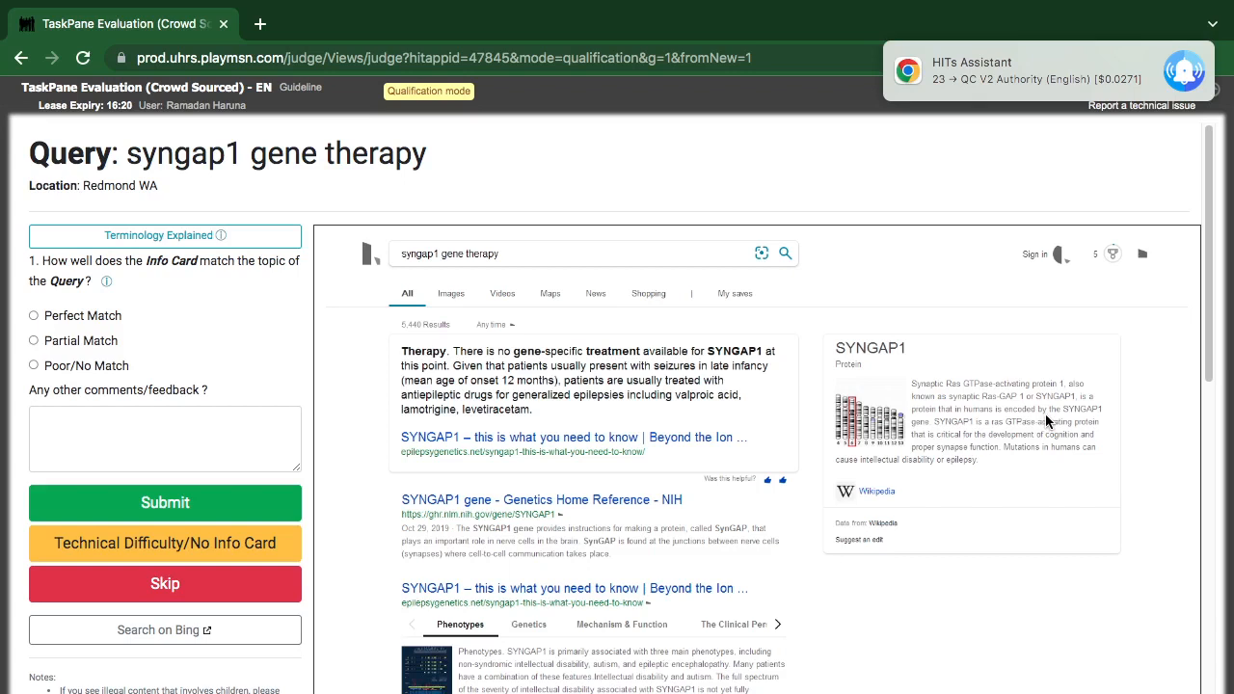
pyautogui.moveTo(1081, 421)
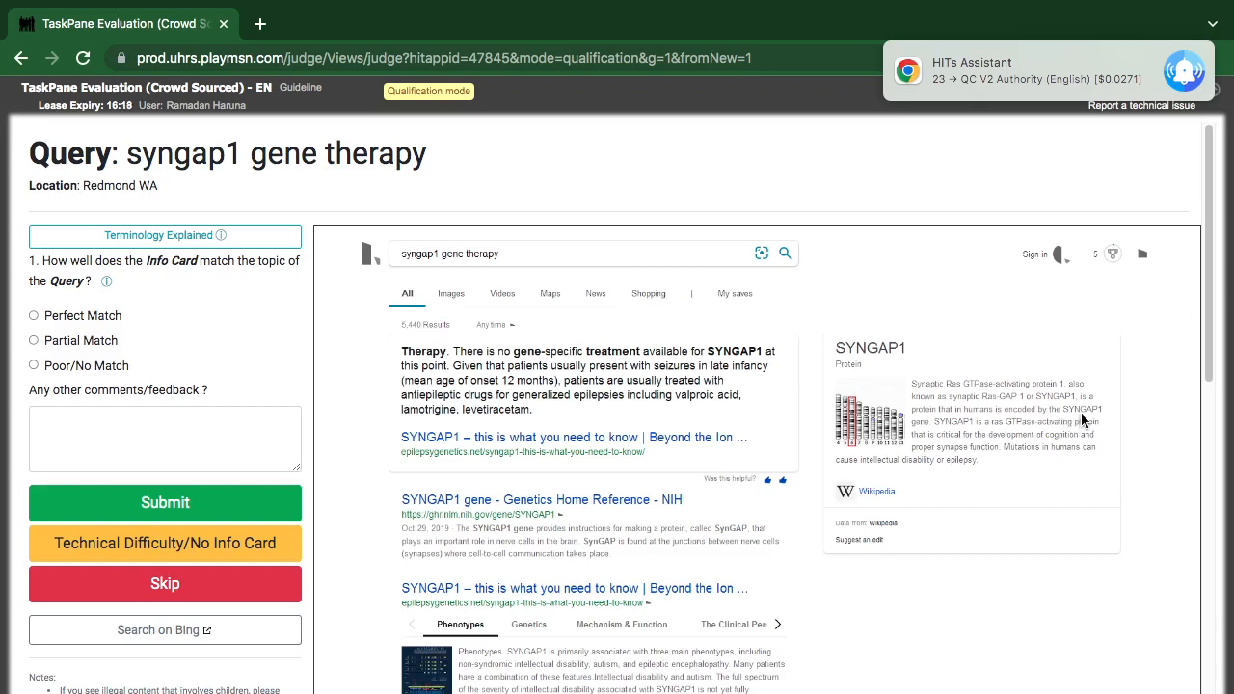
pyautogui.moveTo(940, 430)
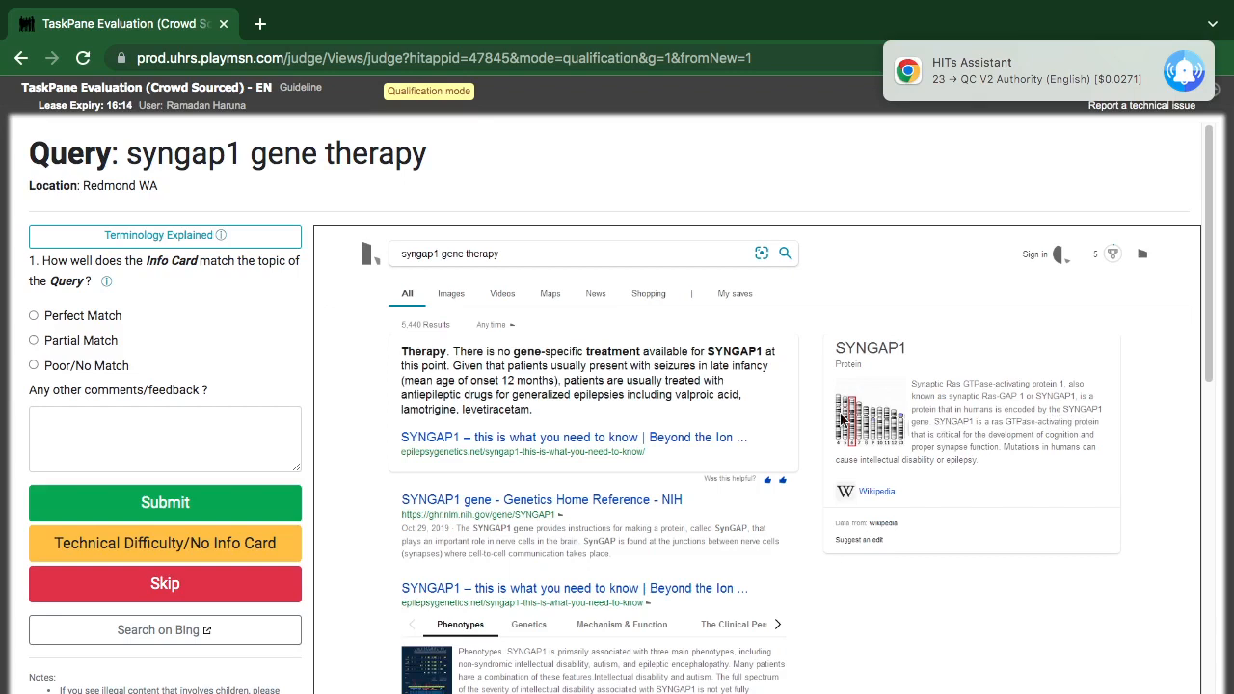
# Step: Rate the syngap1 gene therapy card Partial Match, submit, and continue to There Is No Year
pyautogui.click(33, 340)
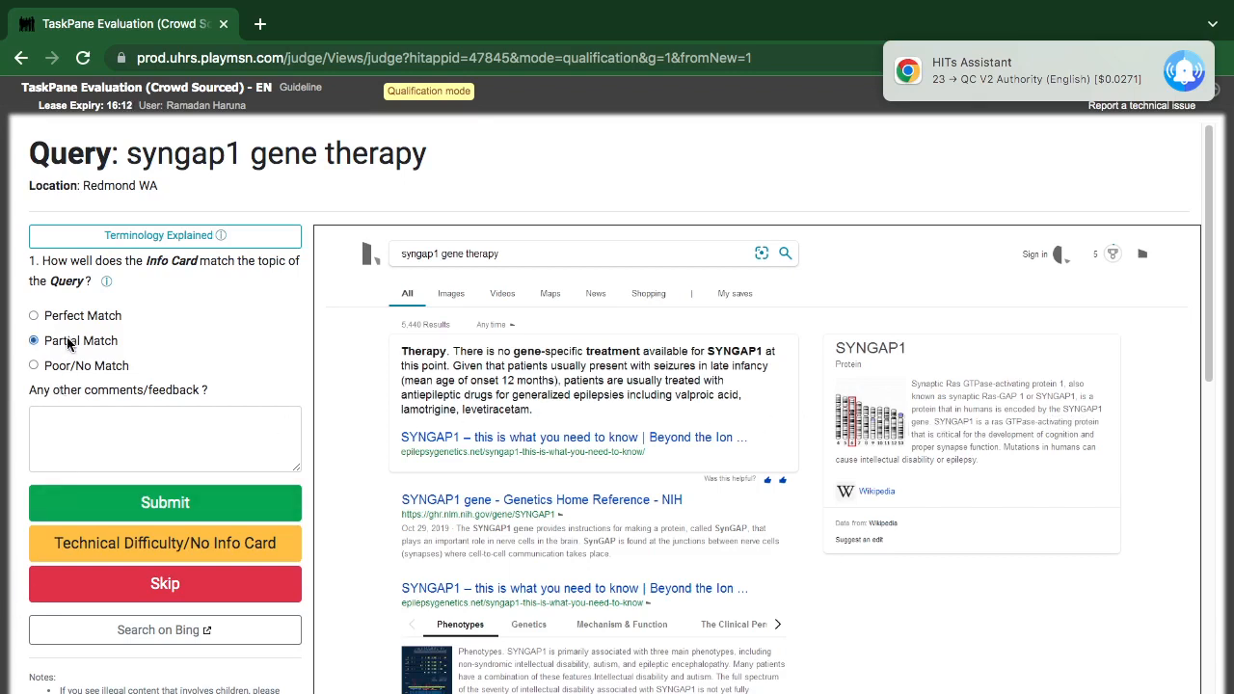
pyautogui.click(165, 502)
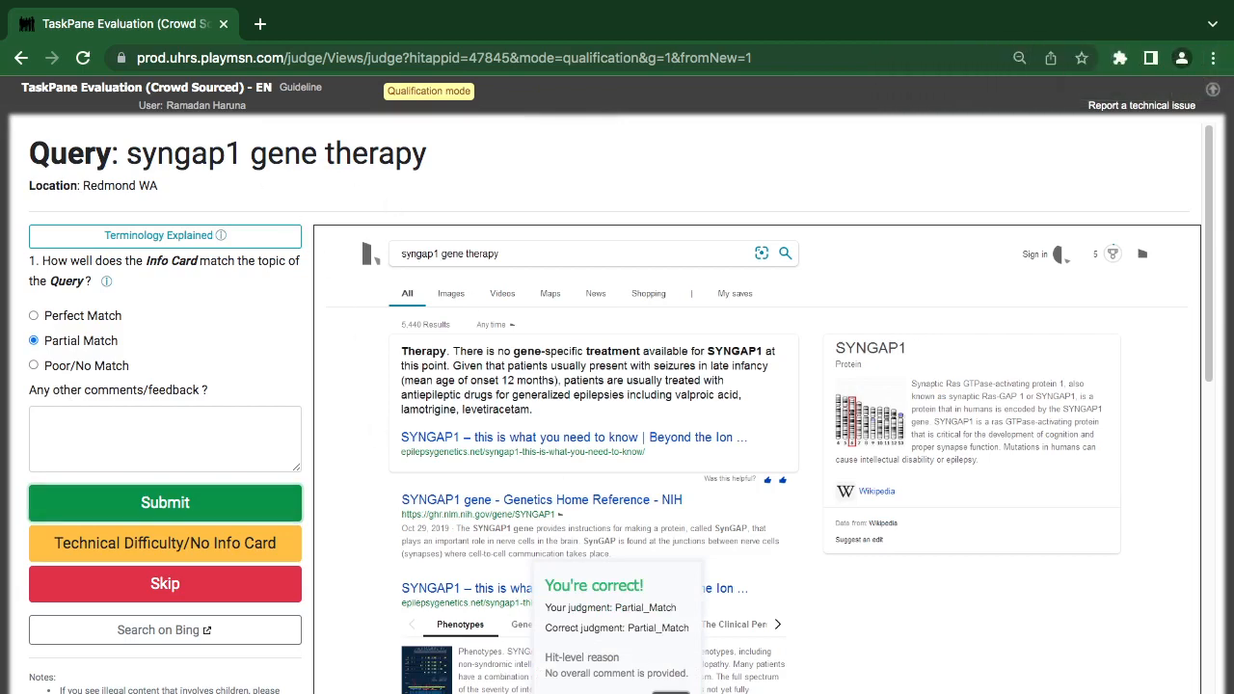
pyautogui.click(164, 502)
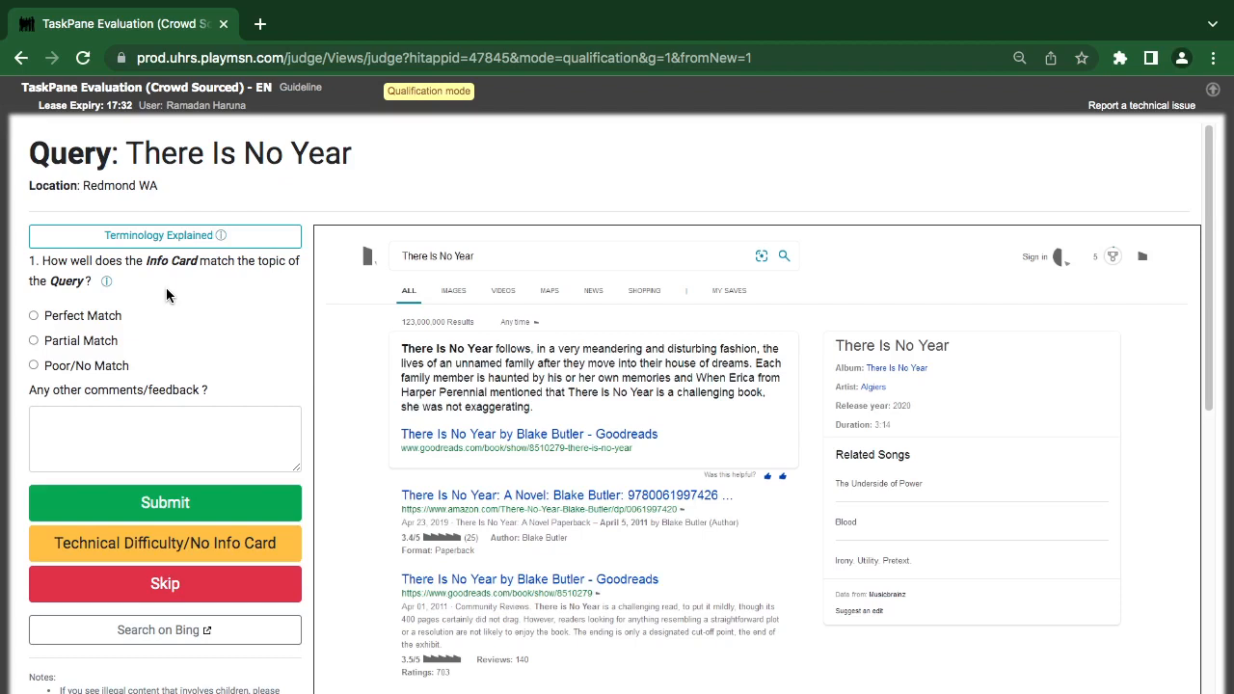
pyautogui.moveTo(957, 354)
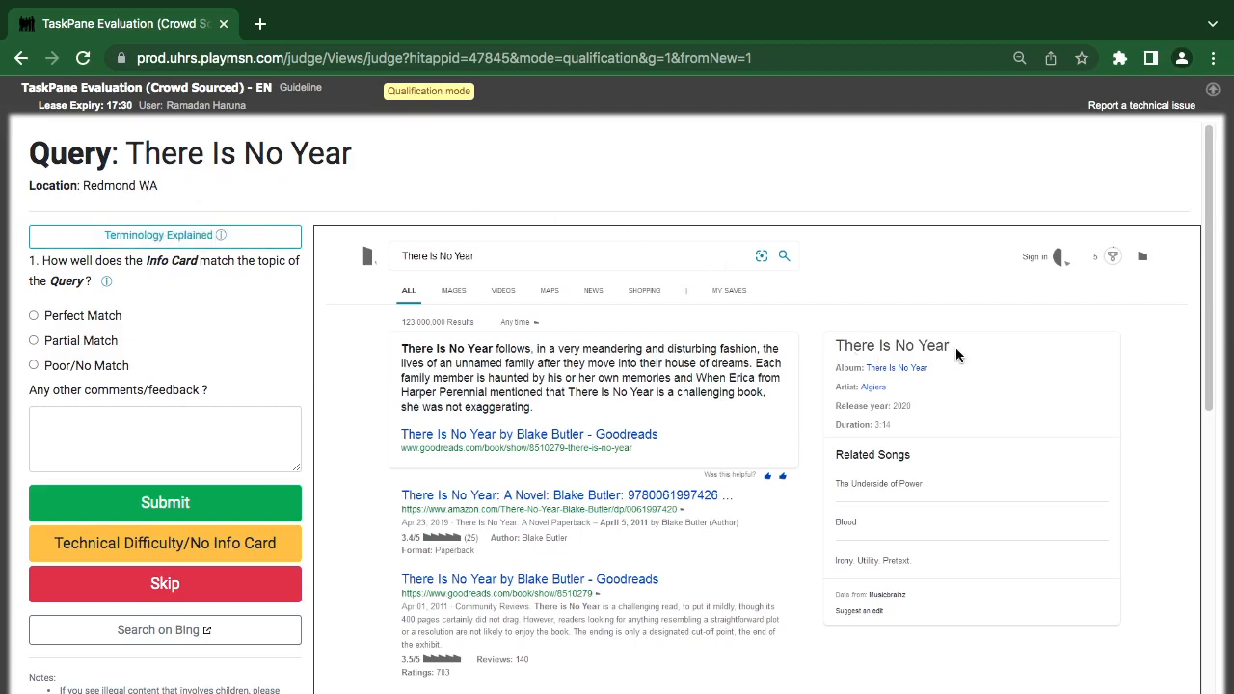
# Step: Rate the There Is No Year info card Perfect Match and submit it
pyautogui.click(33, 316)
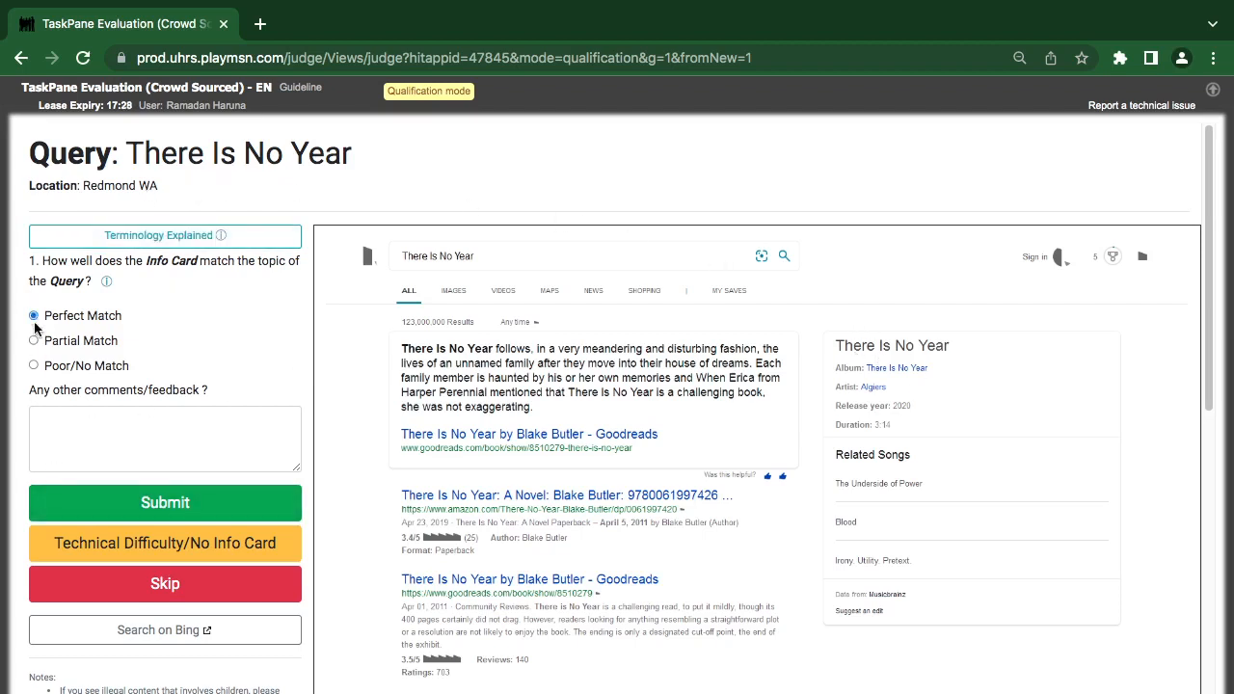
pyautogui.click(165, 502)
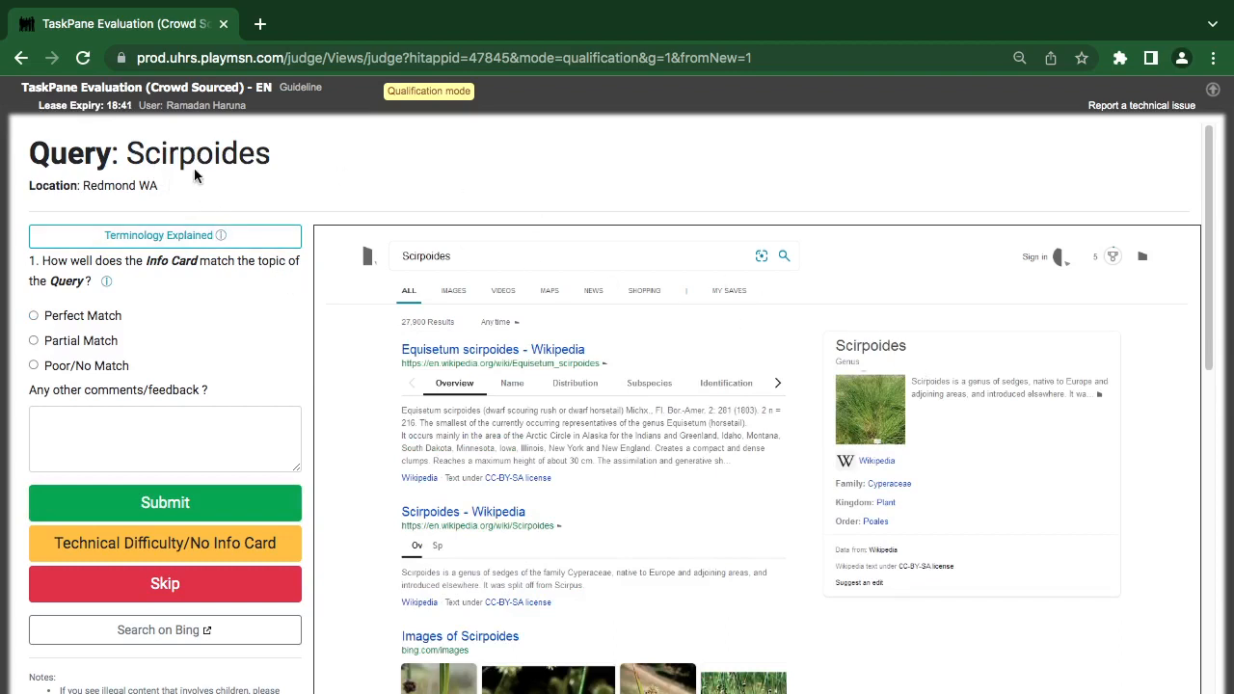
# Step: Submit Scirpoides as Perfect Match and continue past the 'You're correct!' popup
pyautogui.click(32, 315)
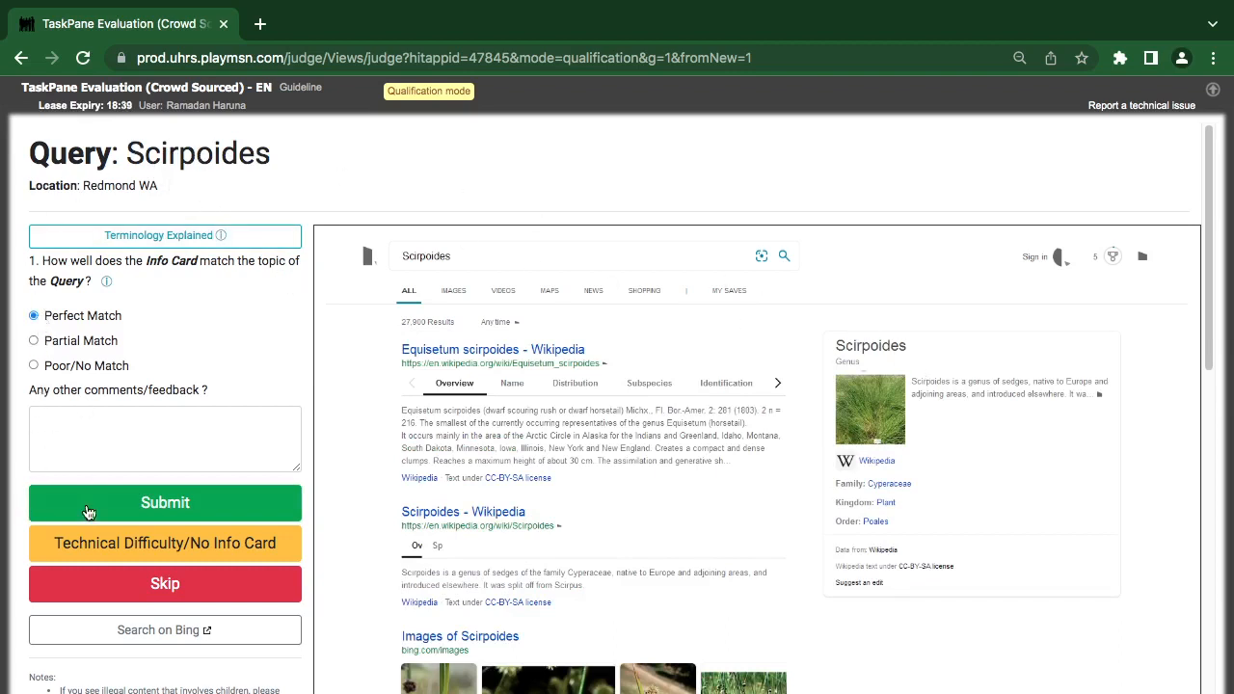
pyautogui.click(164, 502)
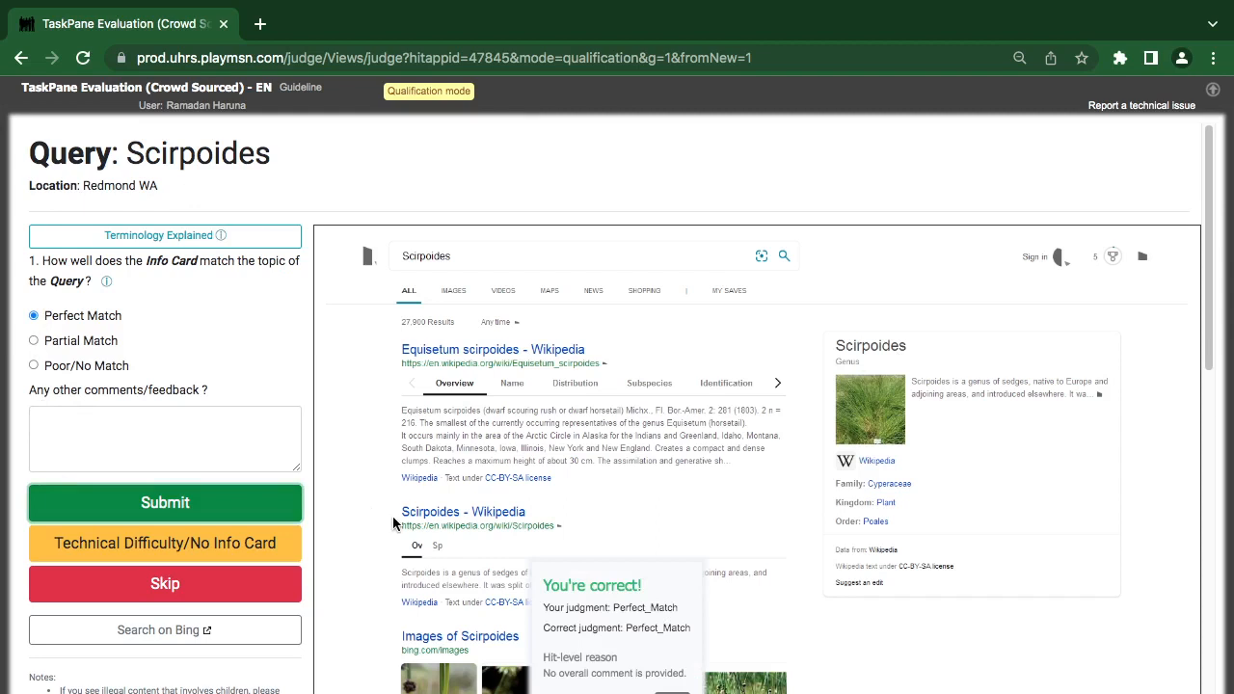
pyautogui.click(165, 502)
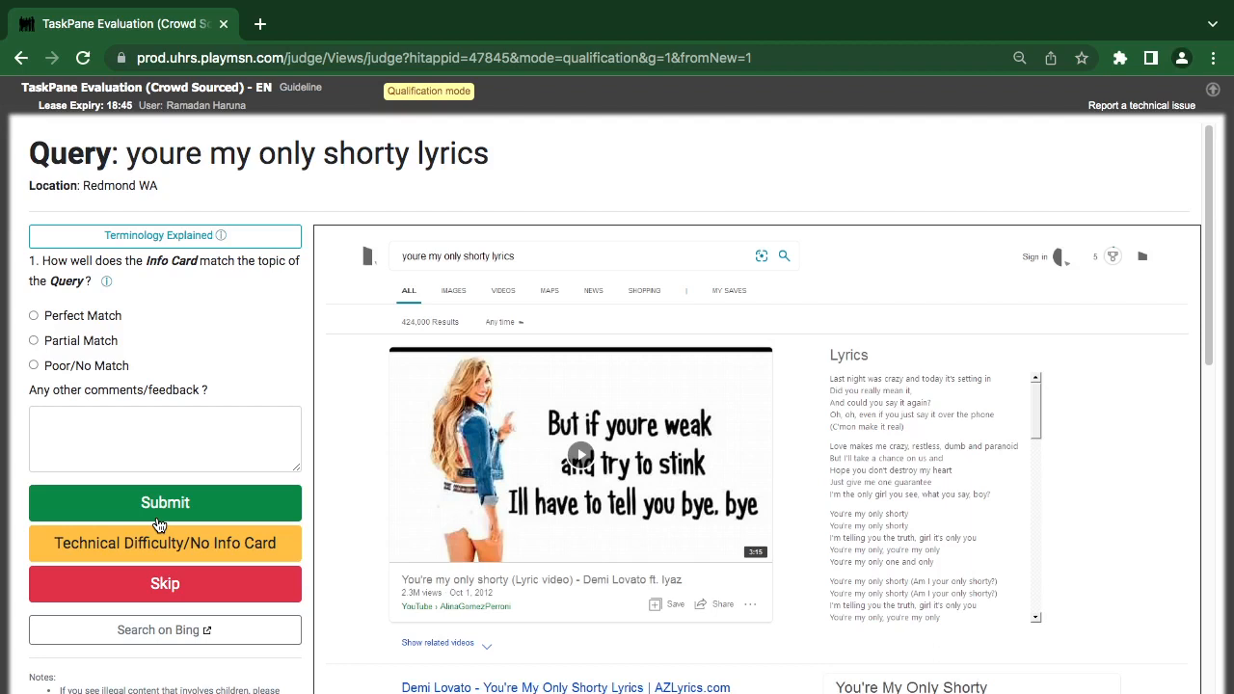
pyautogui.moveTo(731, 415)
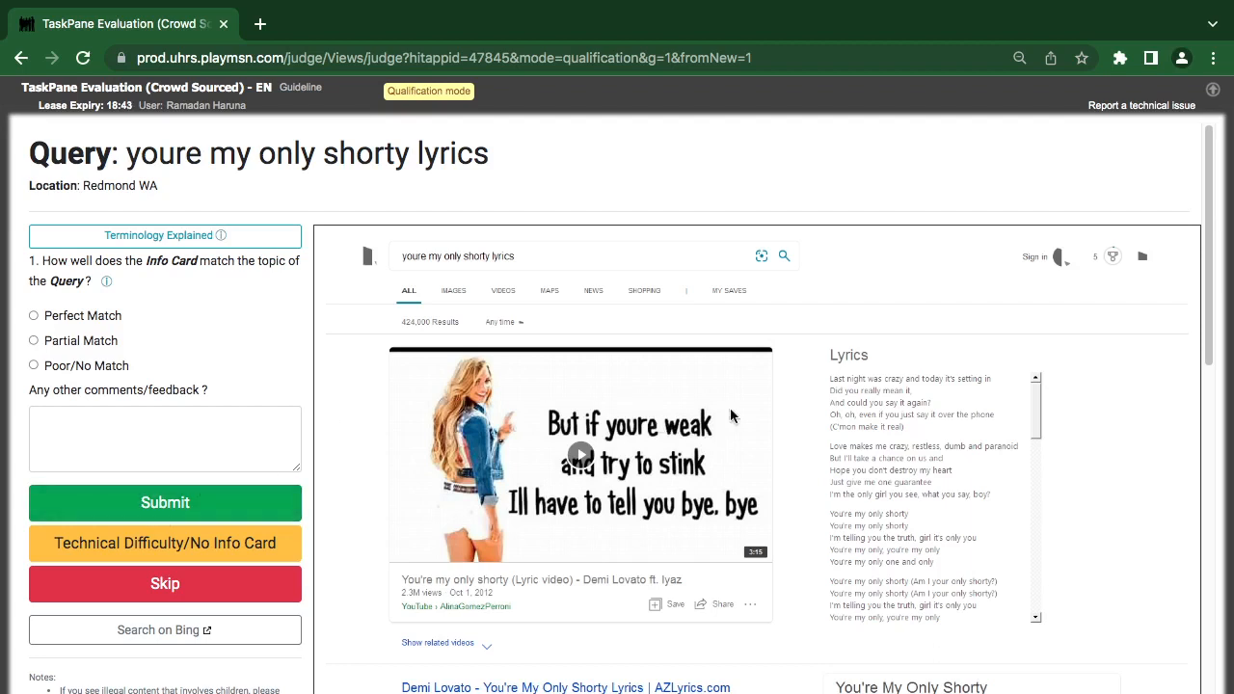
pyautogui.moveTo(757, 448)
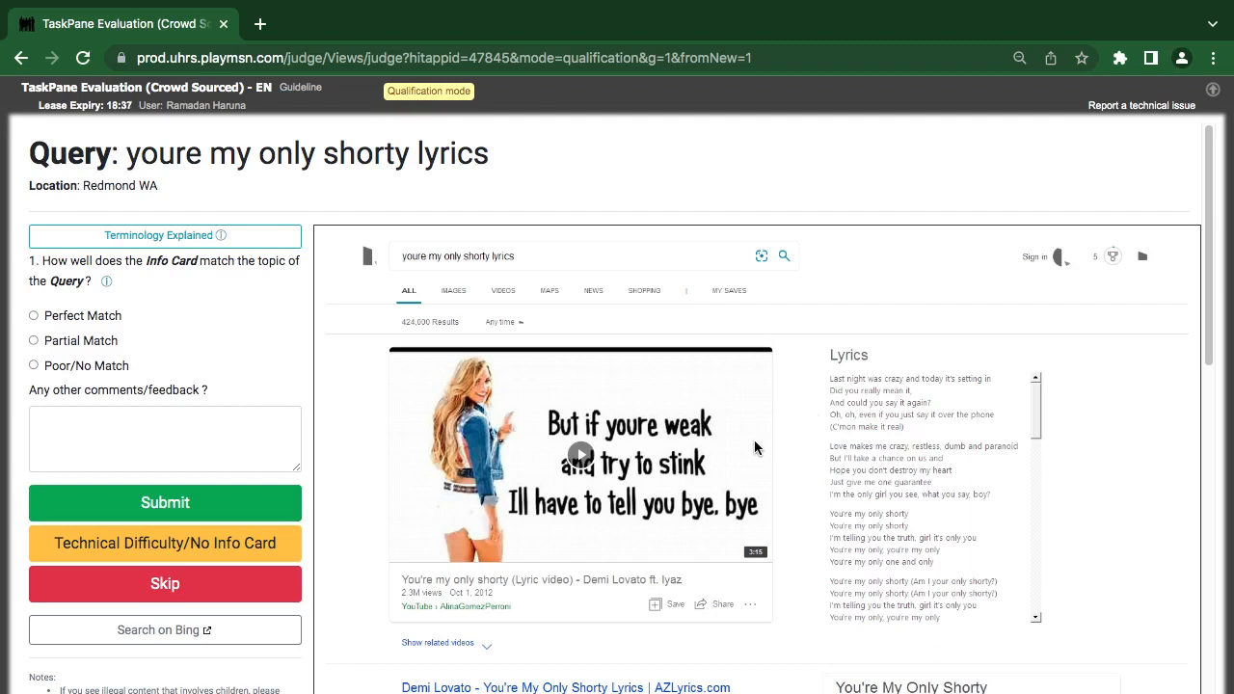
pyautogui.moveTo(647, 364)
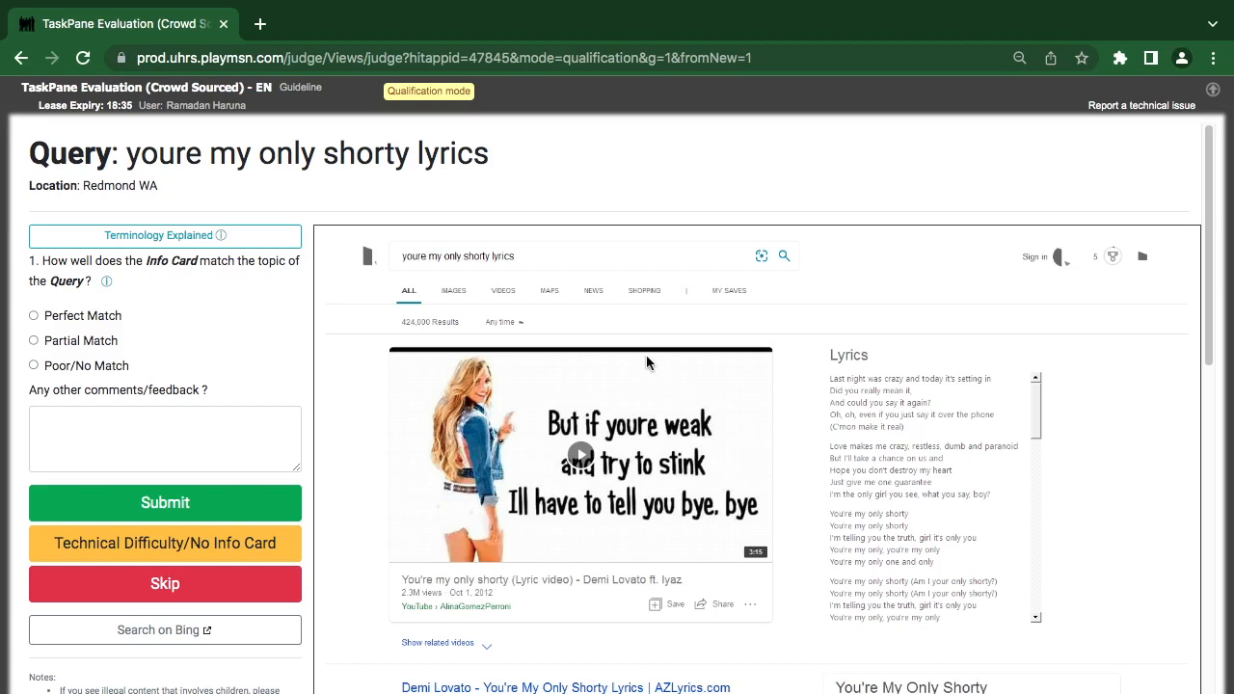
pyautogui.moveTo(864, 543)
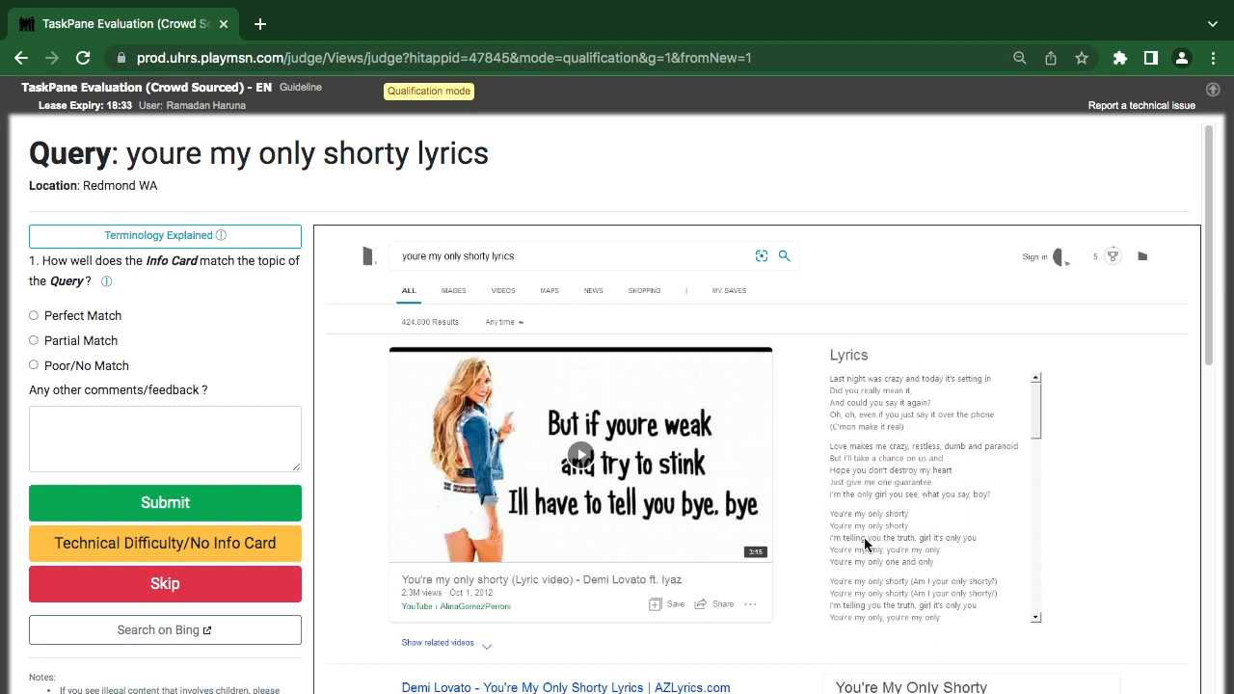
pyautogui.moveTo(911, 495)
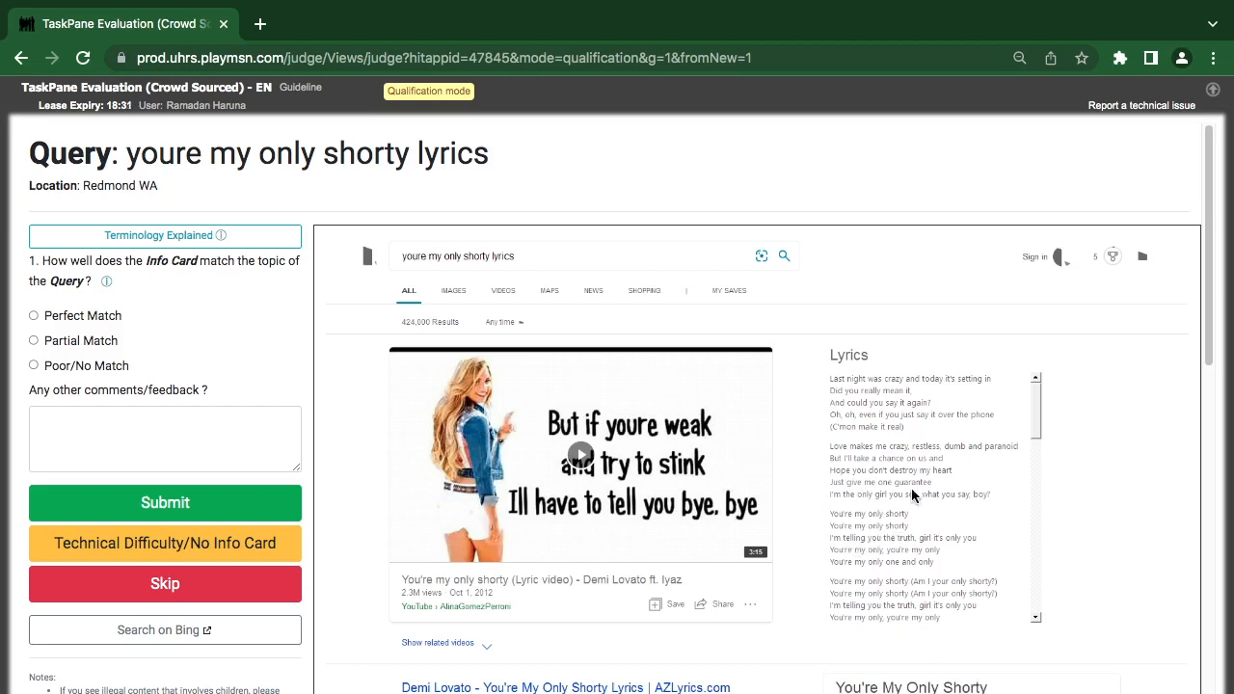
pyautogui.moveTo(325, 485)
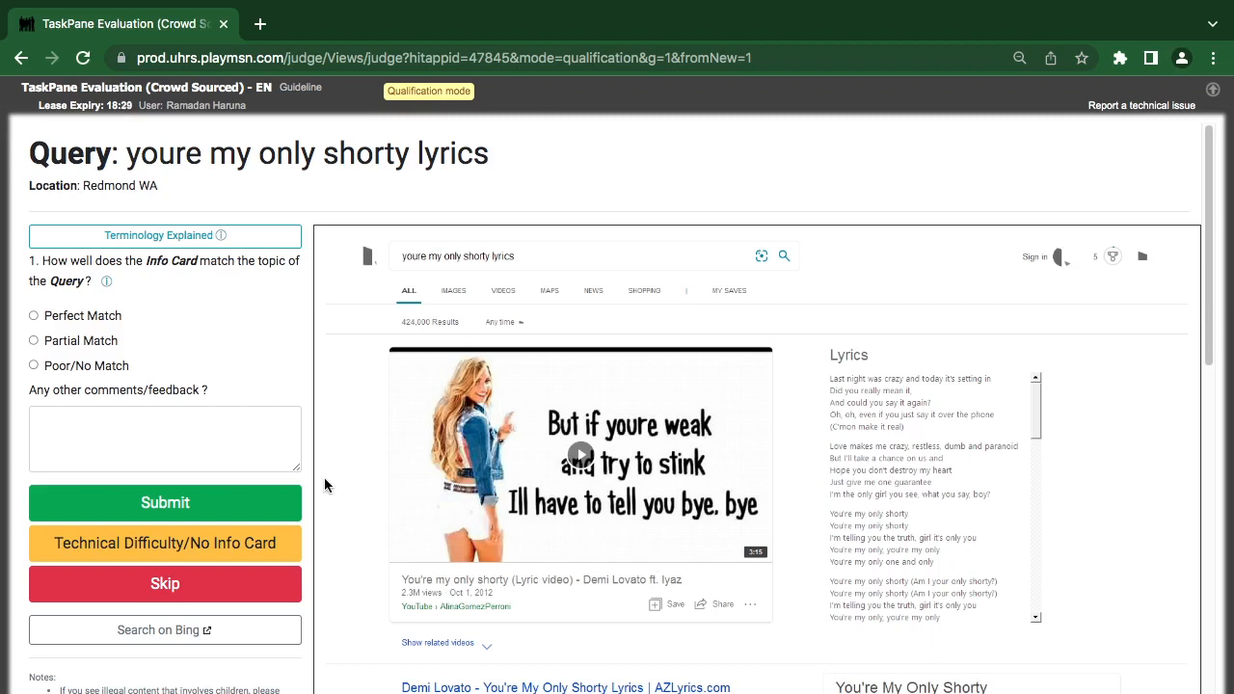
# Step: Rate the 'youre my only shorty lyrics' card Partial Match, submit, and continue
pyautogui.click(33, 340)
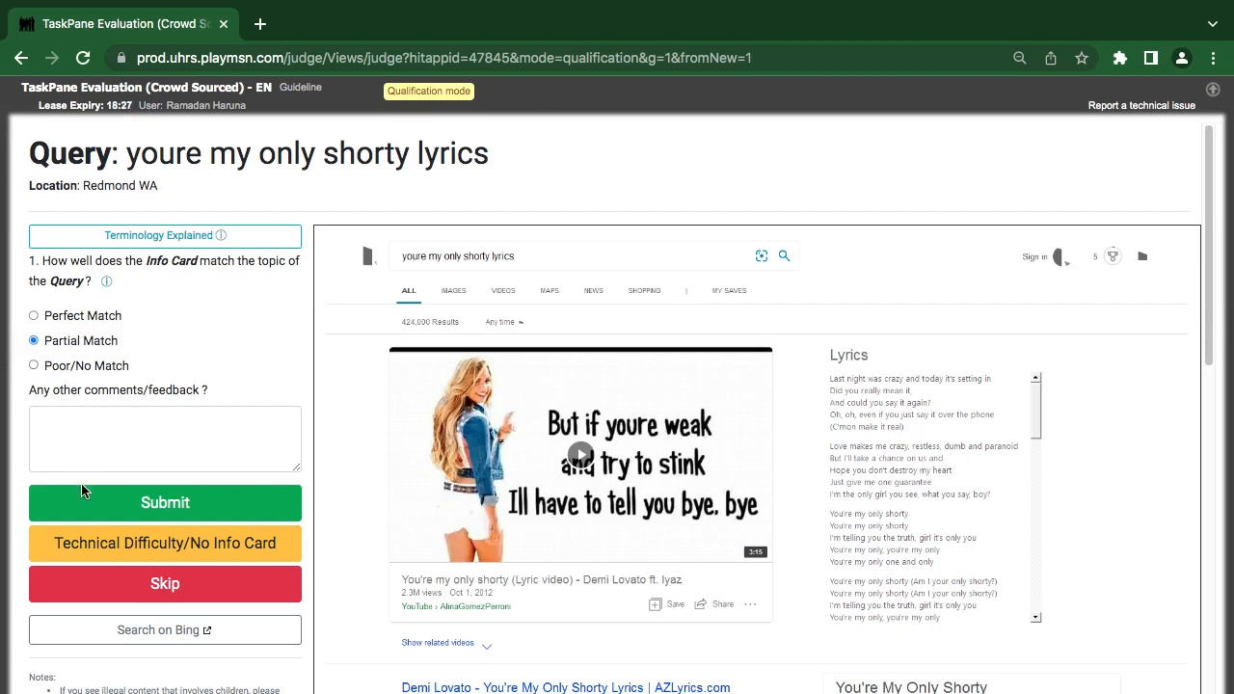
pyautogui.click(165, 502)
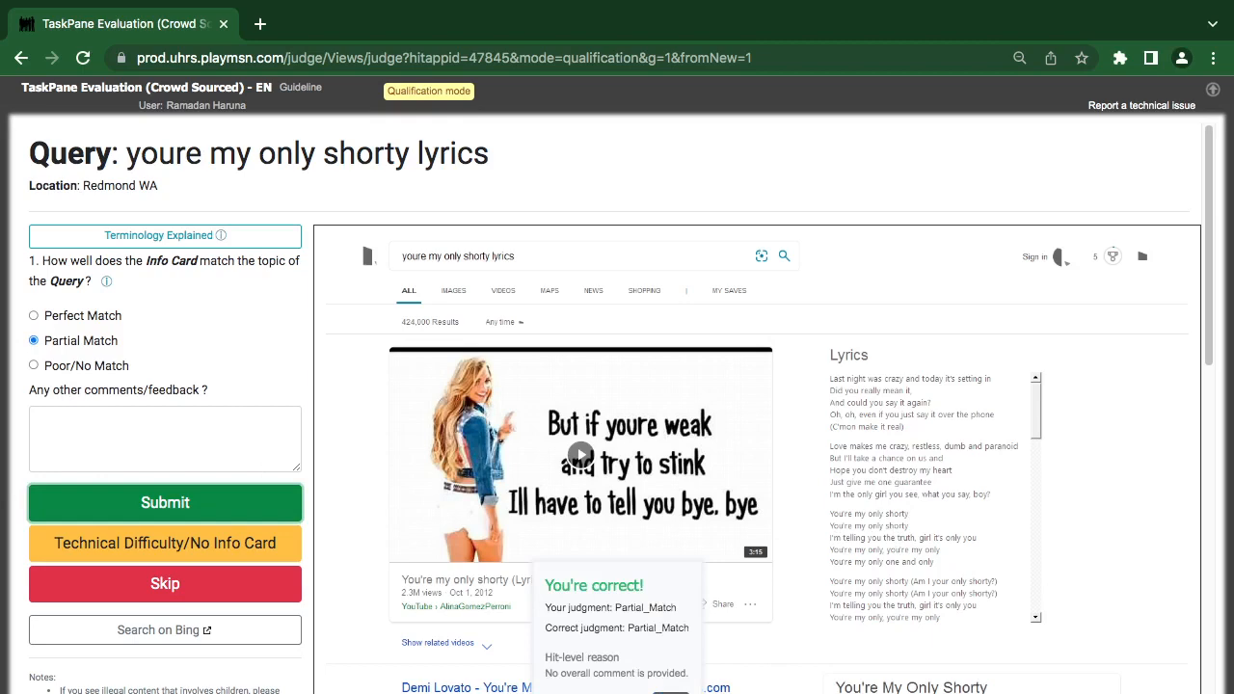
pyautogui.click(165, 502)
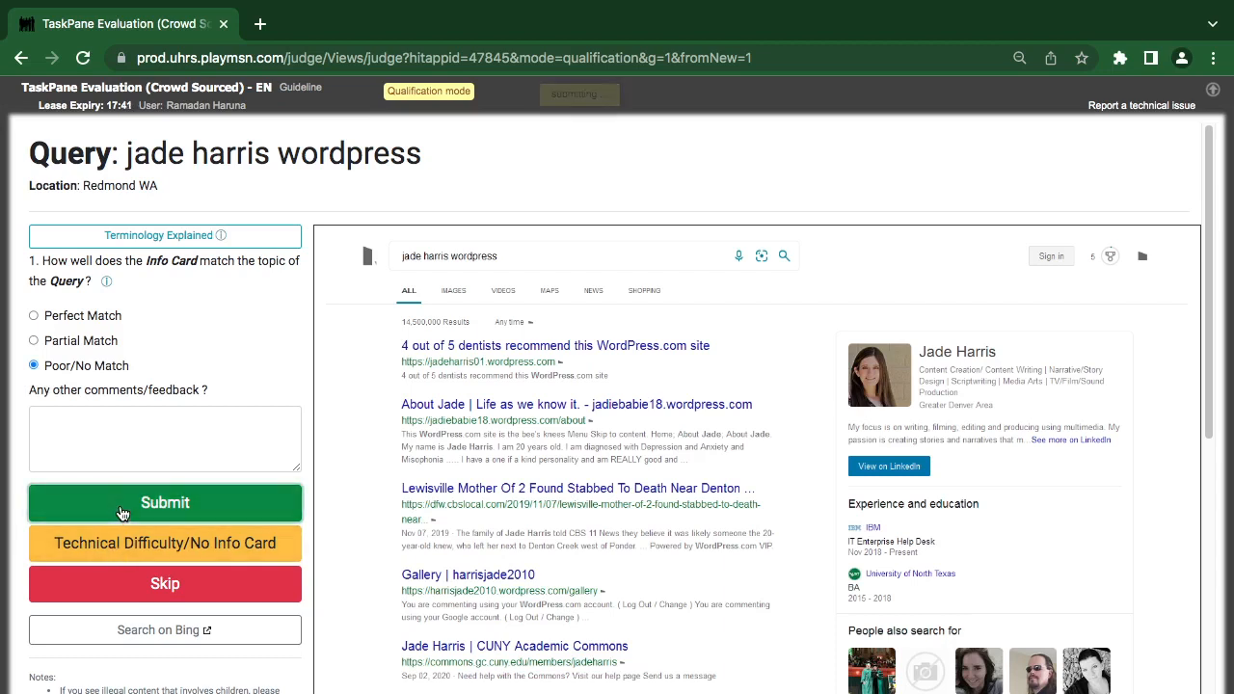
pyautogui.click(165, 502)
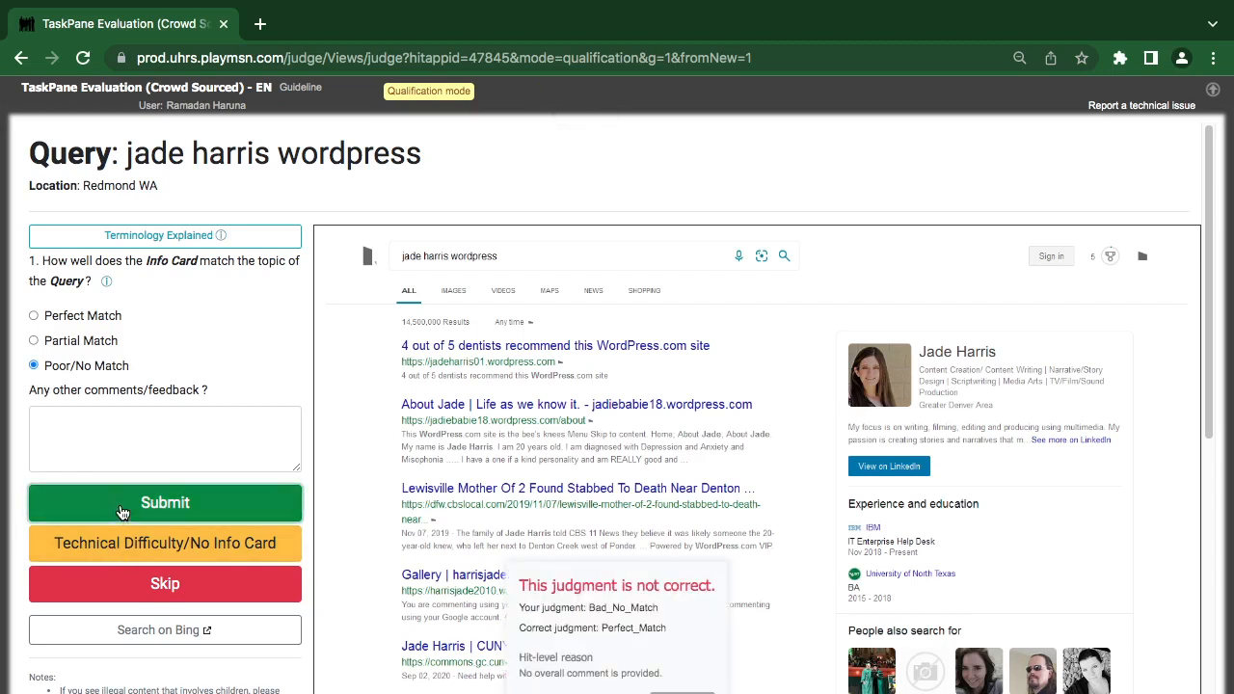
pyautogui.moveTo(579, 491)
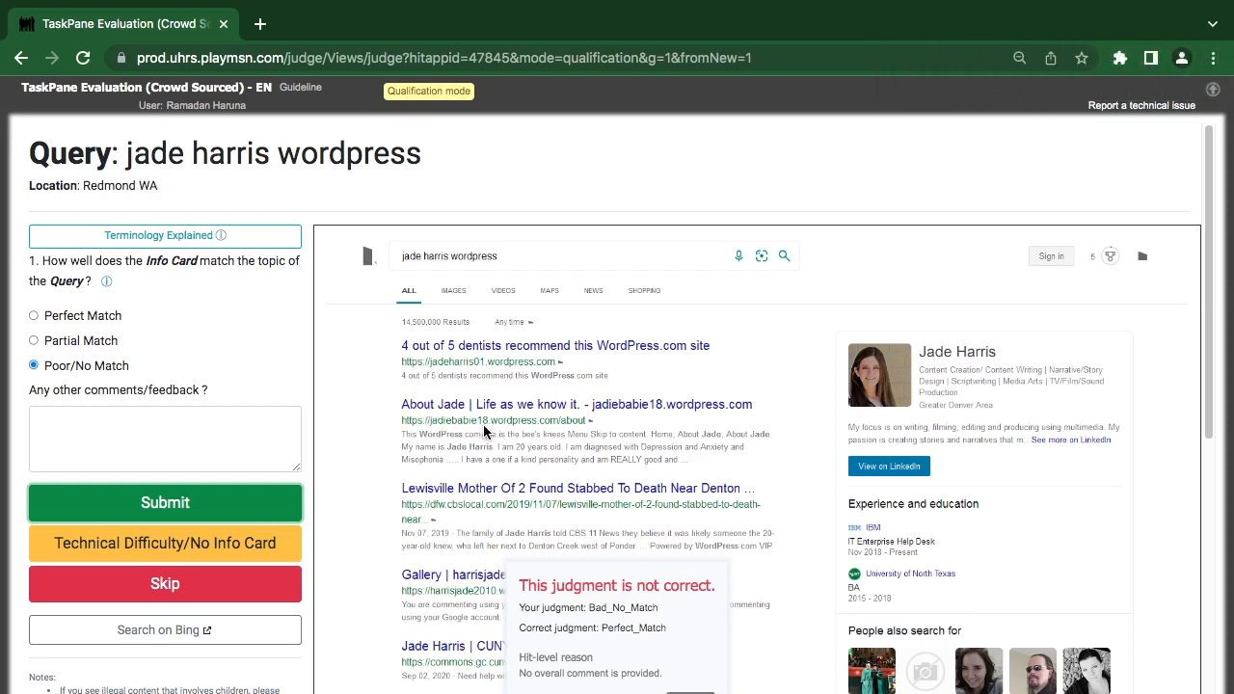
pyautogui.moveTo(453, 480)
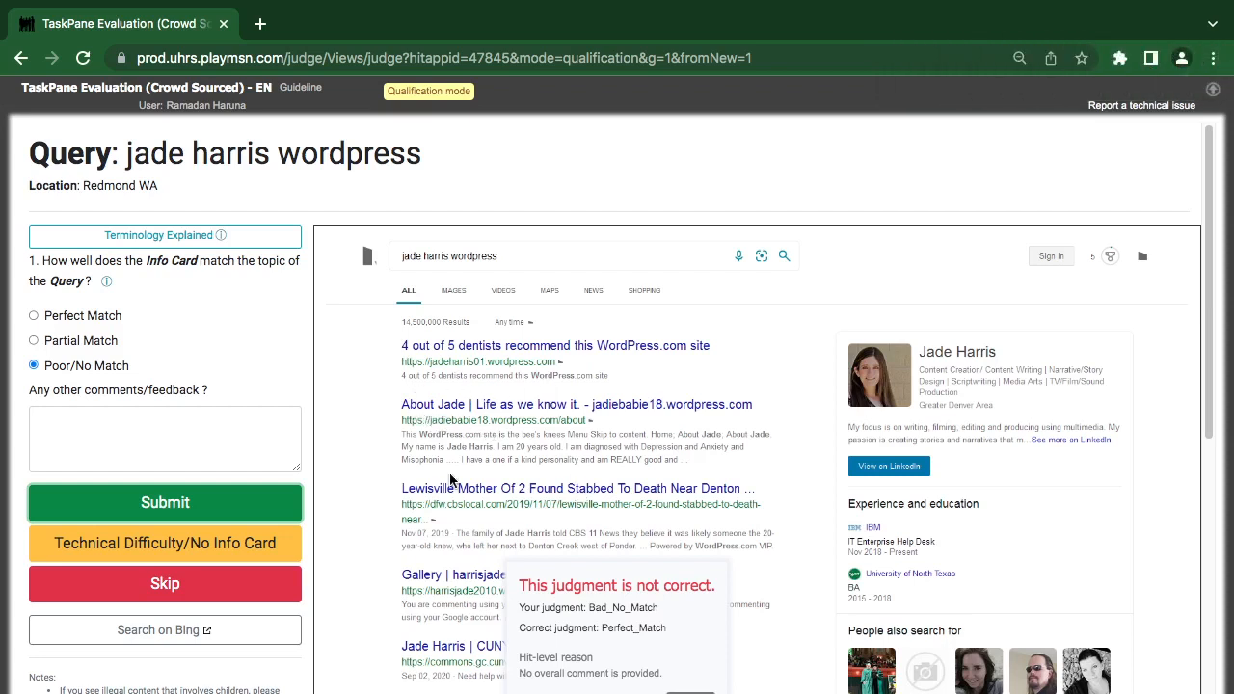
pyautogui.moveTo(1038, 377)
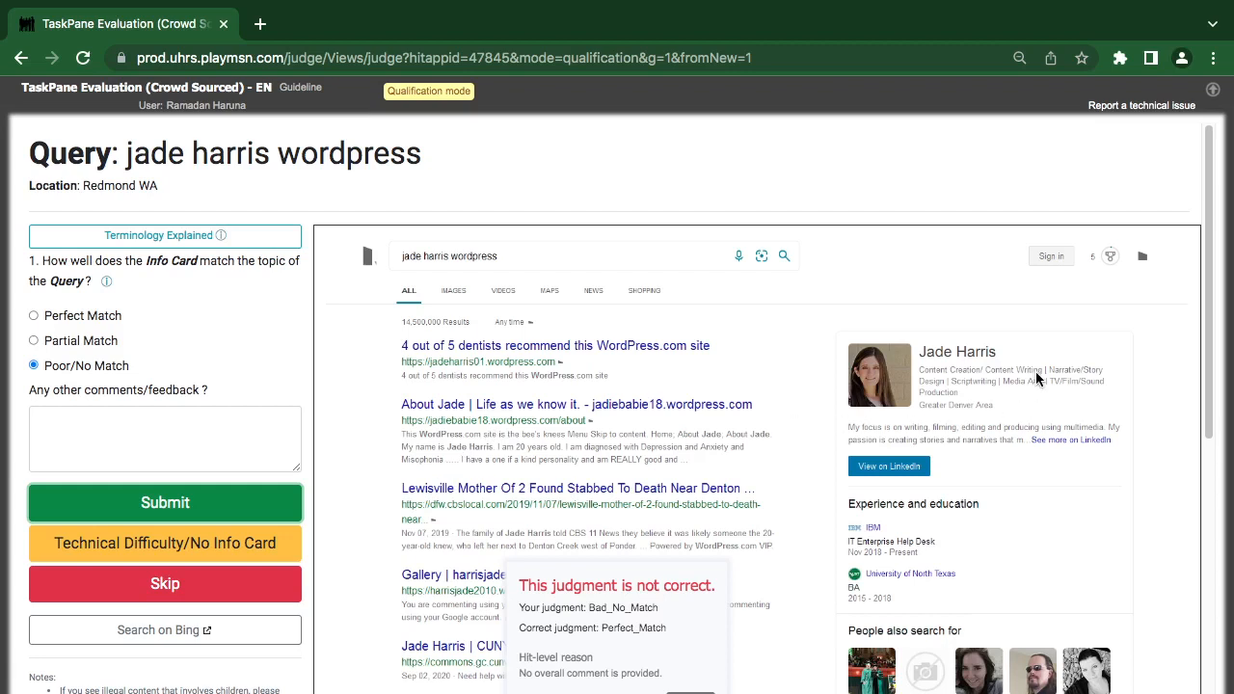
pyautogui.moveTo(1096, 341)
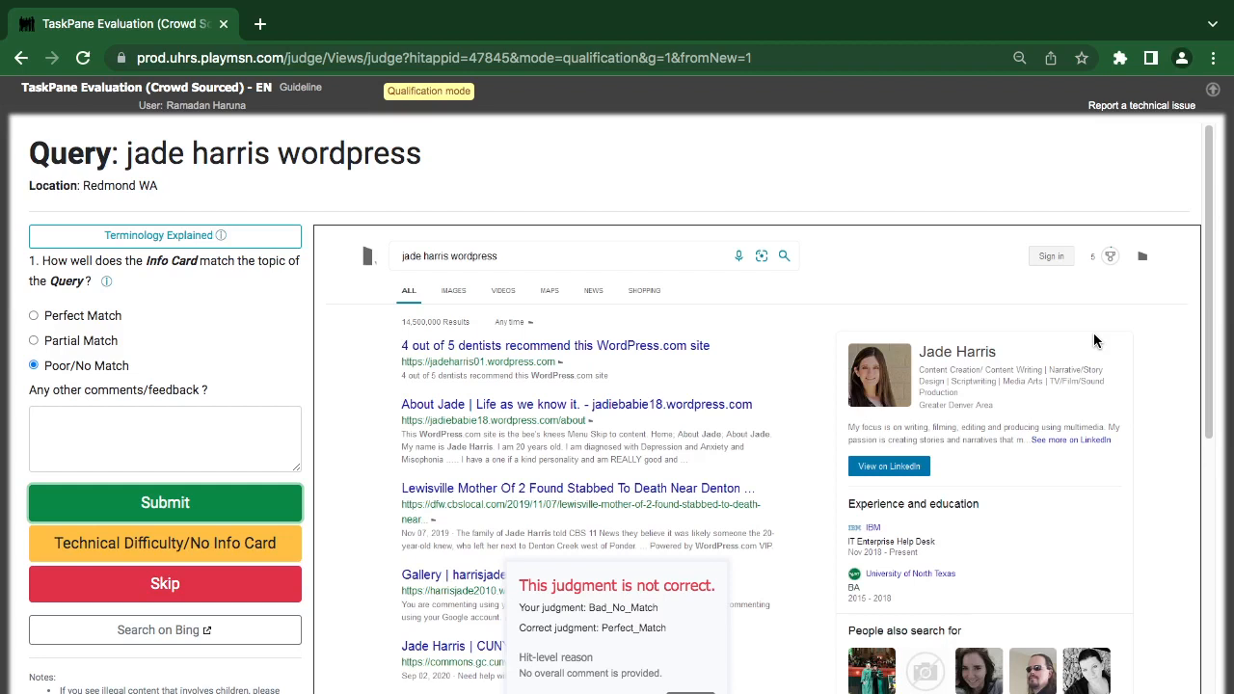
pyautogui.moveTo(1069, 449)
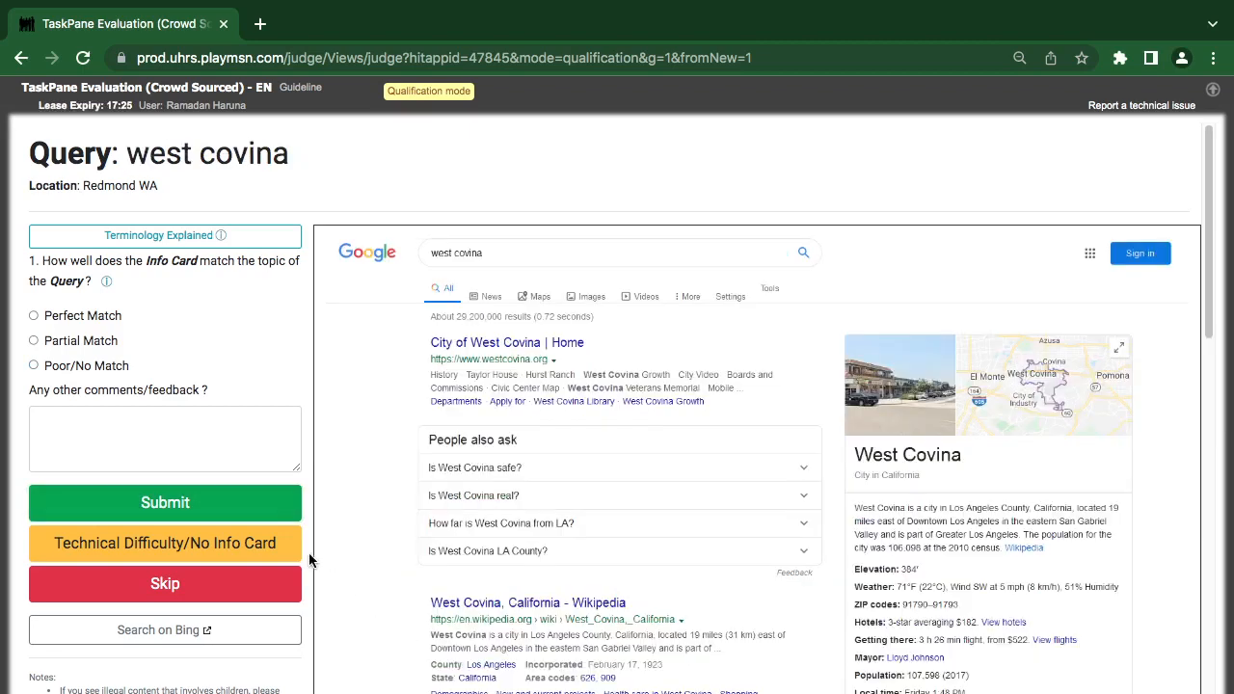
pyautogui.moveTo(245, 475)
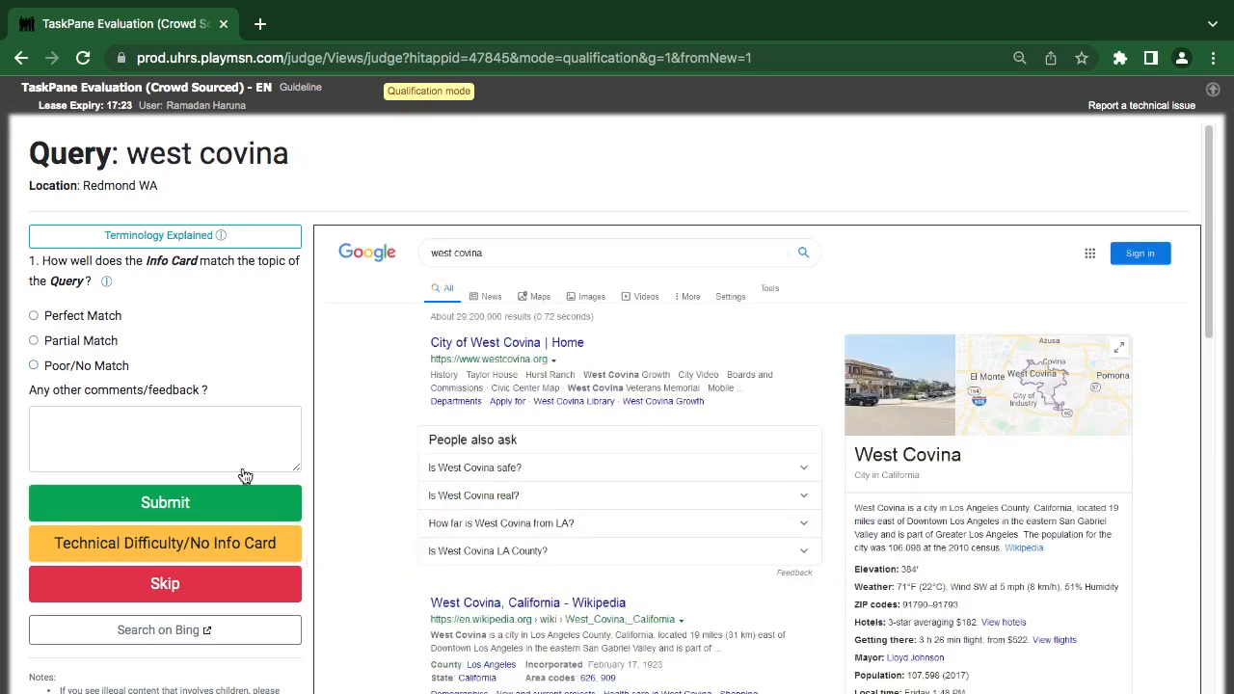
pyautogui.moveTo(163, 350)
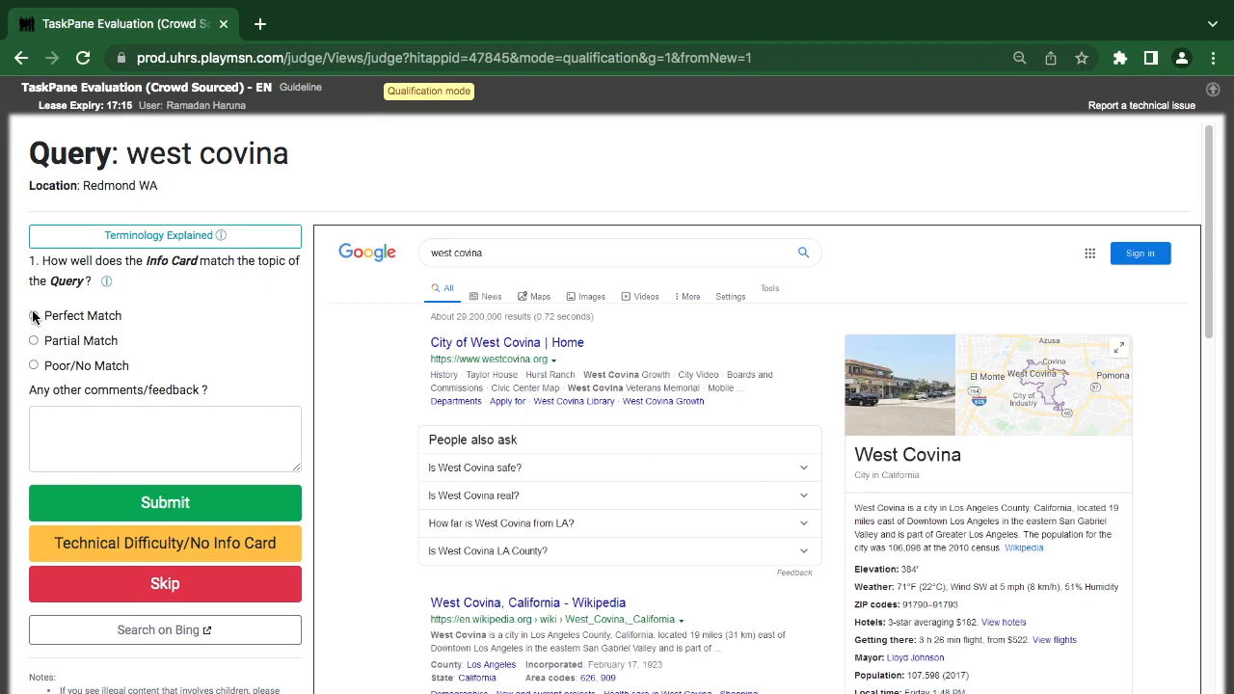
# Step: Rate the west covina info card Perfect Match and submit it
pyautogui.click(32, 315)
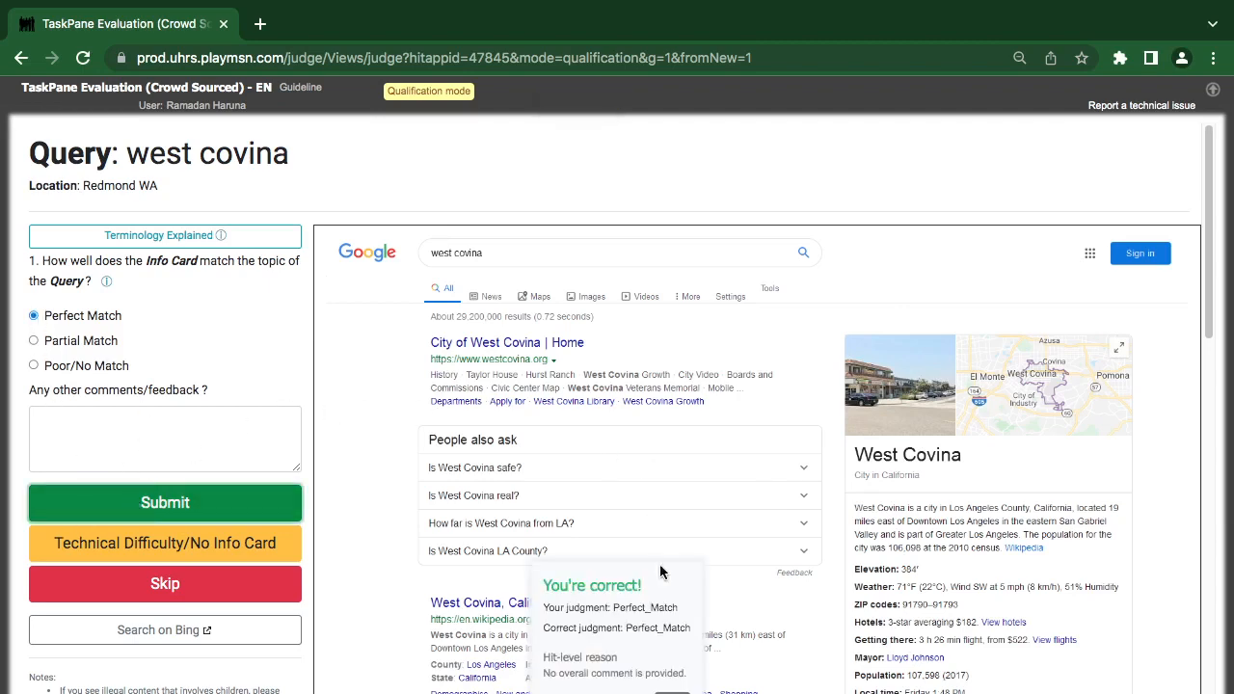
pyautogui.click(165, 502)
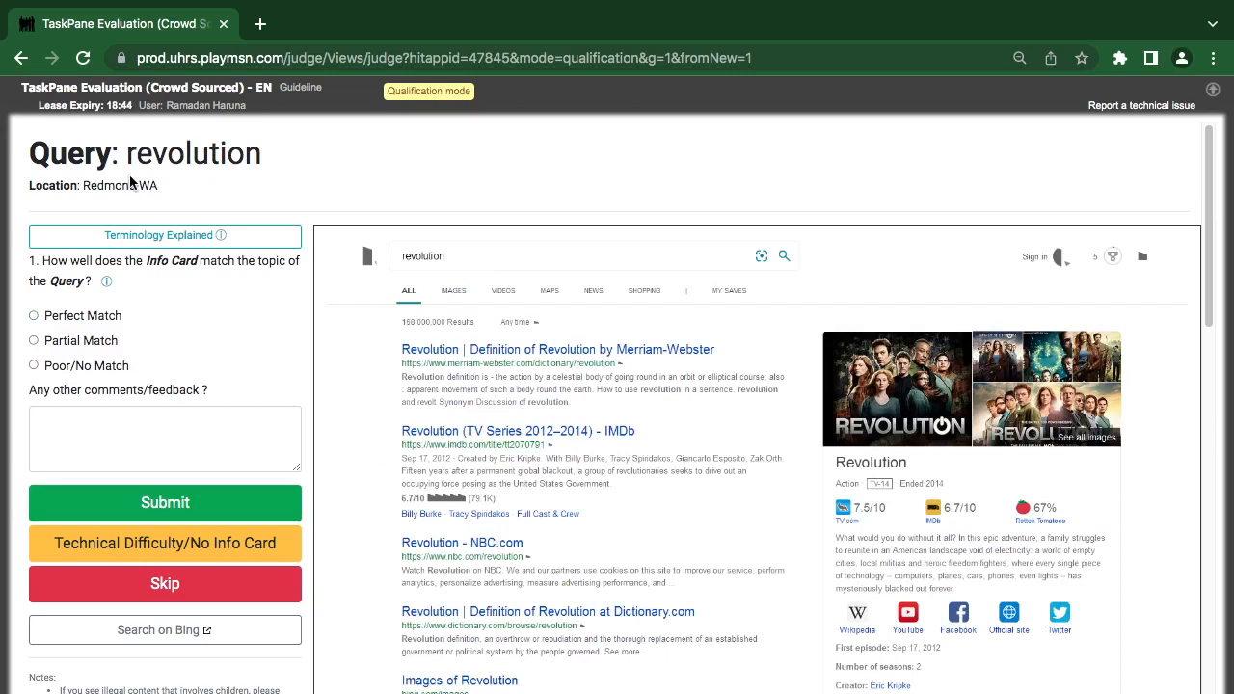
pyautogui.moveTo(147, 183)
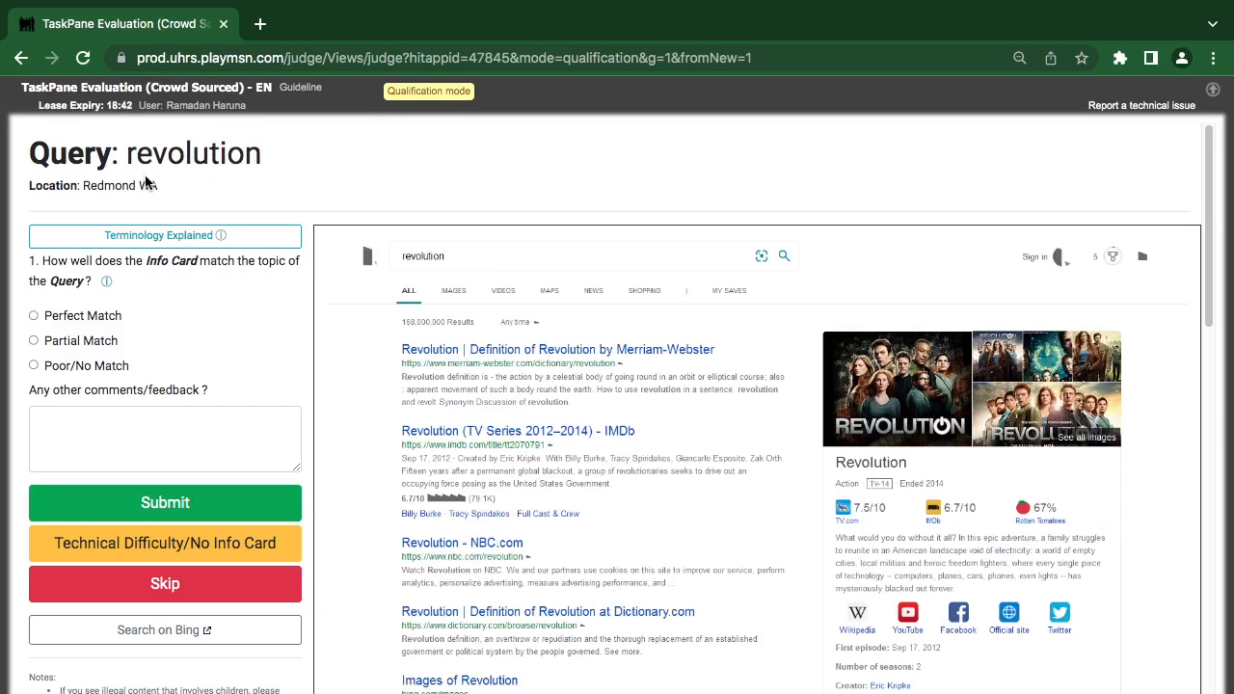
pyautogui.moveTo(892, 492)
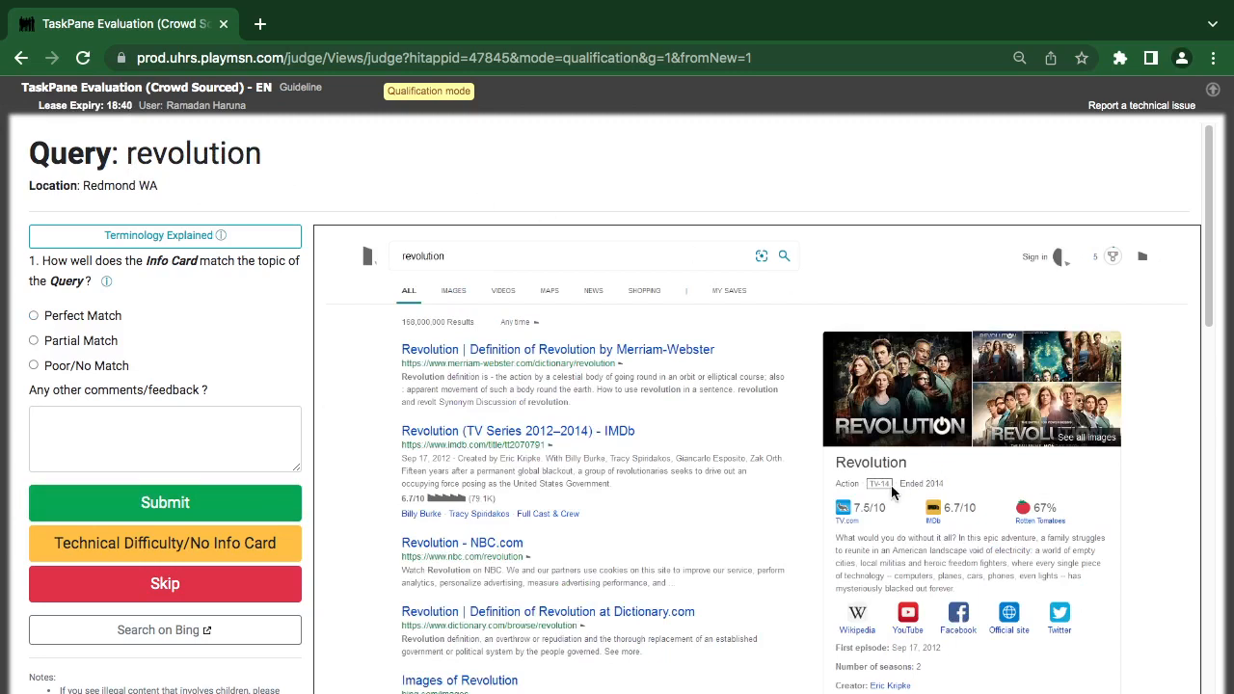
pyautogui.moveTo(402, 222)
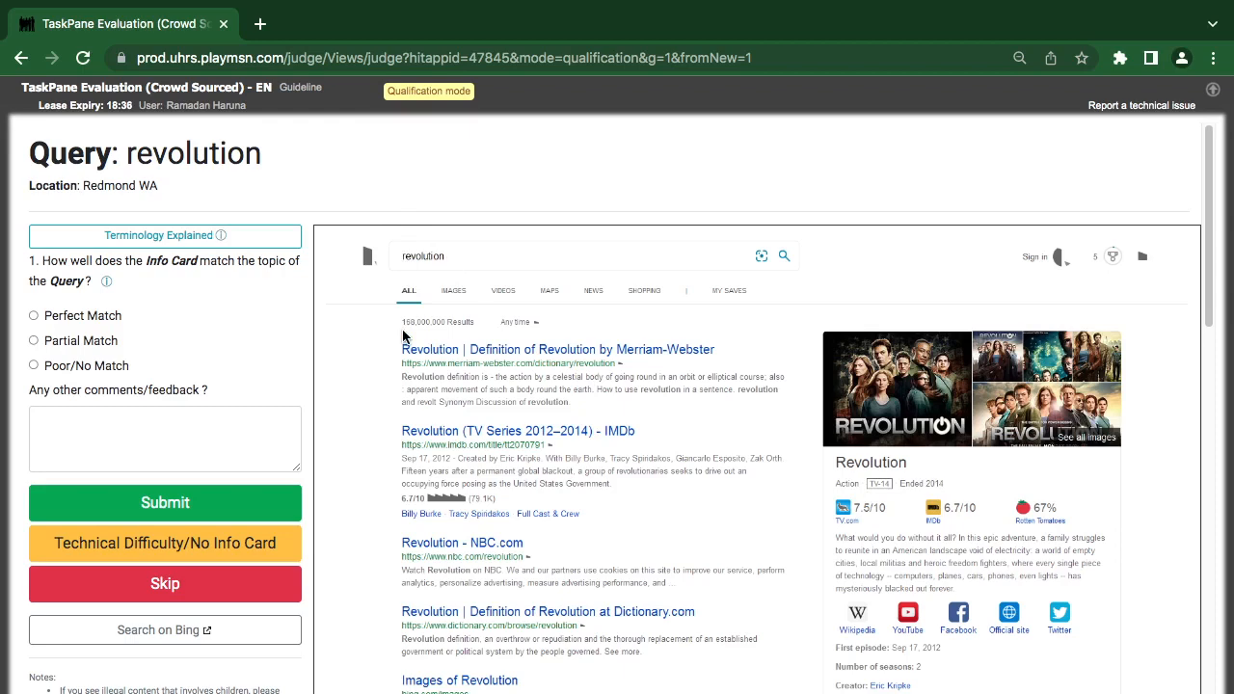
pyautogui.moveTo(473, 466)
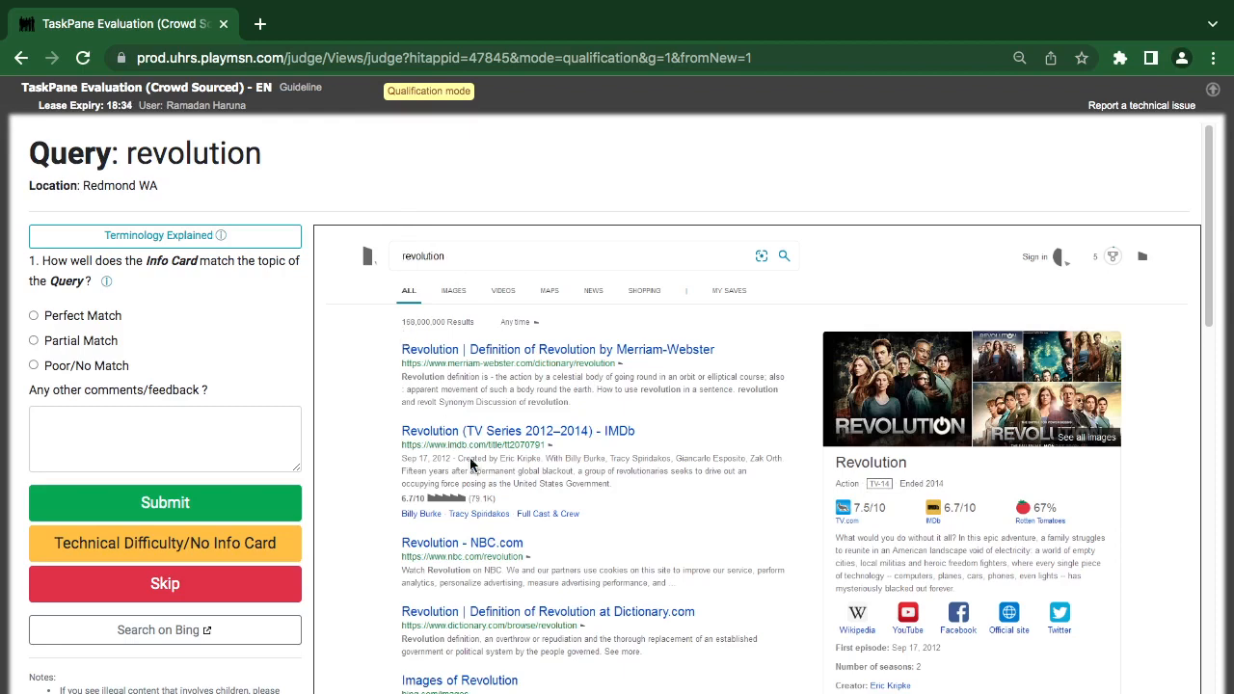
# Step: Rate the revolution info card Perfect Match, submit, and continue to lds.org primary
pyautogui.click(33, 315)
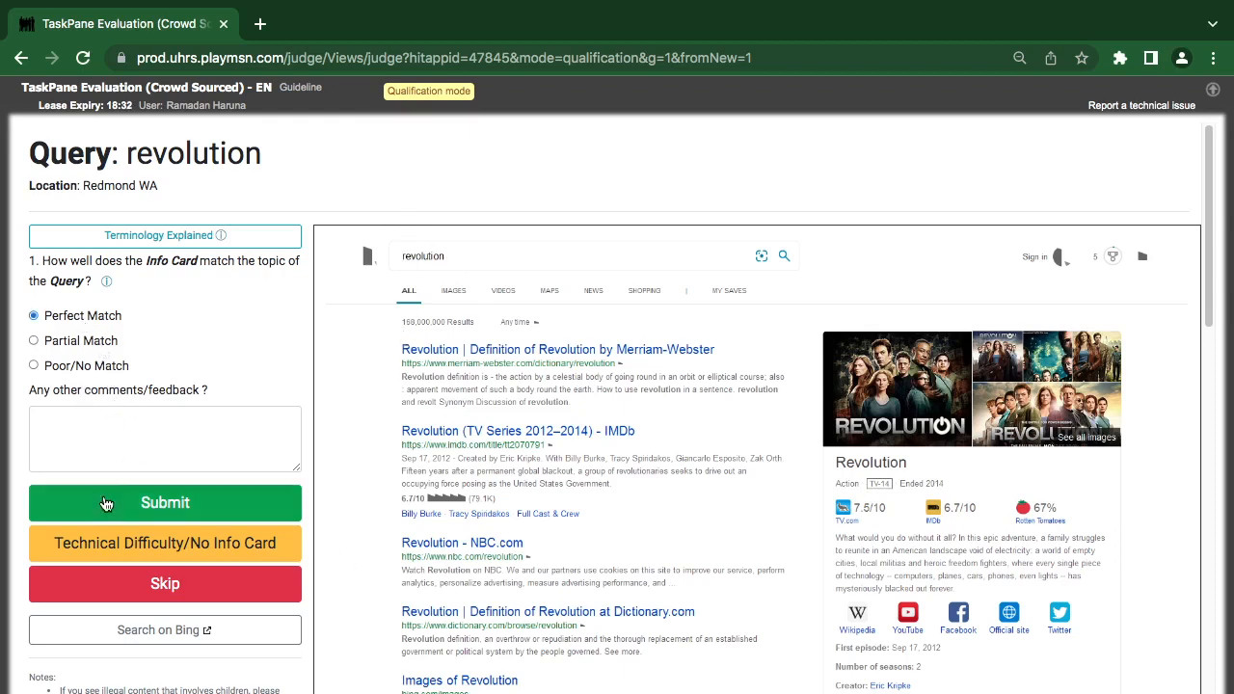
pyautogui.click(165, 502)
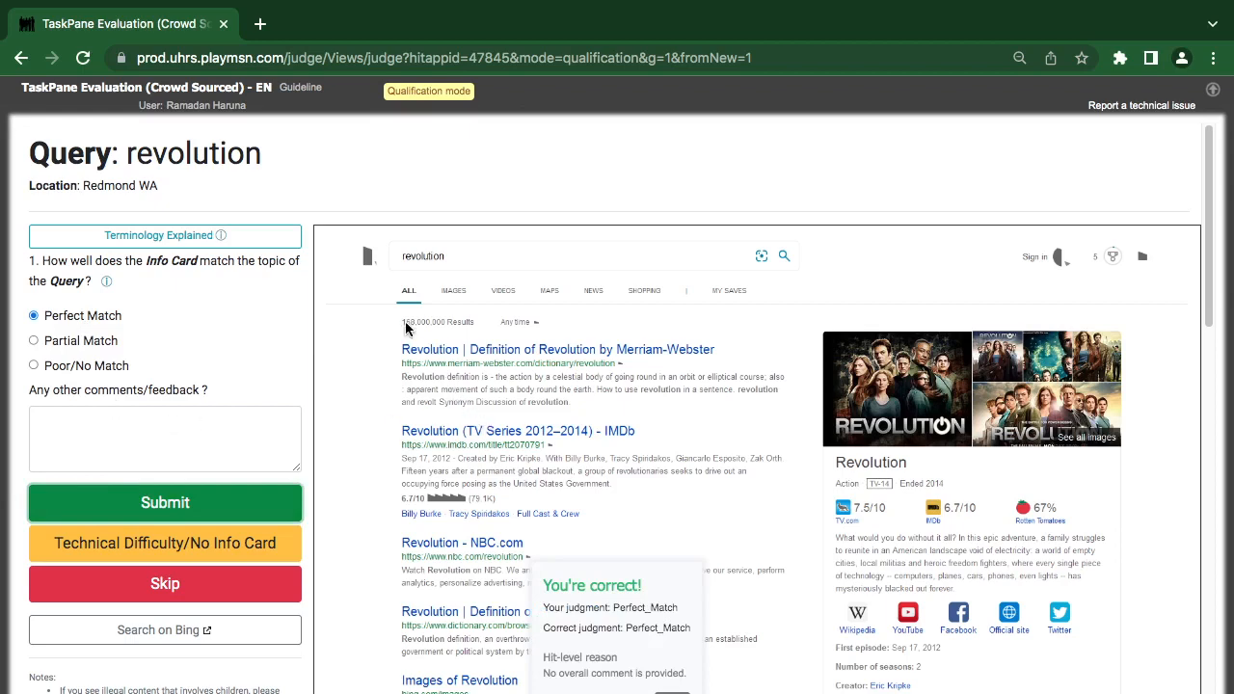
pyautogui.moveTo(225, 163)
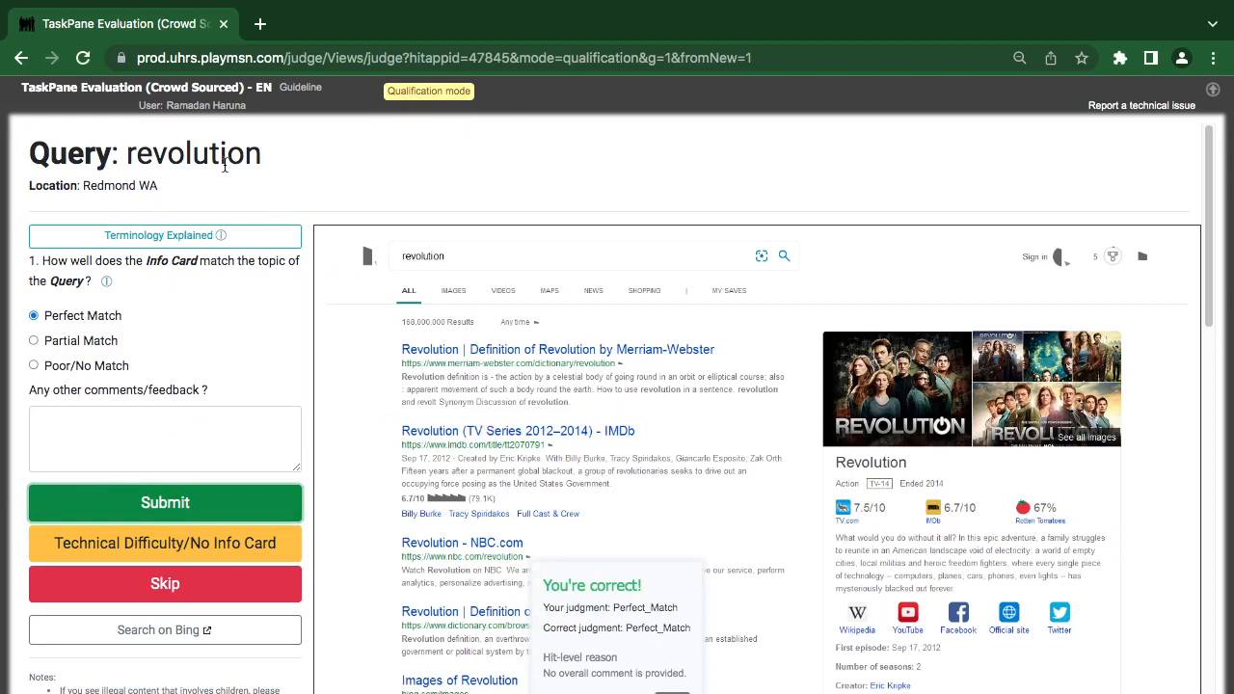
pyautogui.moveTo(1052, 466)
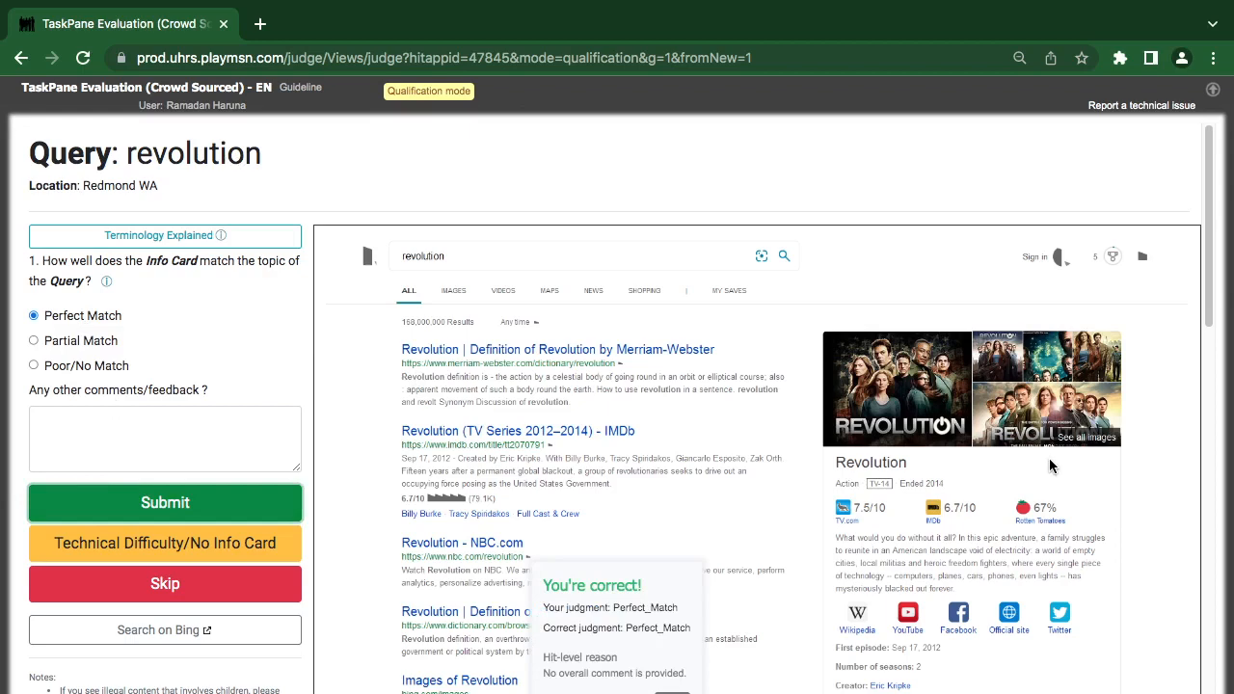
pyautogui.click(165, 502)
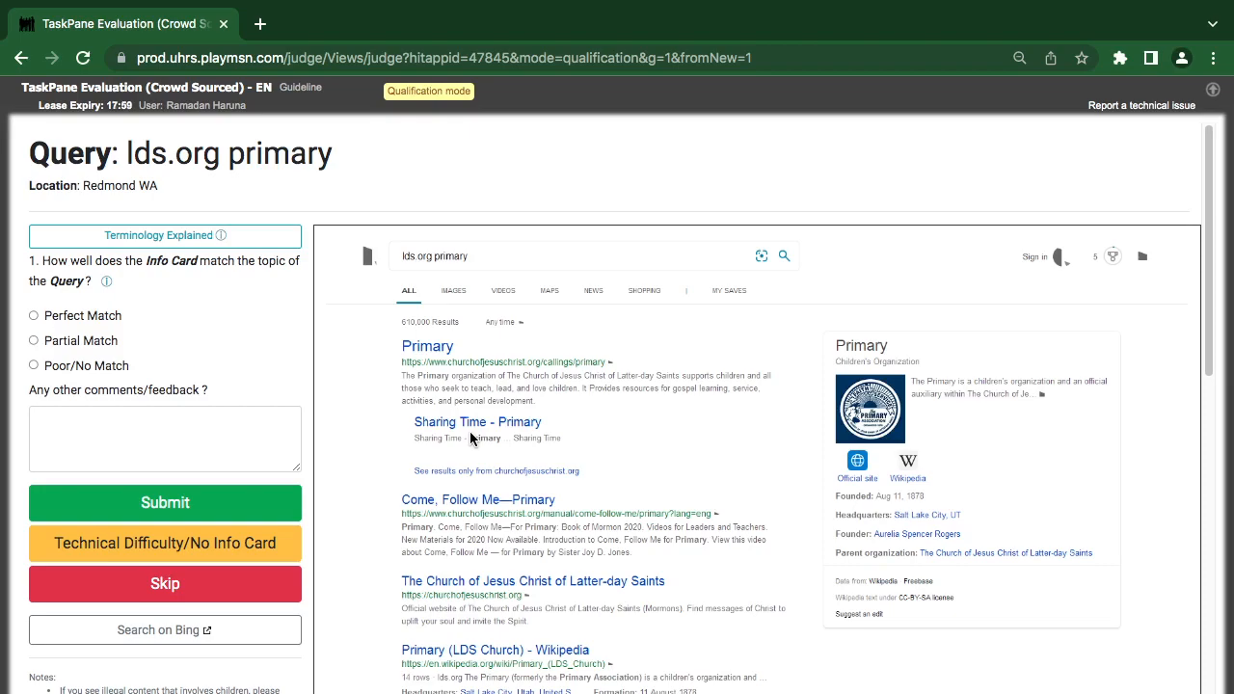
pyautogui.scroll(-3)
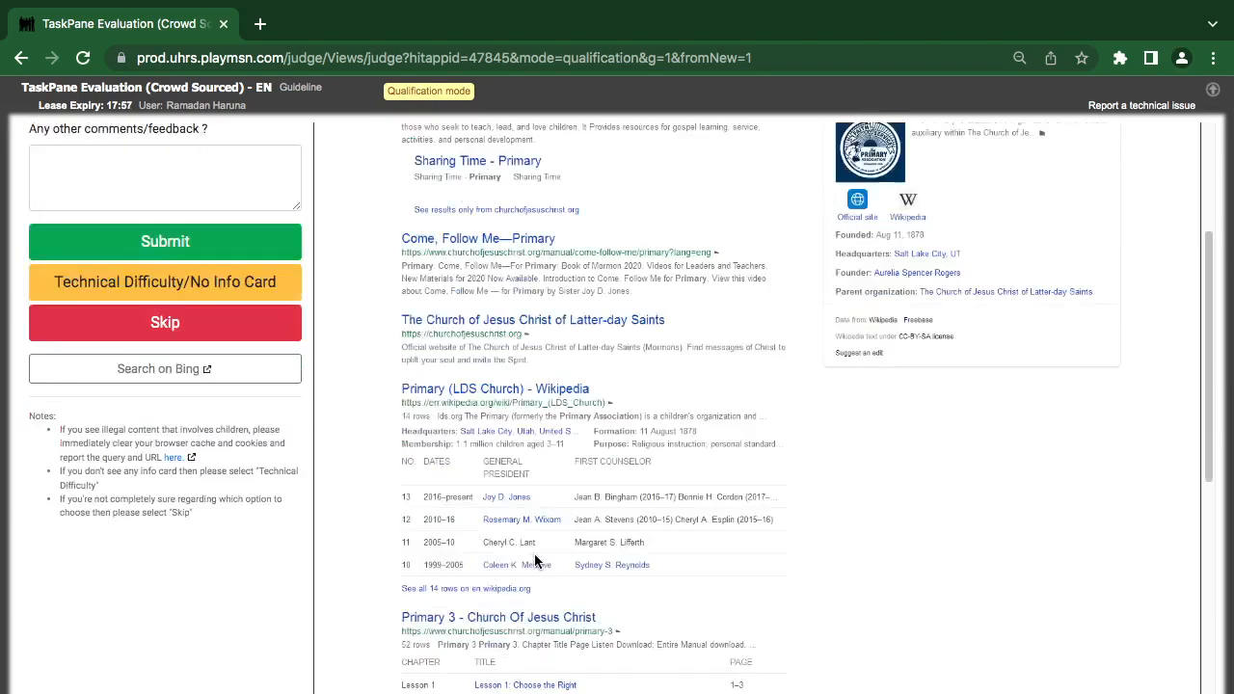
pyautogui.scroll(-3)
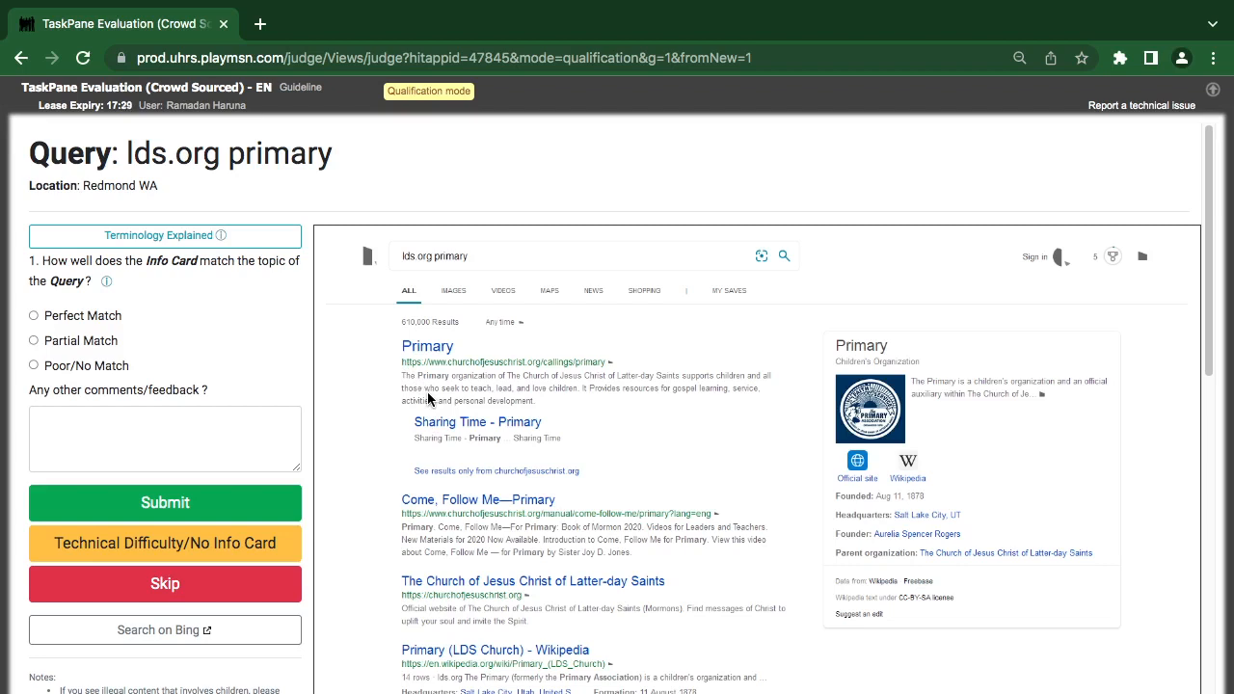
pyautogui.scroll(-3)
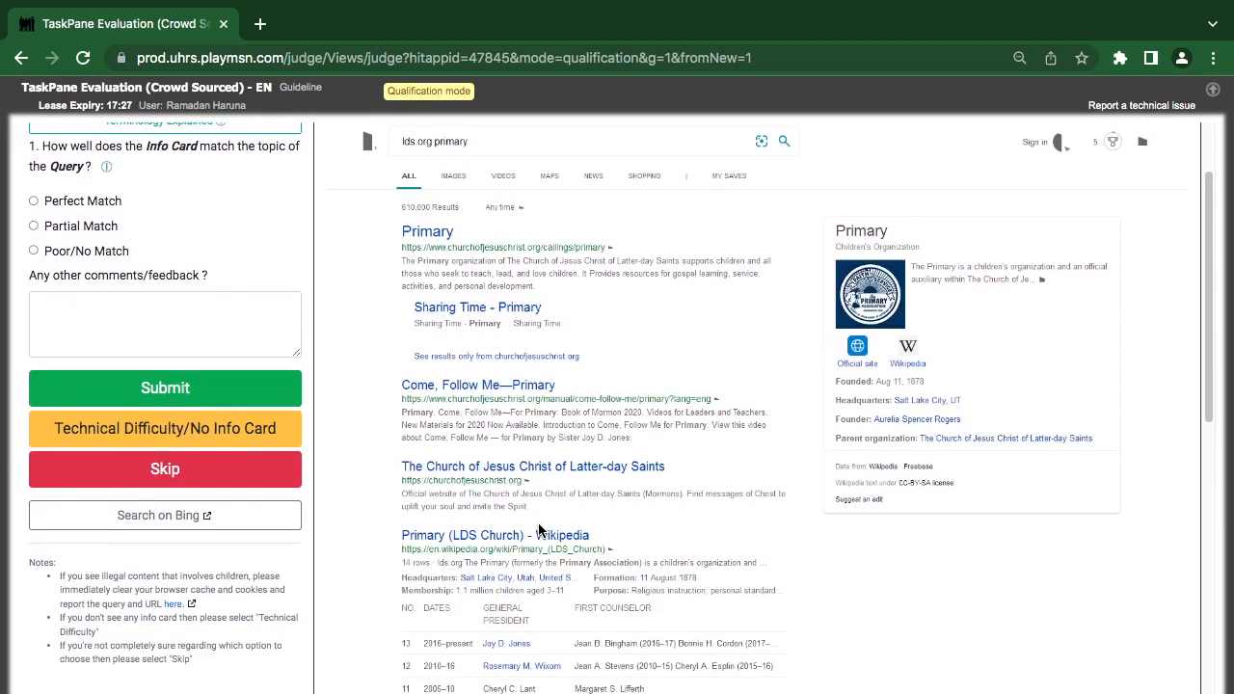
pyautogui.scroll(-3)
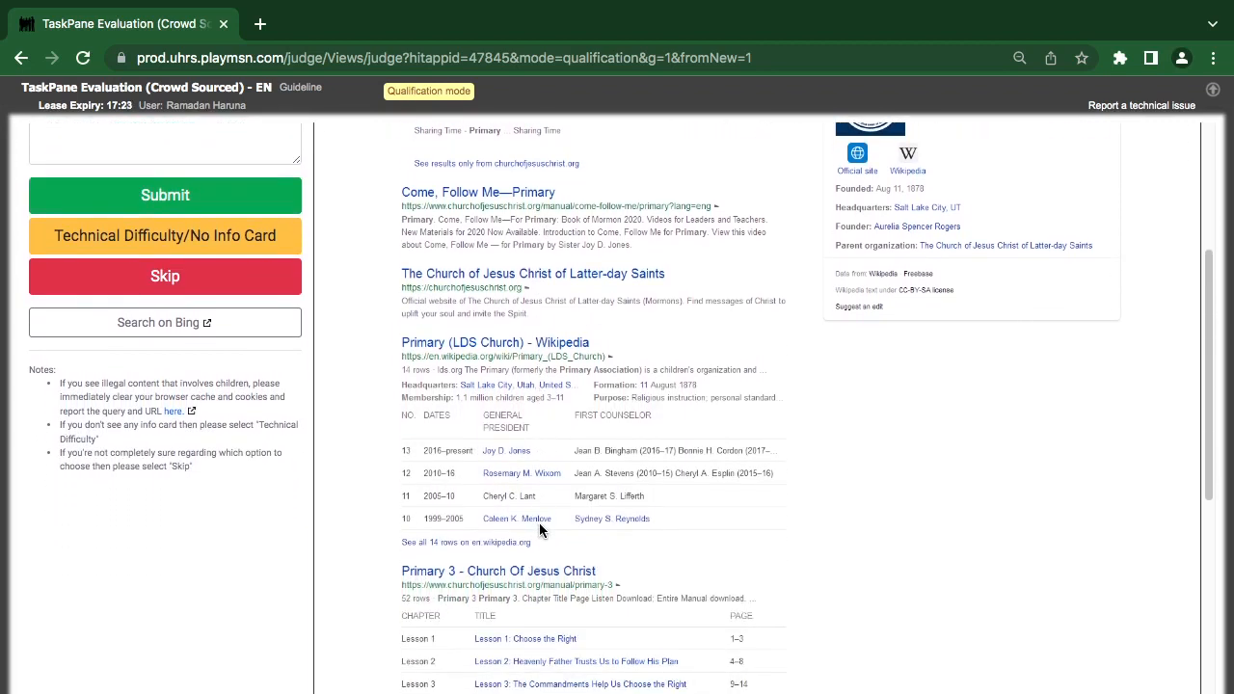
pyautogui.scroll(-3)
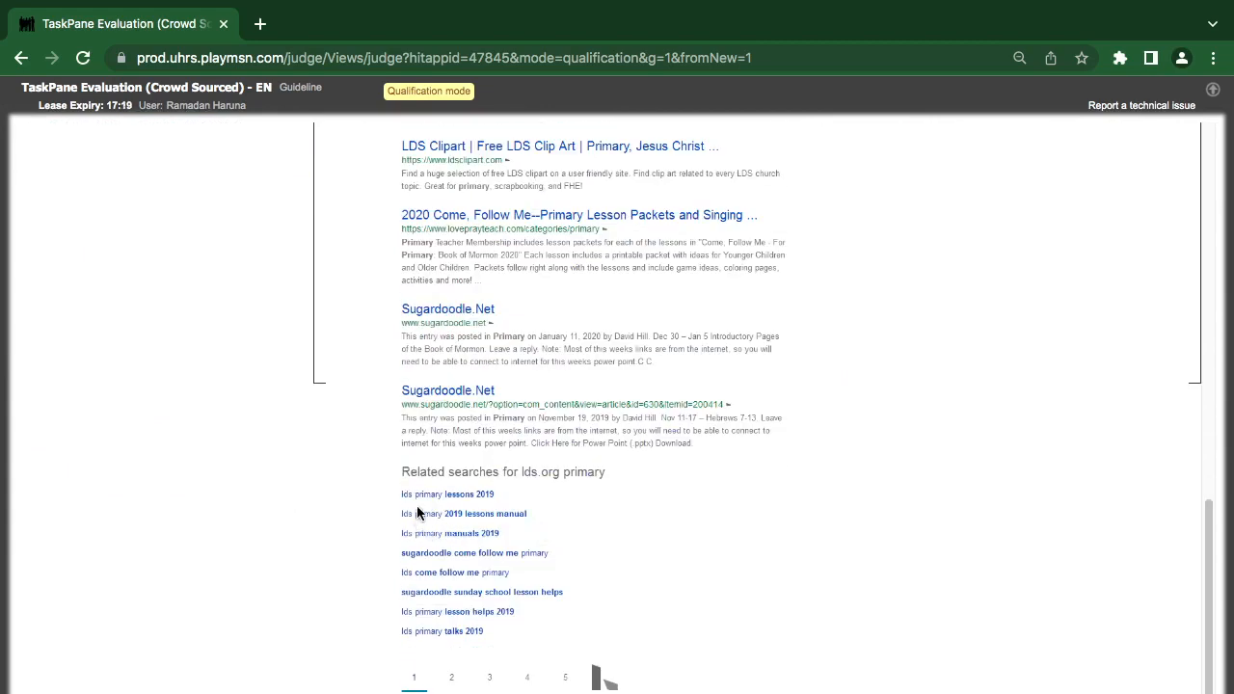
pyautogui.moveTo(433, 500)
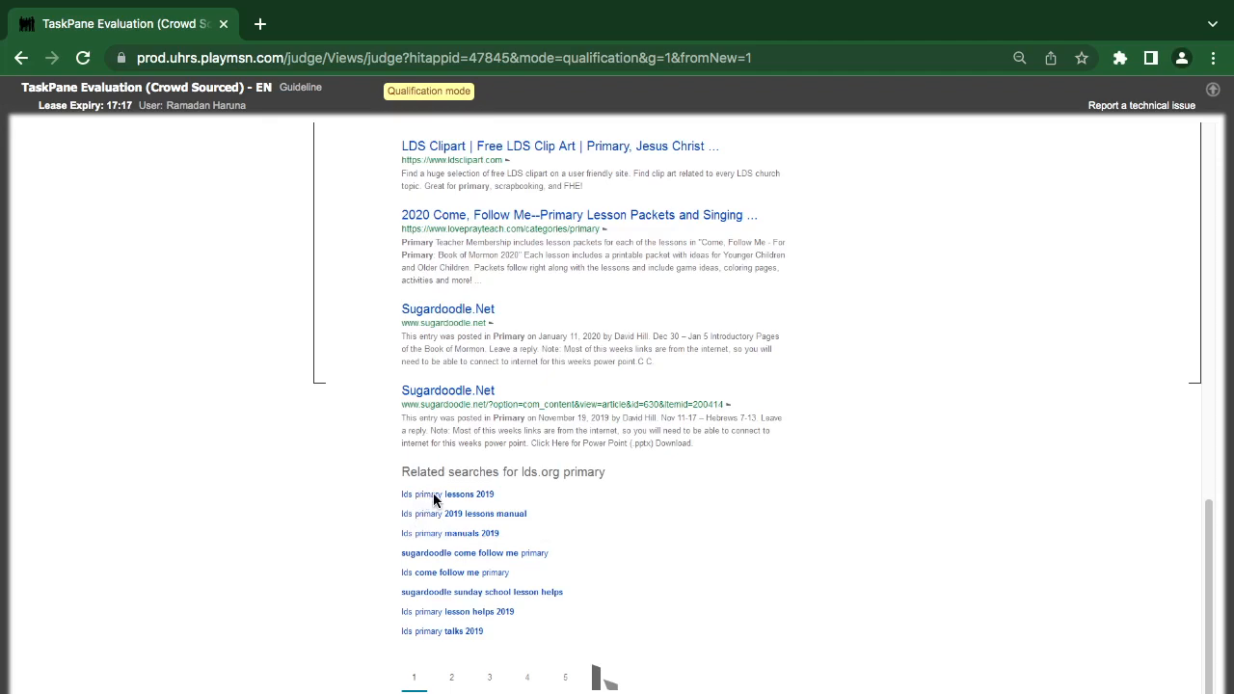
pyautogui.scroll(3)
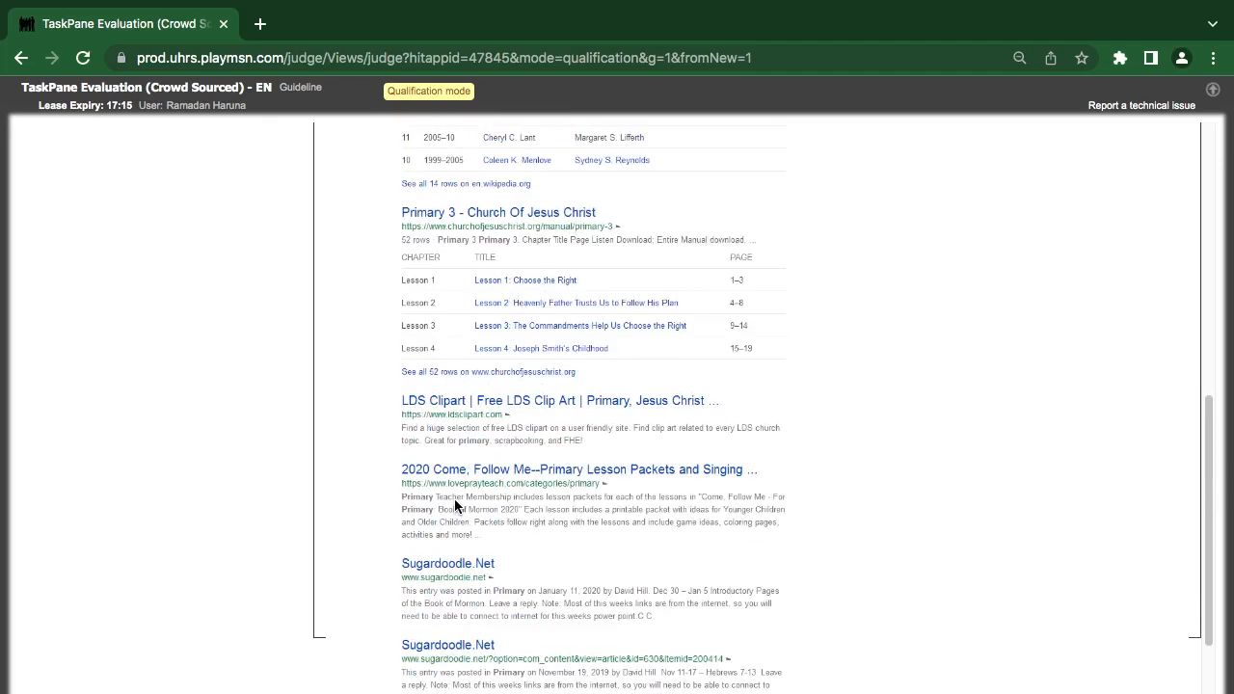
pyautogui.scroll(3)
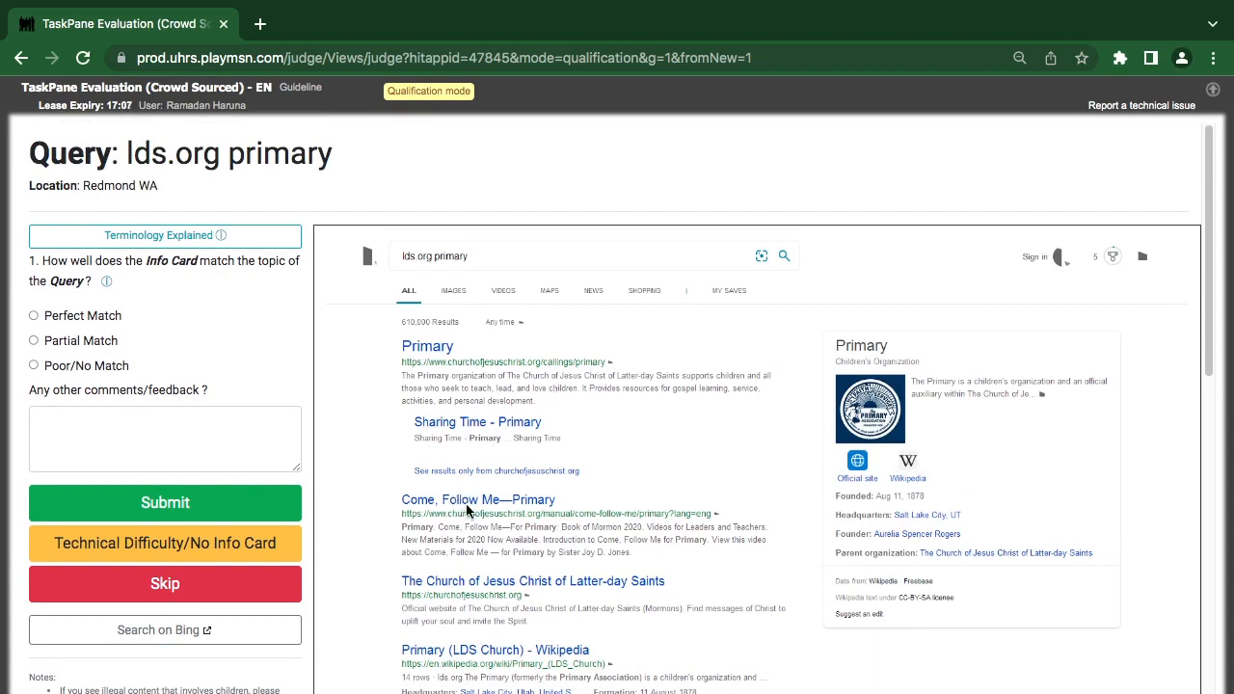
# Step: Submit the lds.org primary Info Card as Perfect Match after clearing the 'select a valid option' alert
pyautogui.click(165, 502)
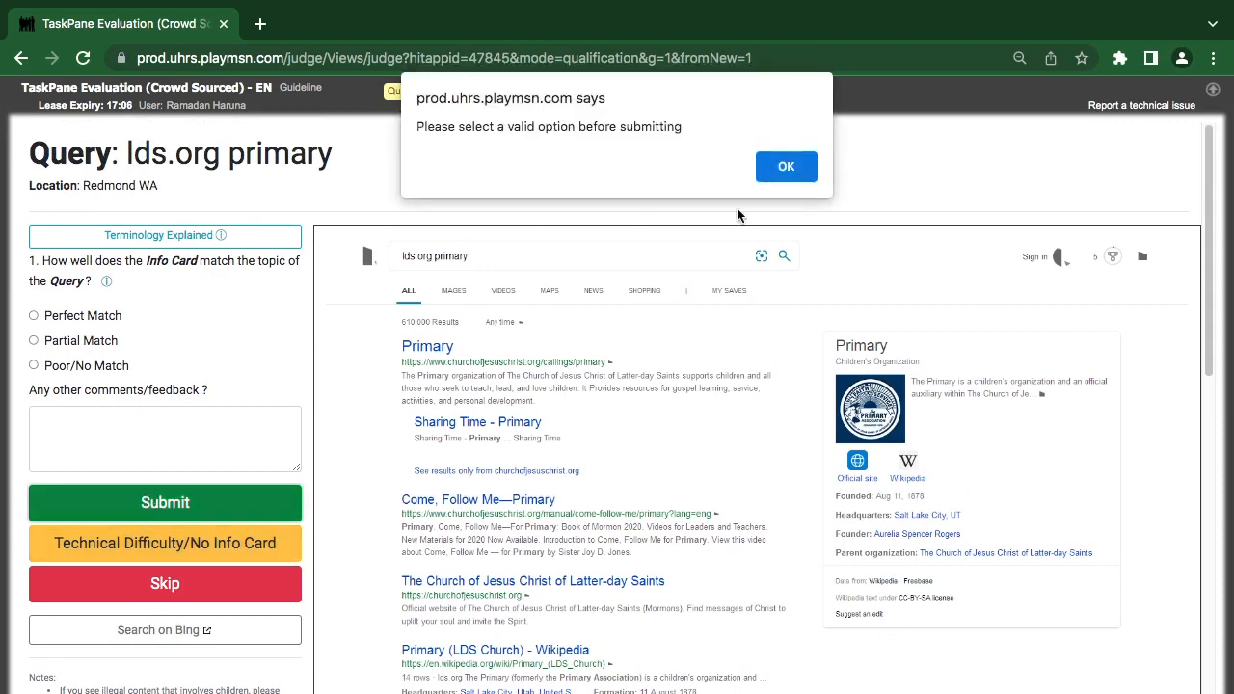
pyautogui.click(785, 165)
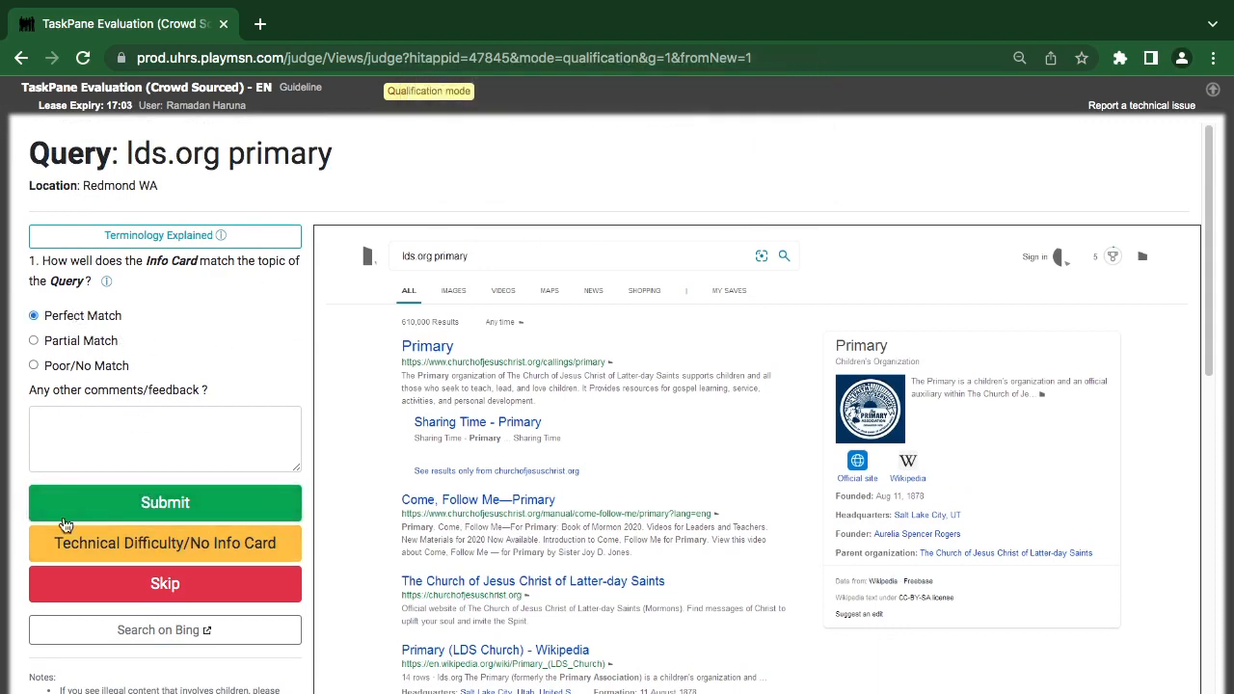
pyautogui.click(165, 502)
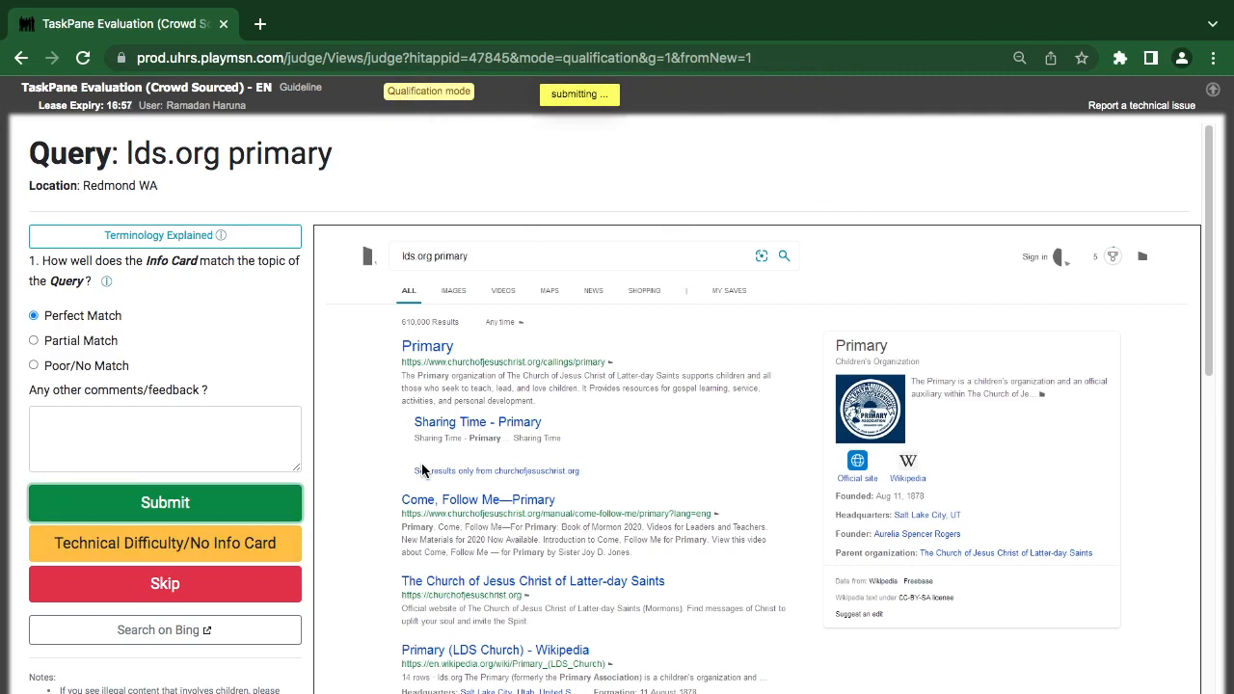
pyautogui.click(165, 502)
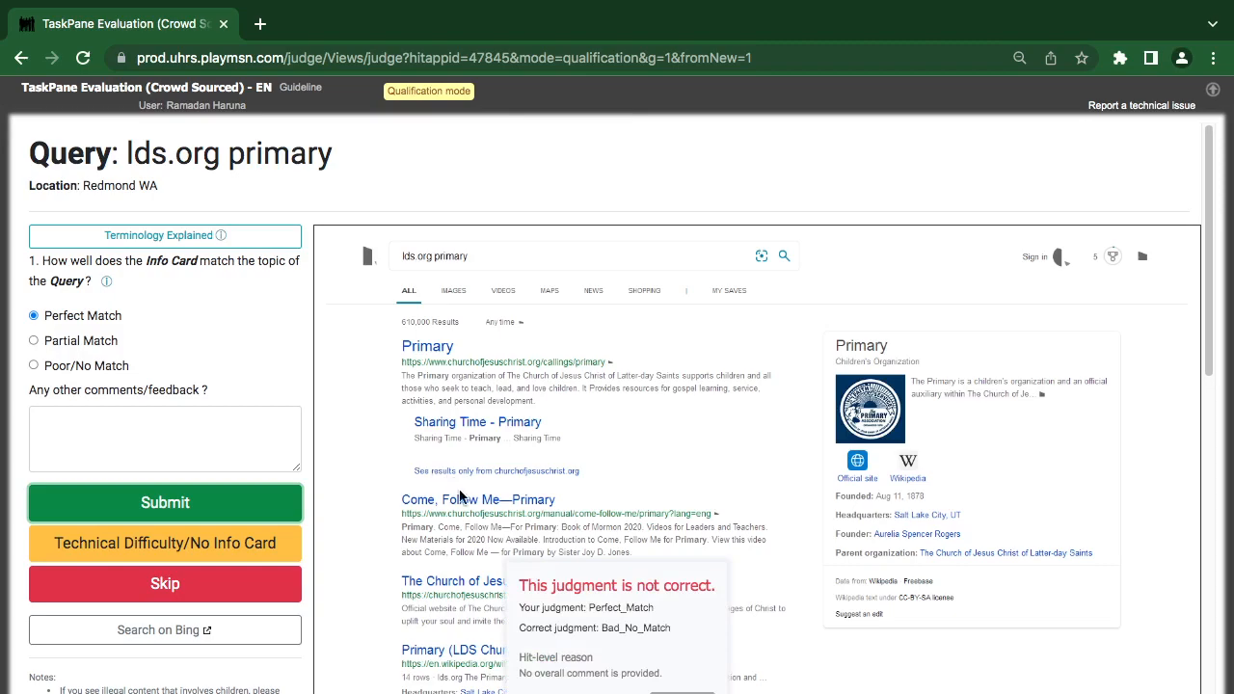
pyautogui.moveTo(439, 562)
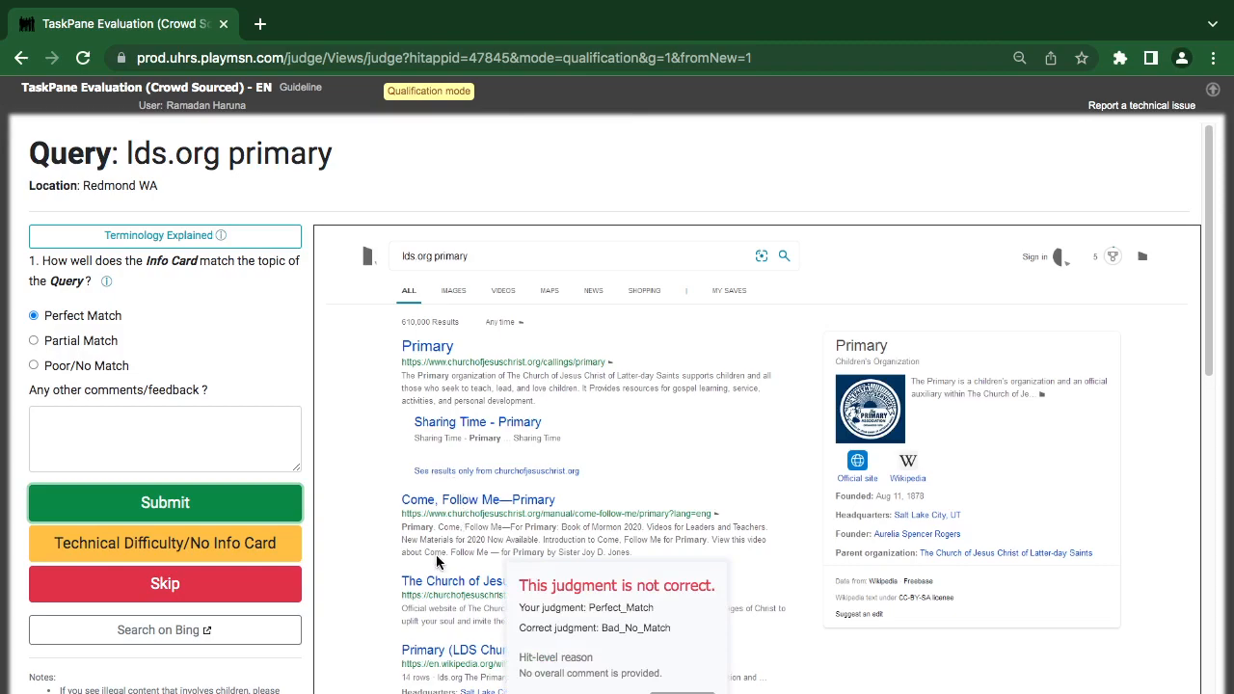
pyautogui.scroll(-3)
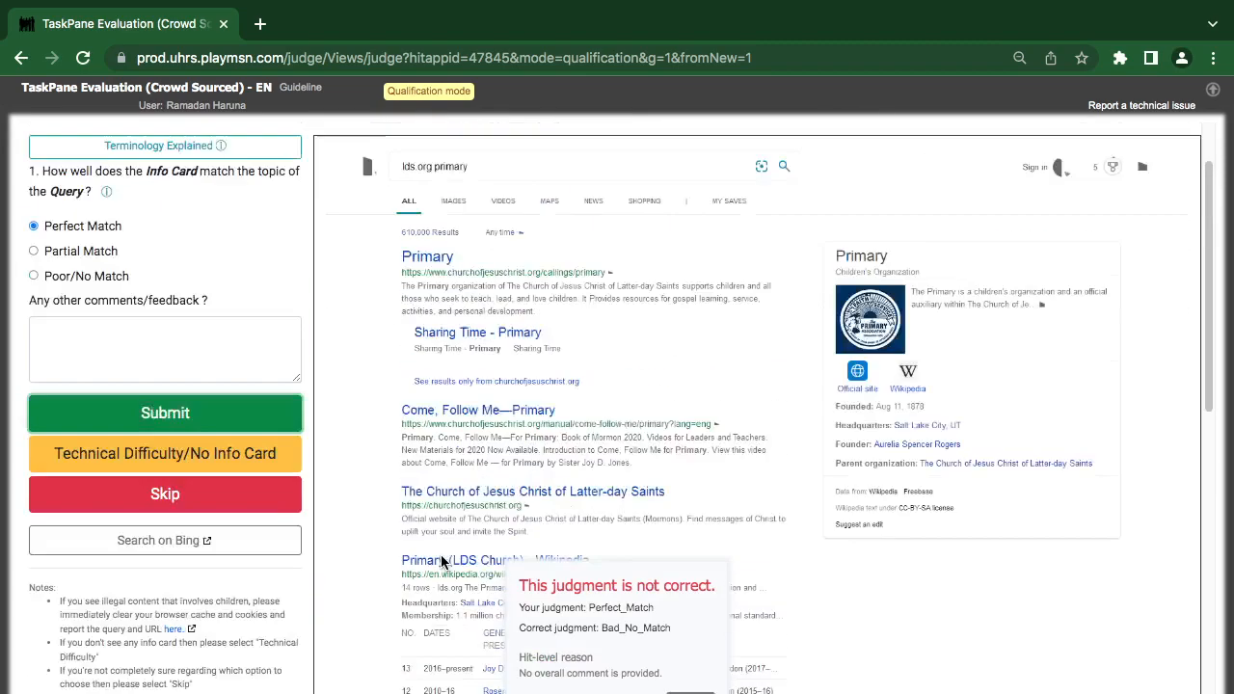
pyautogui.scroll(3)
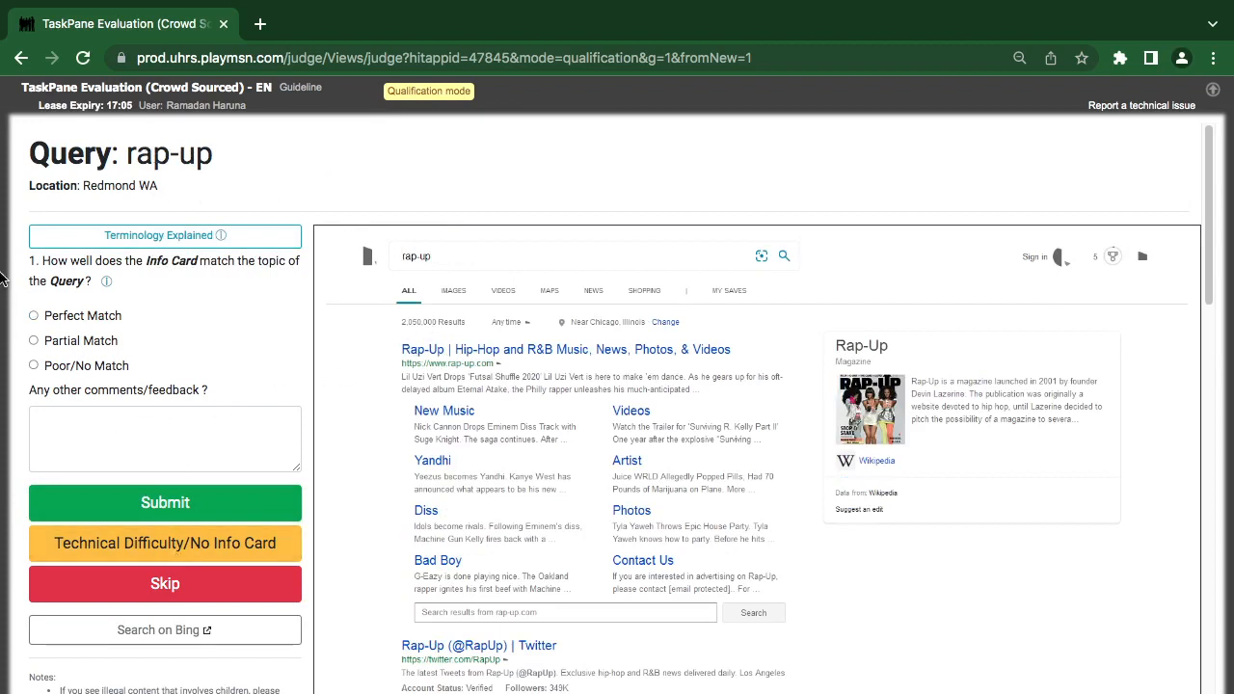
# Step: Mark the rap-up Info Card Perfect Match and submit, completing the qualification test
pyautogui.click(33, 316)
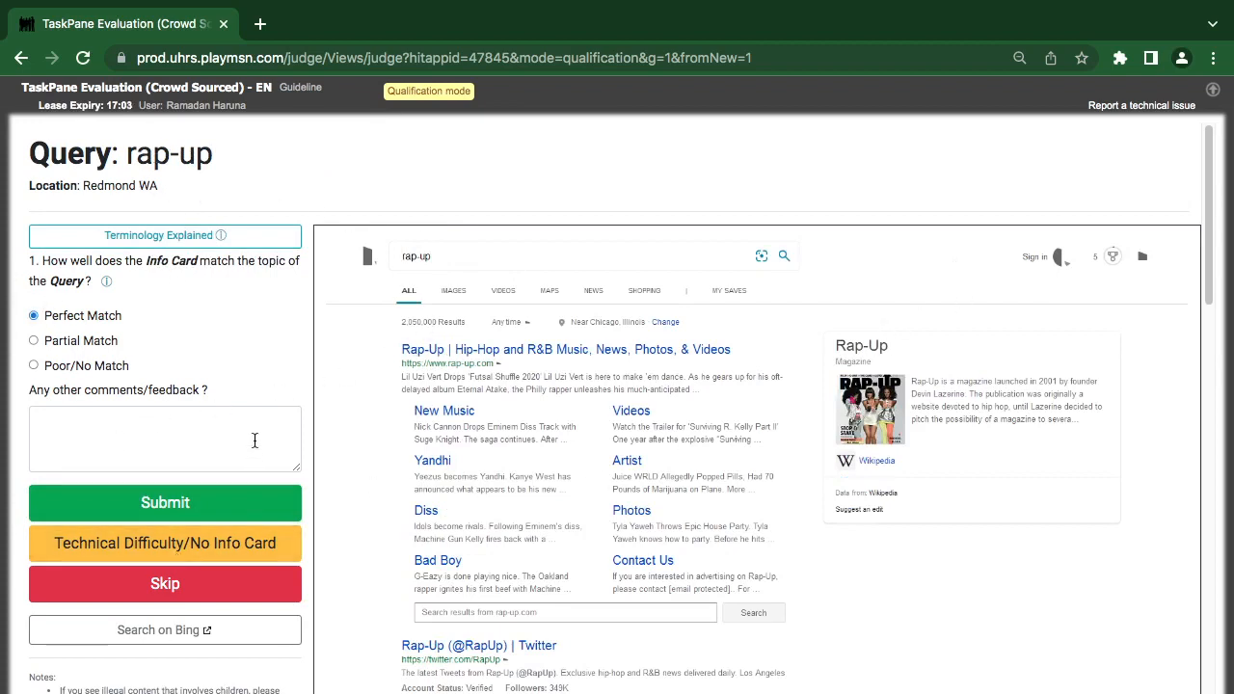
pyautogui.click(164, 502)
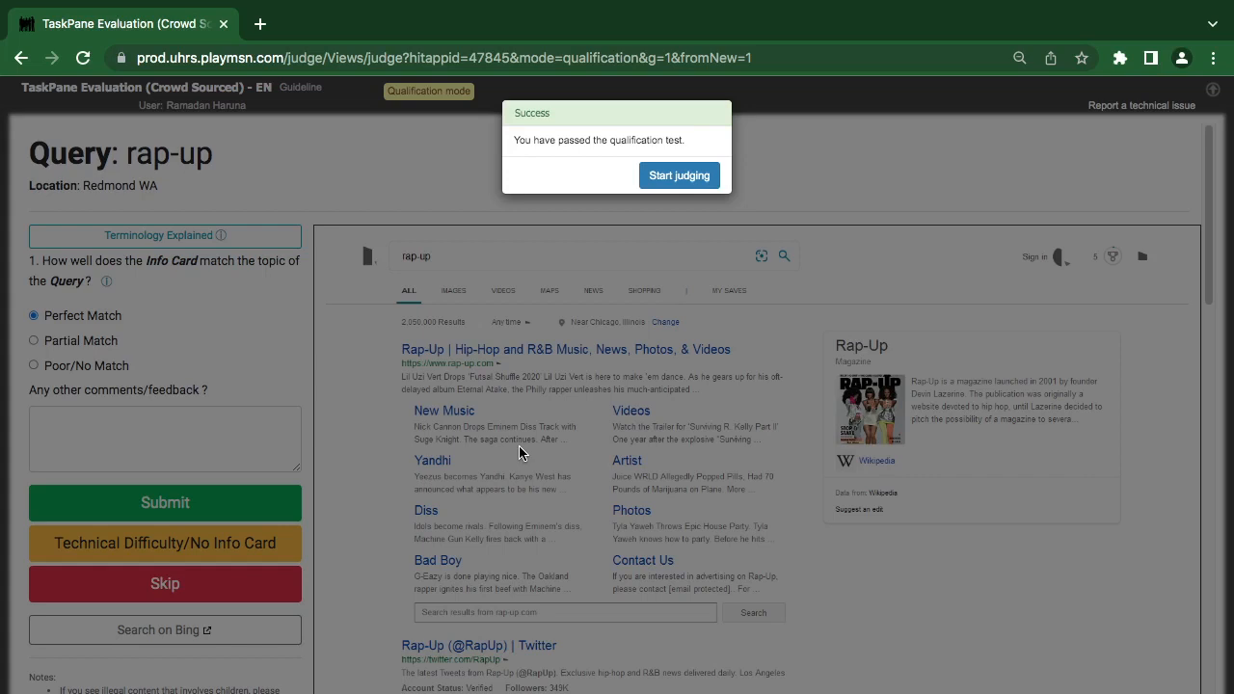
pyautogui.moveTo(538, 446)
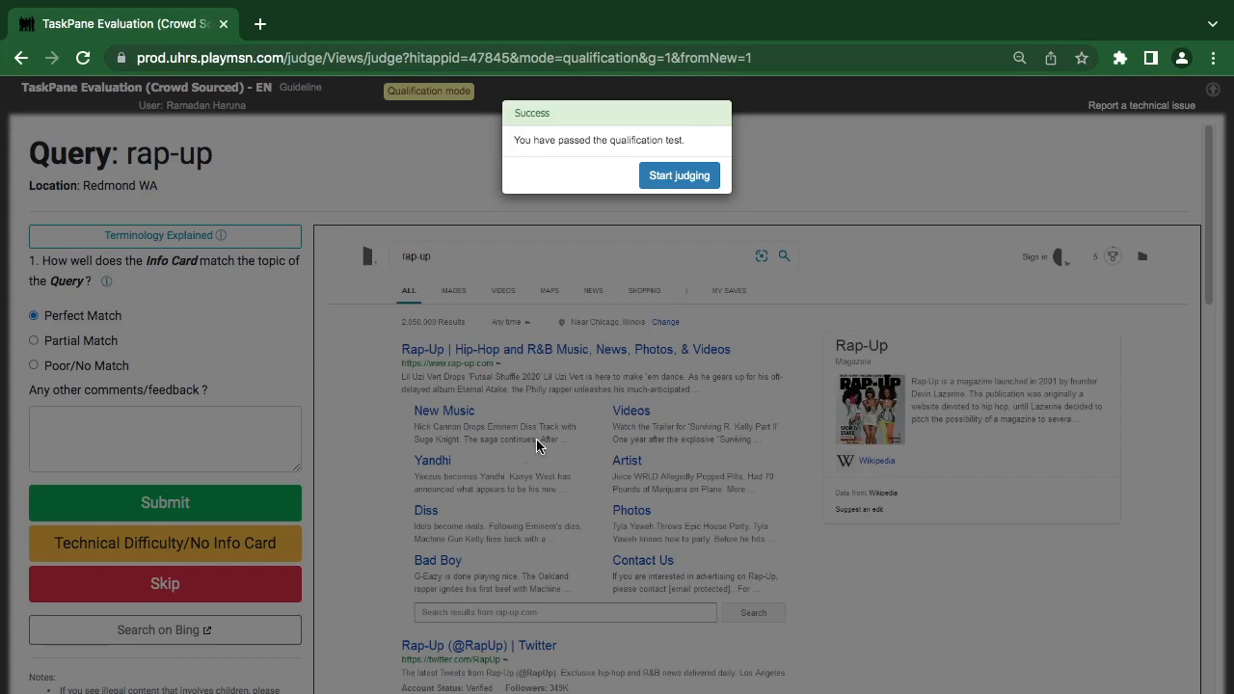